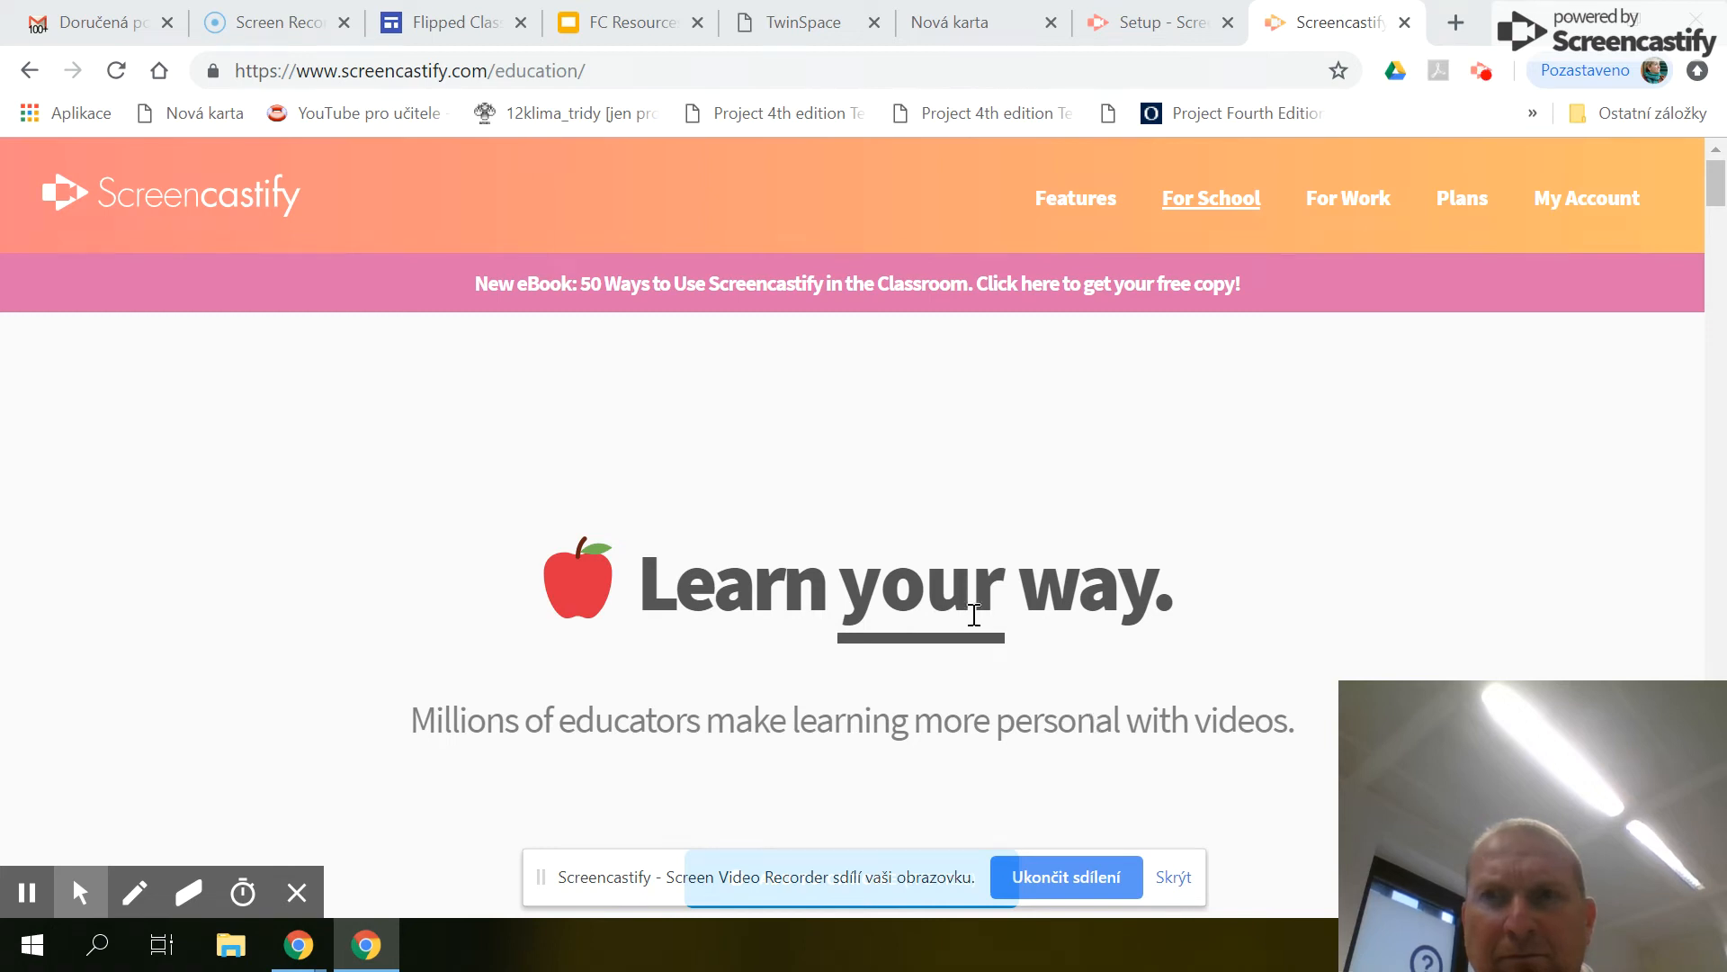
pyautogui.moveTo(347, 239)
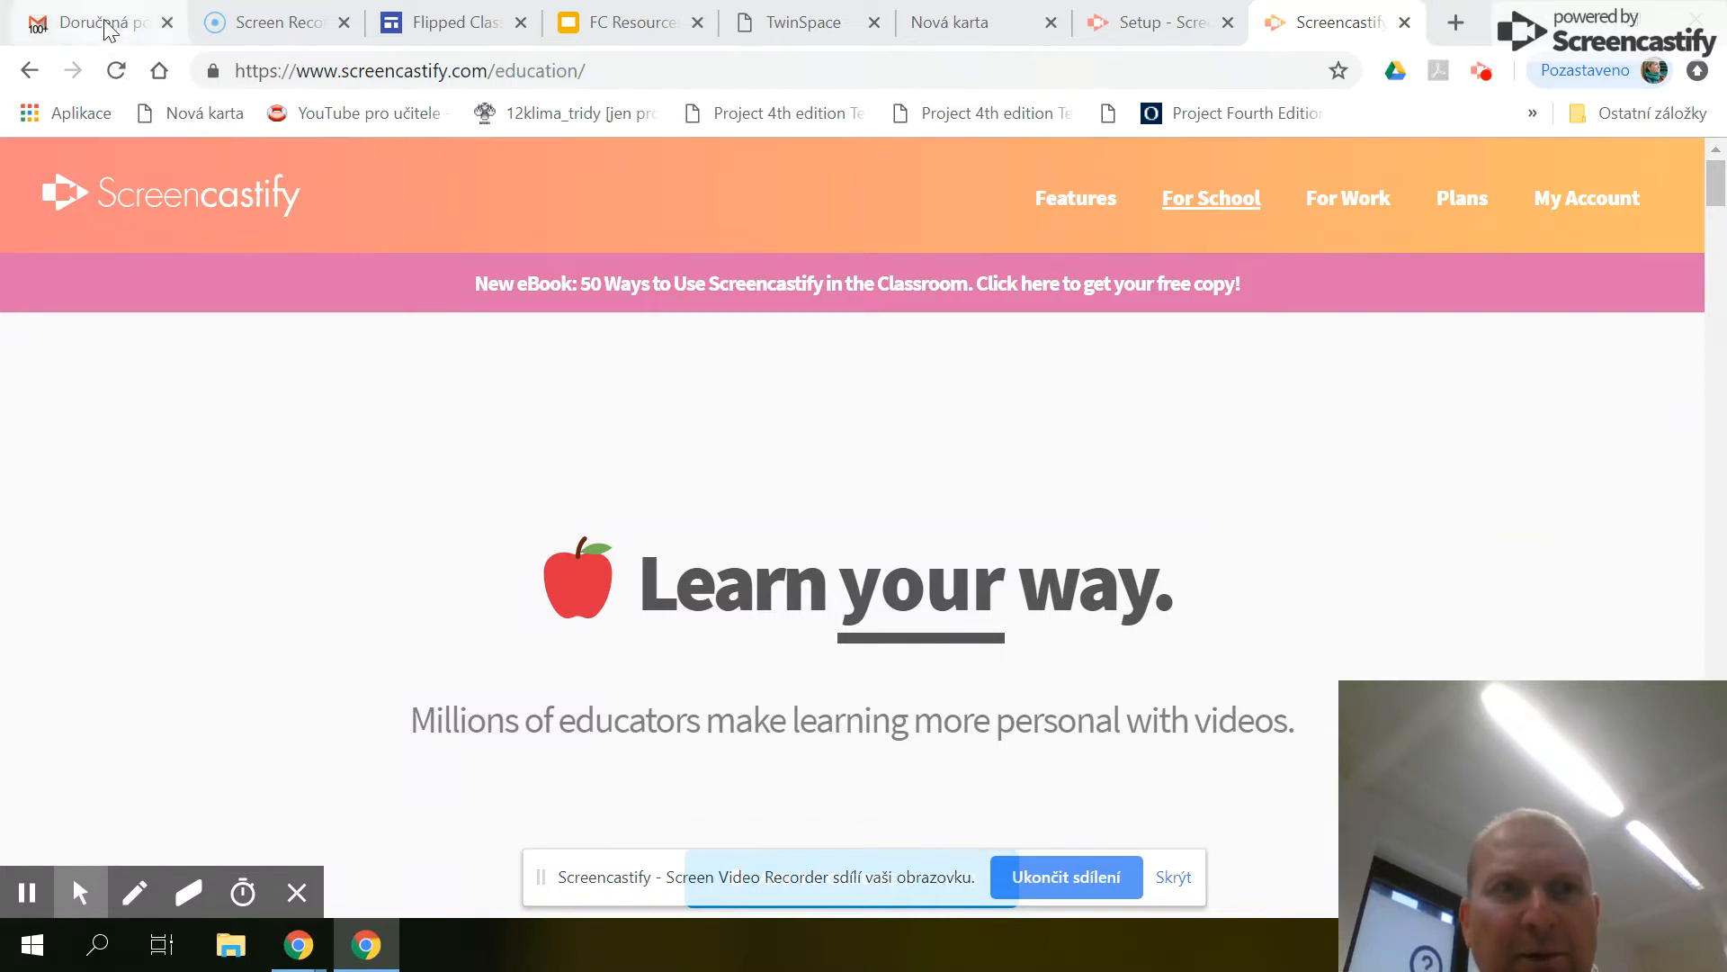
# From the Gmail tab, launch Google Docs (Dokumenty) via the Google apps launcher
pyautogui.click(90, 23)
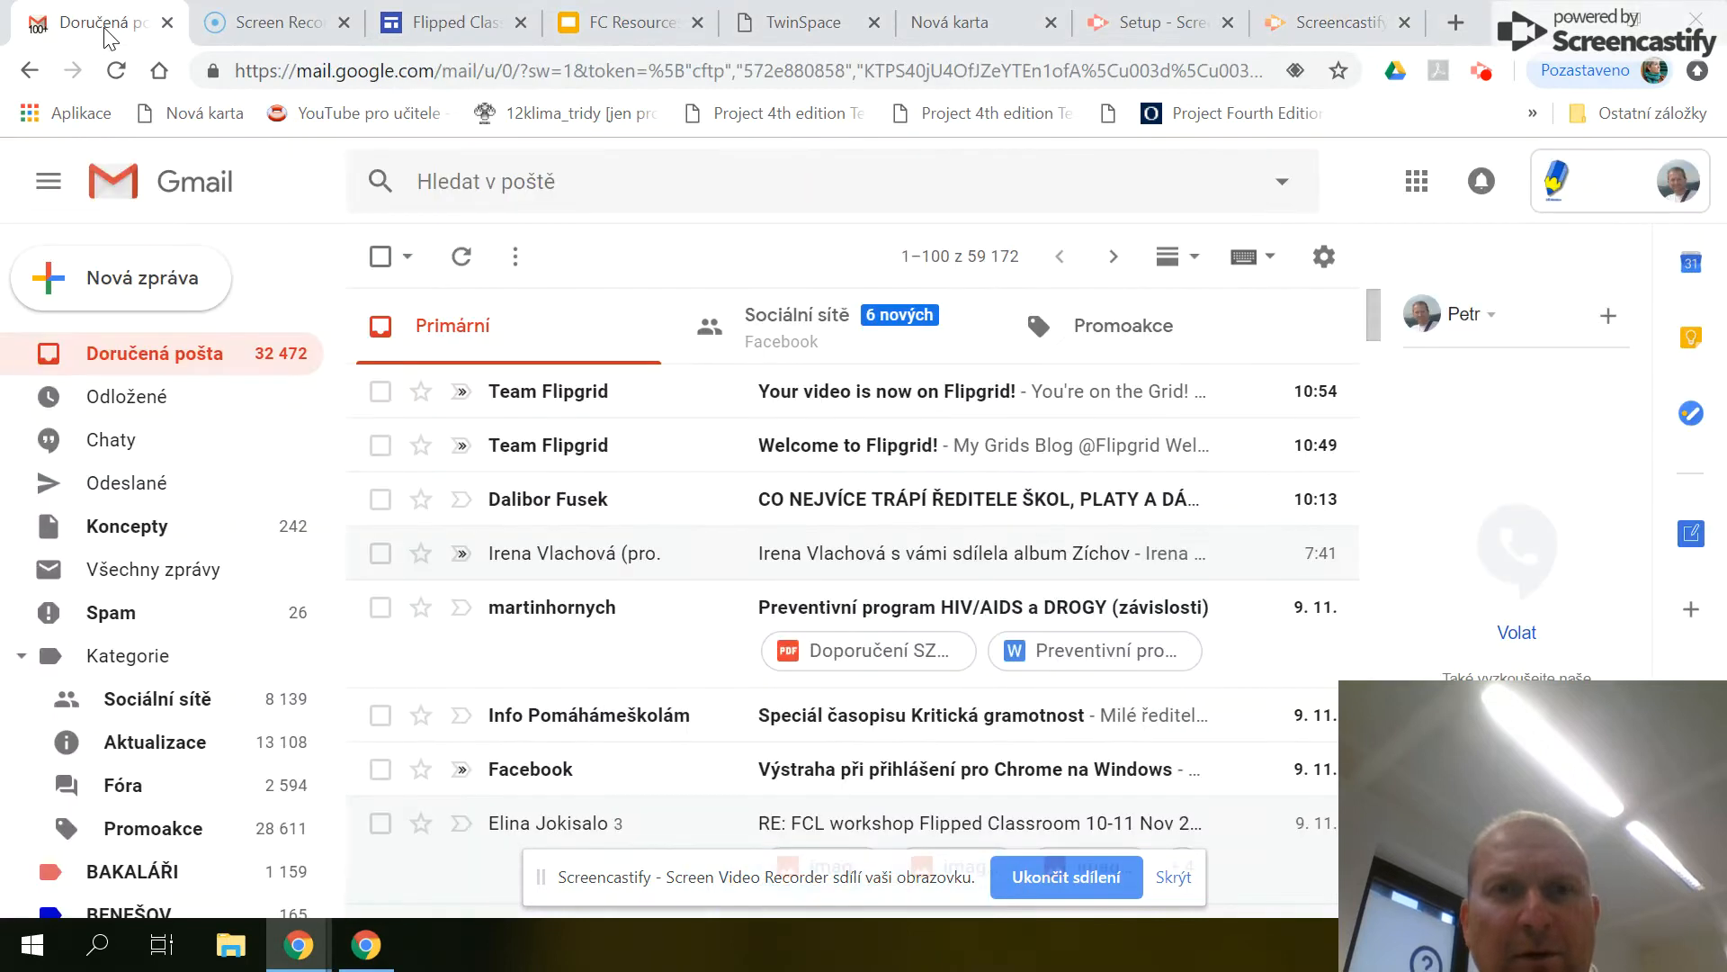
pyautogui.moveTo(1307, 173)
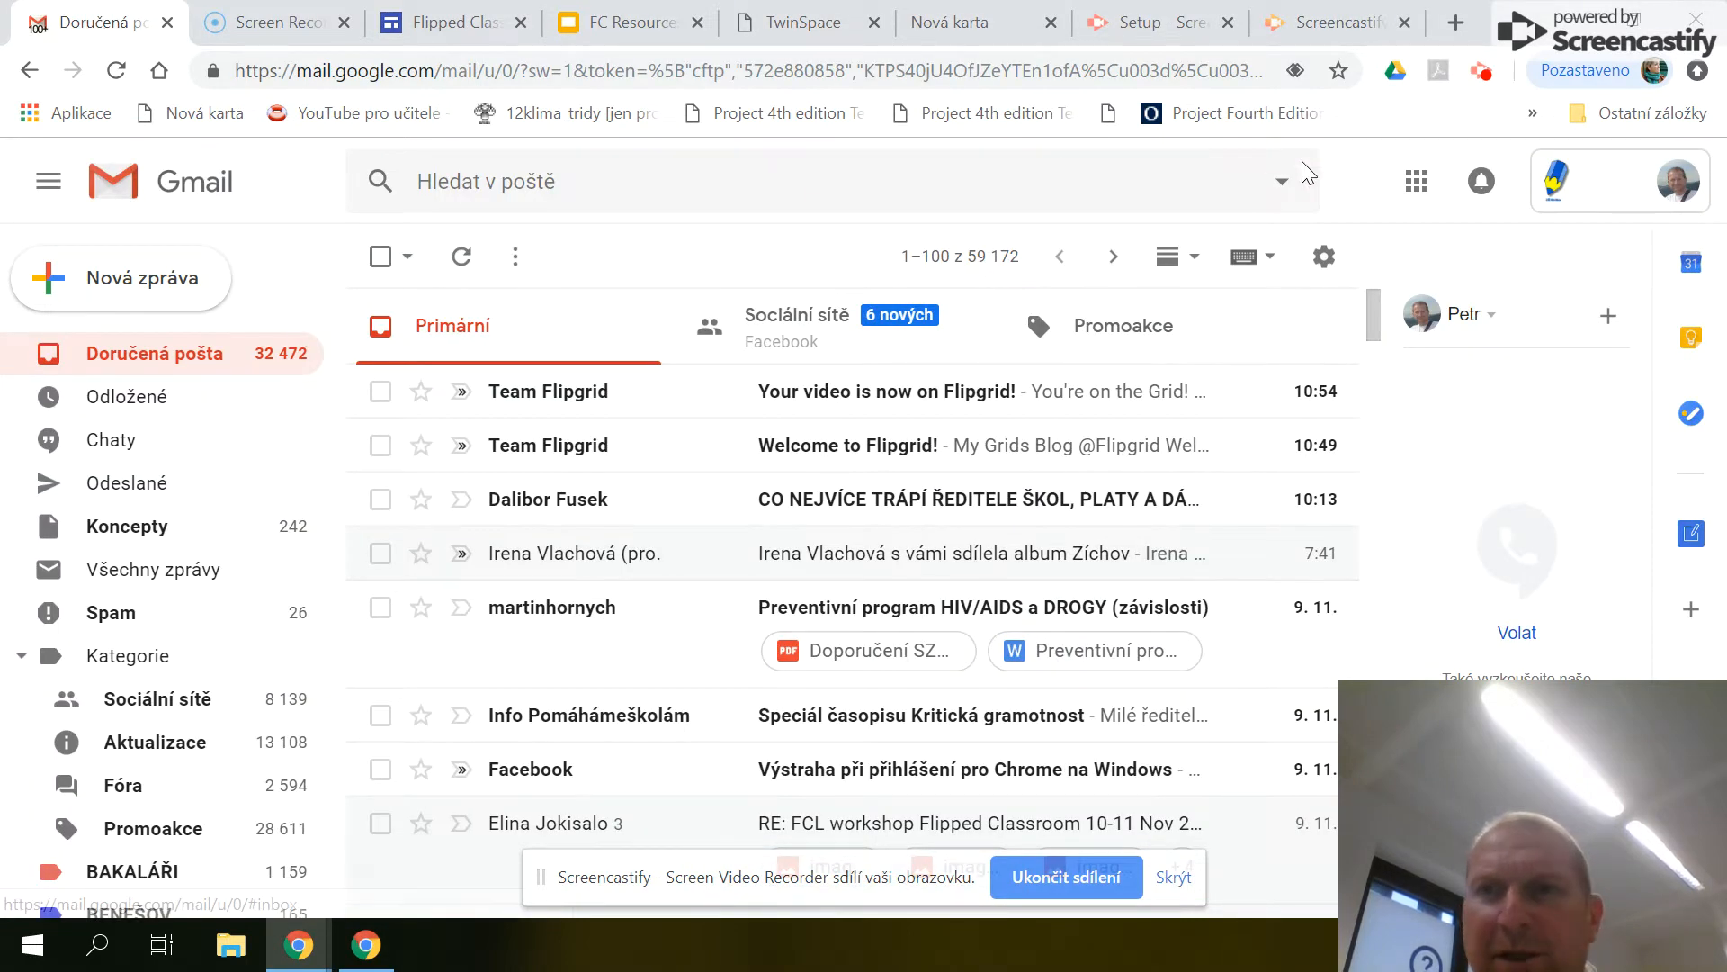
pyautogui.moveTo(1416, 182)
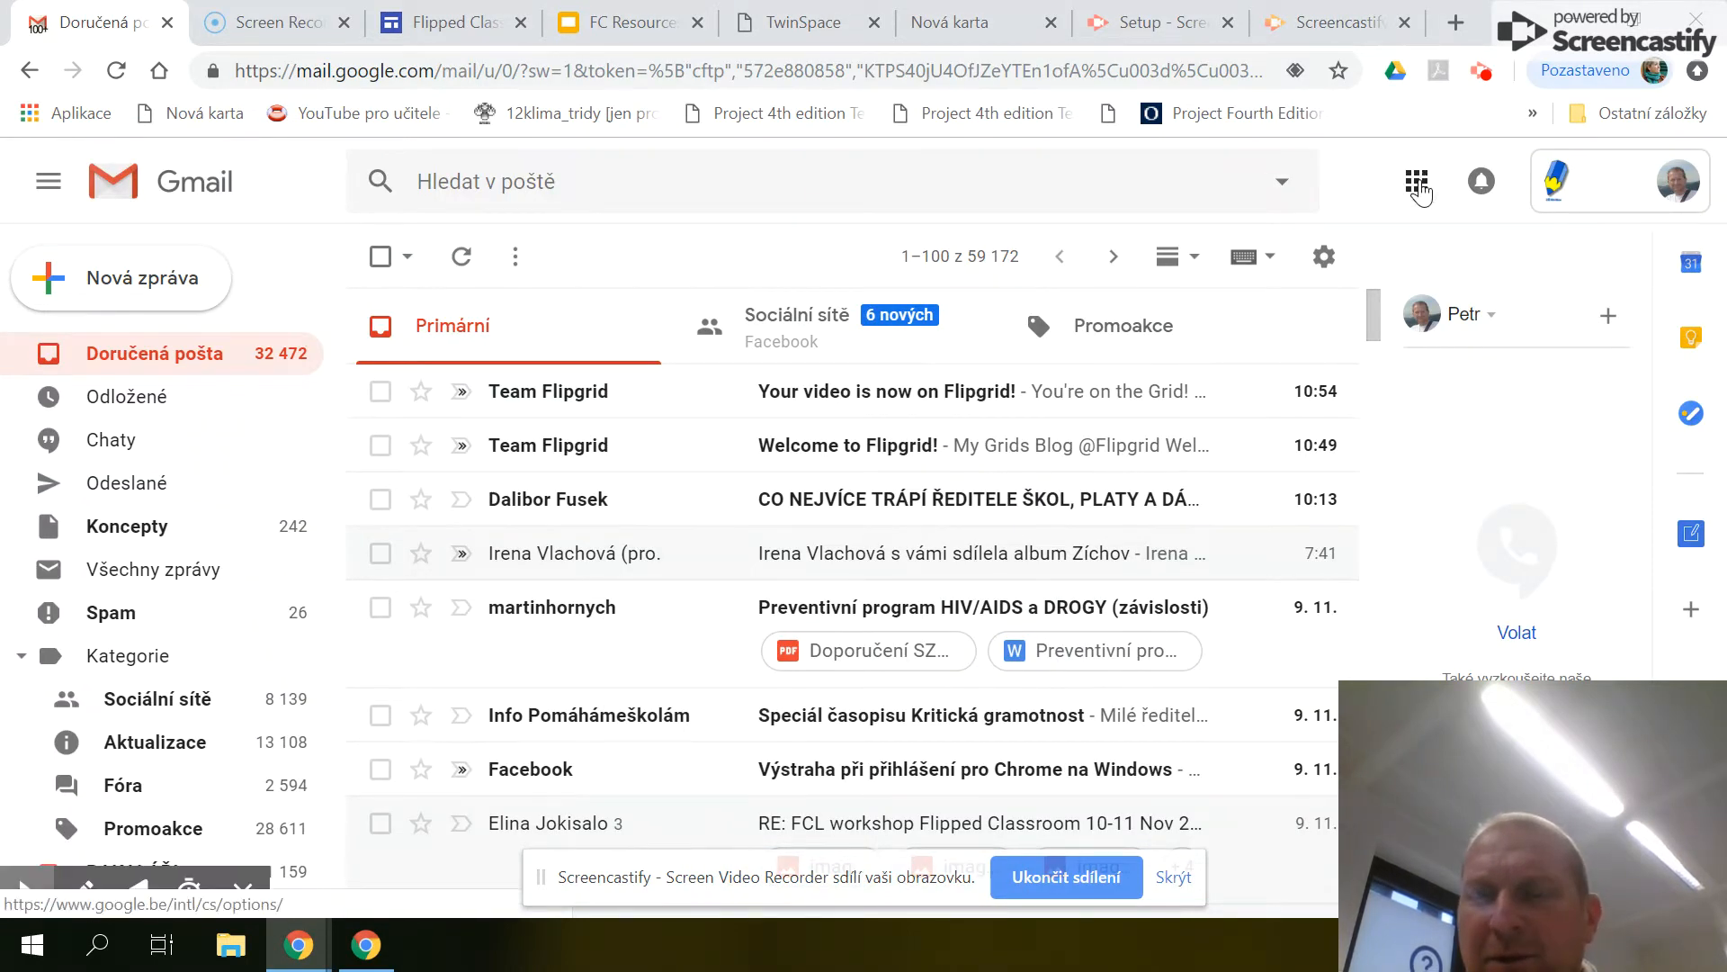
pyautogui.click(1417, 180)
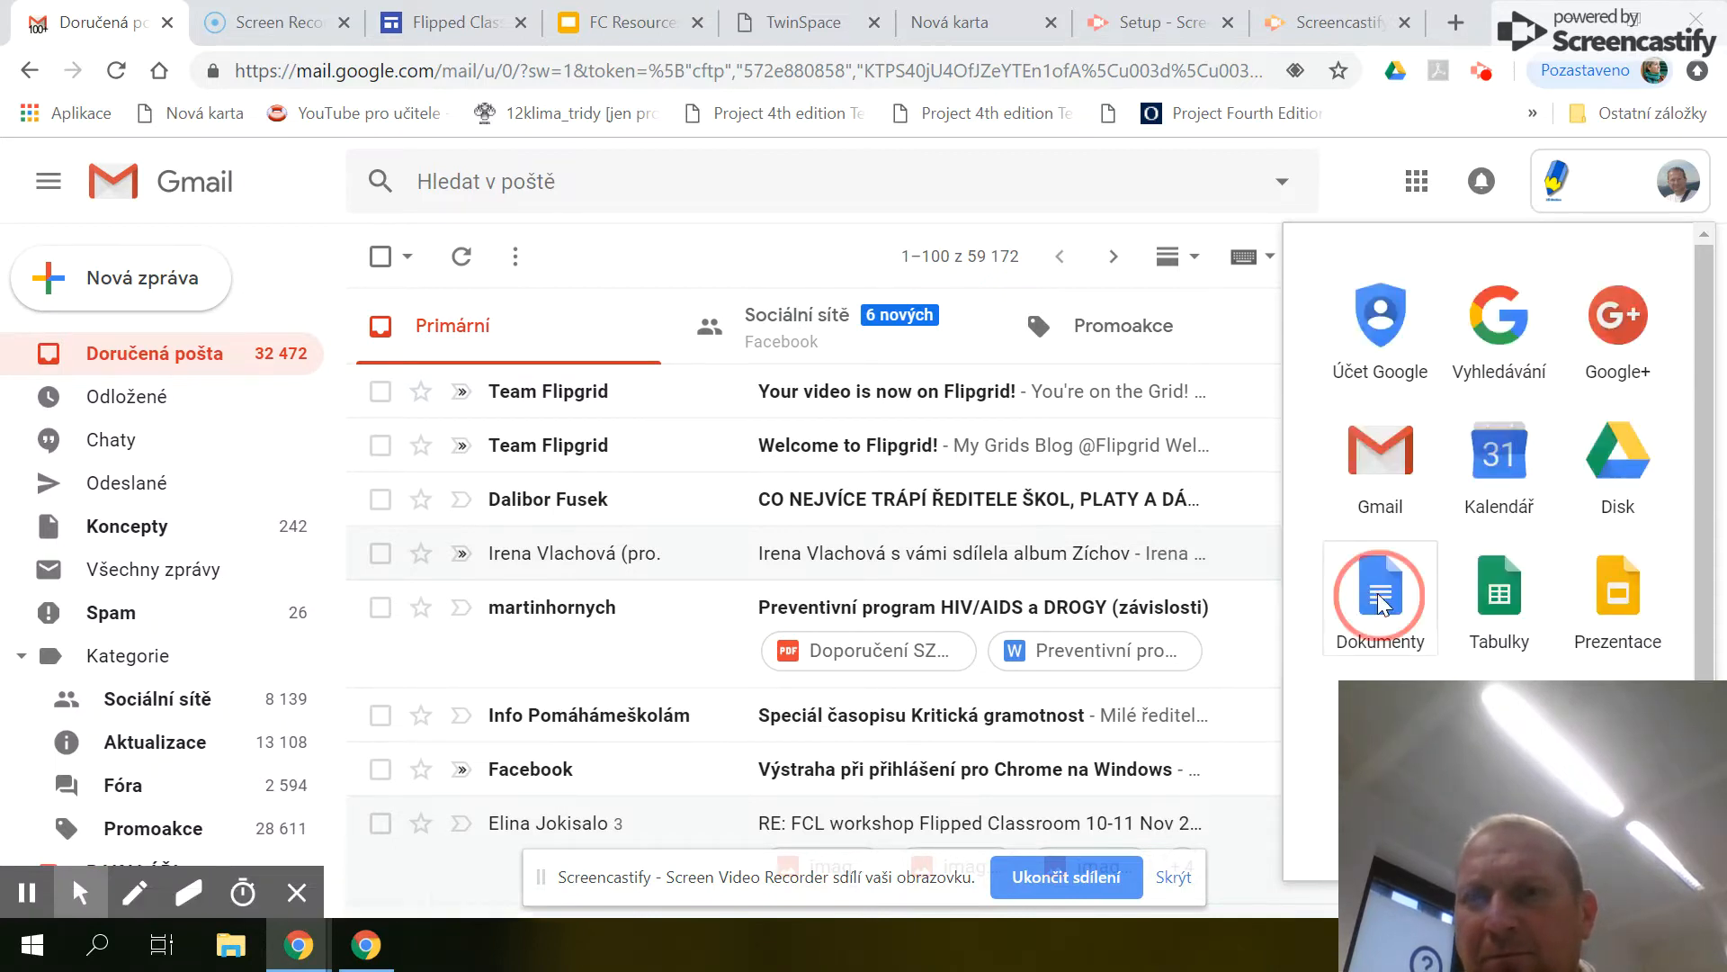
pyautogui.click(1380, 594)
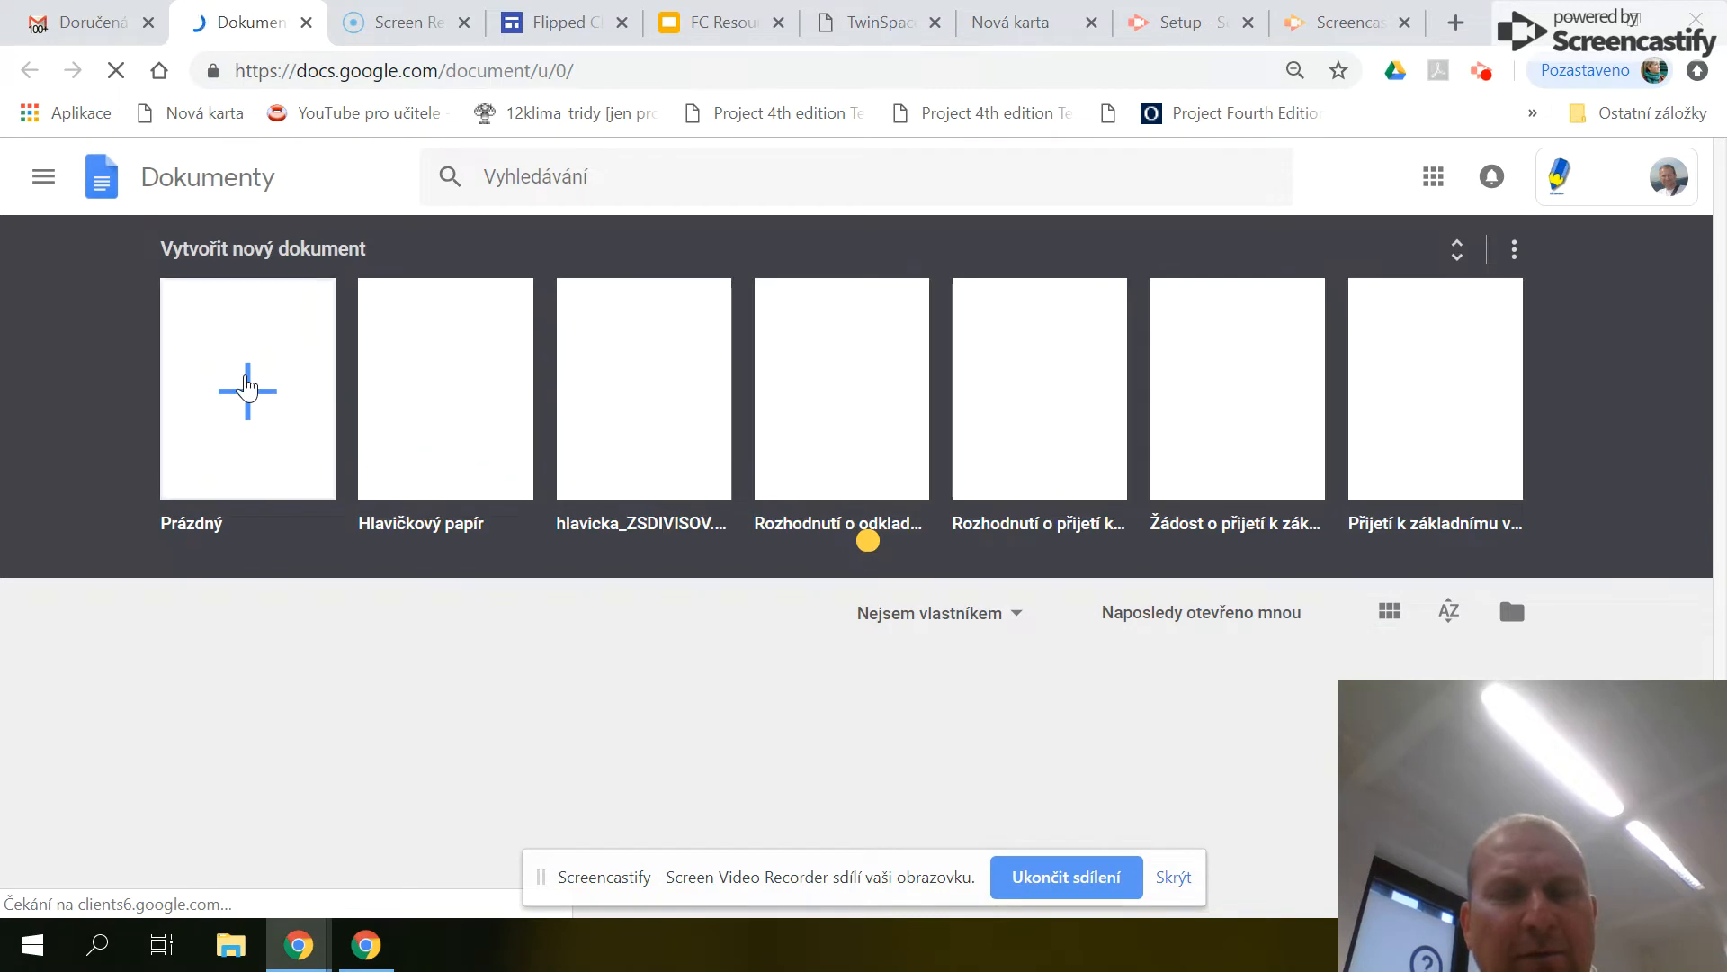
# Create a new document from the Prázdný (Blank) tile on the Docs home page
pyautogui.click(247, 387)
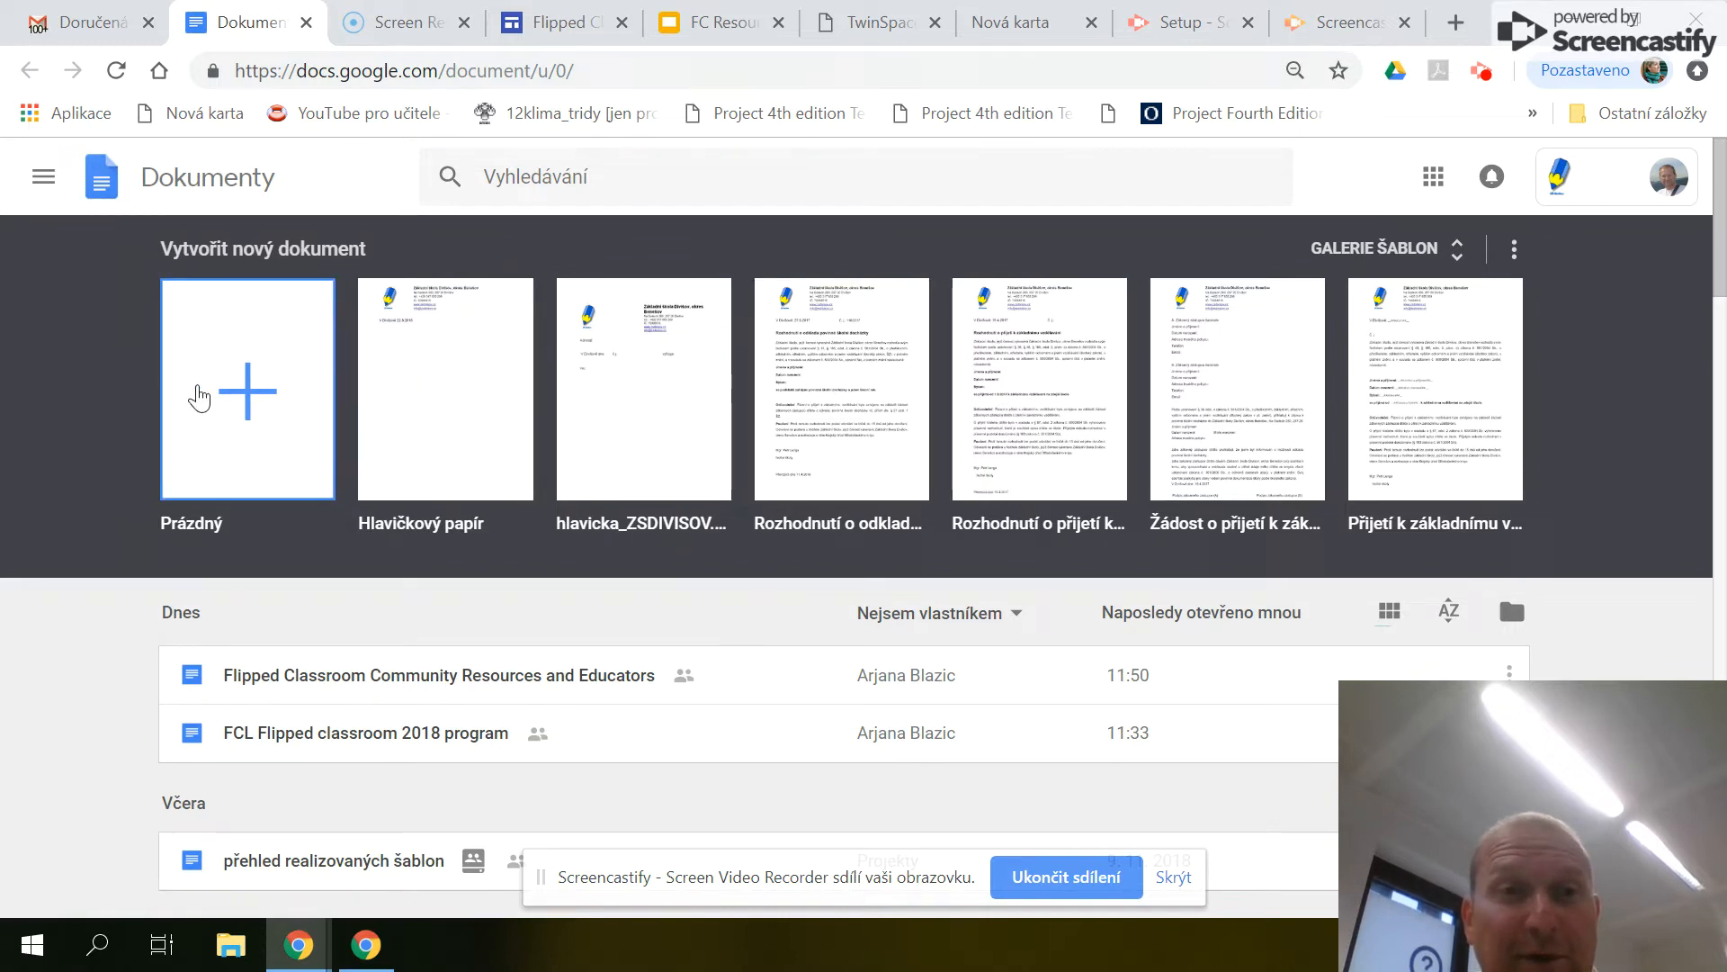
pyautogui.moveTo(256, 399)
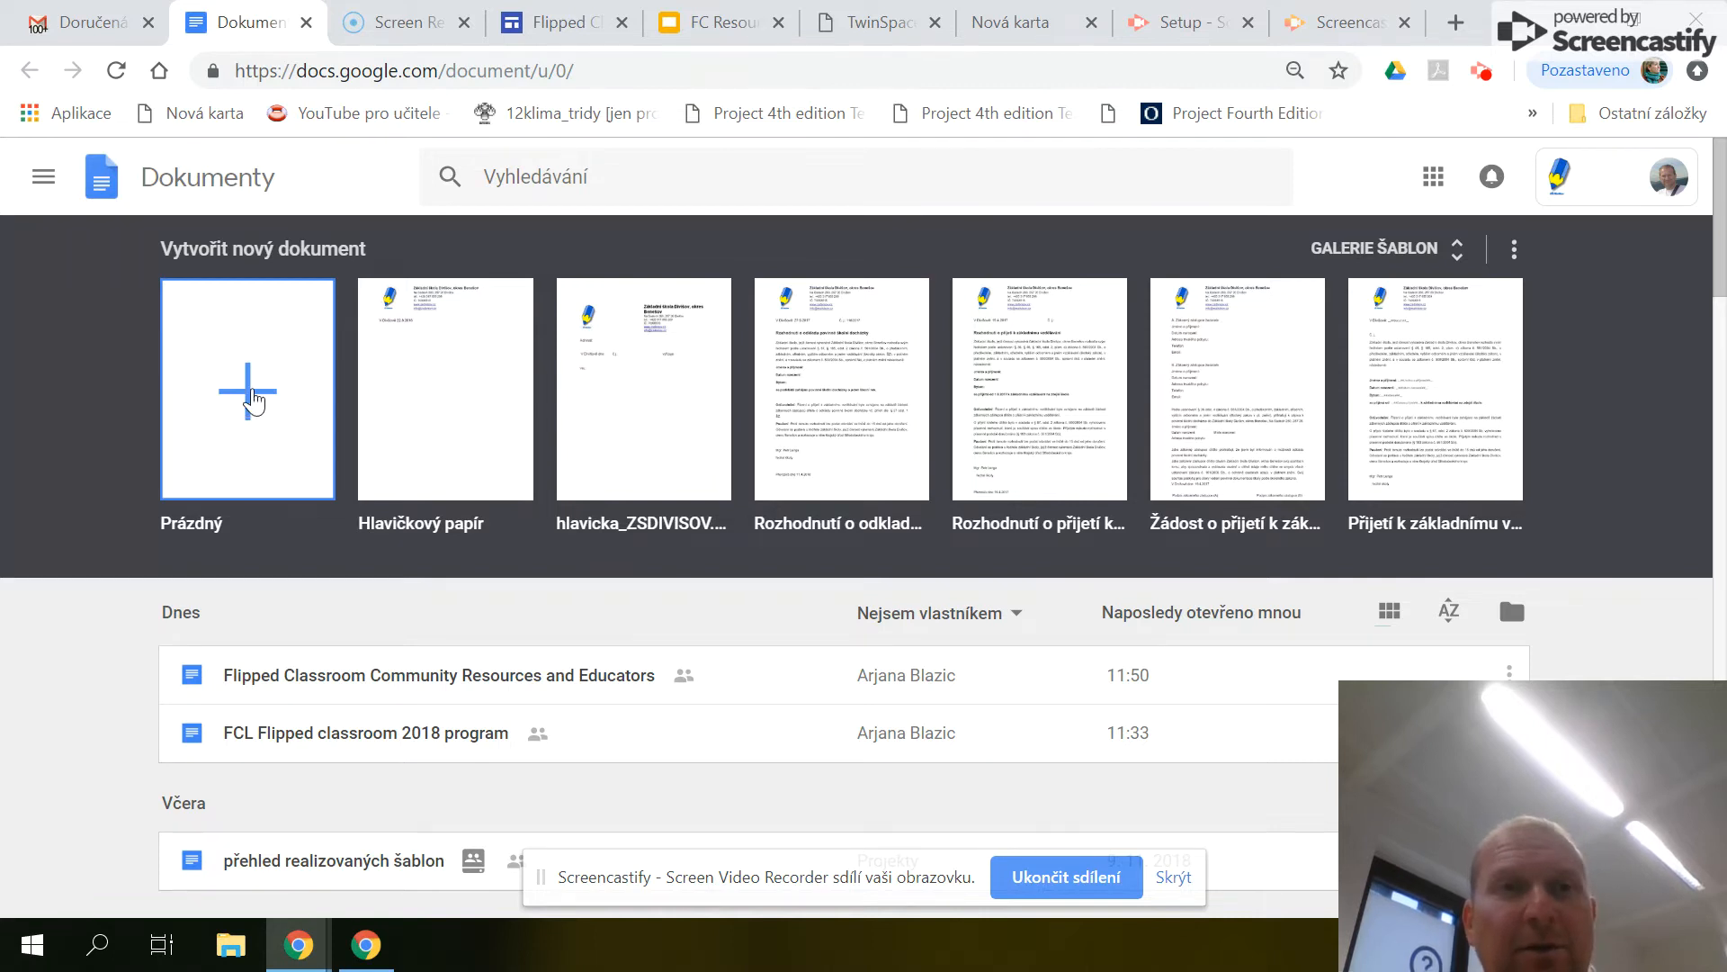
pyautogui.click(254, 397)
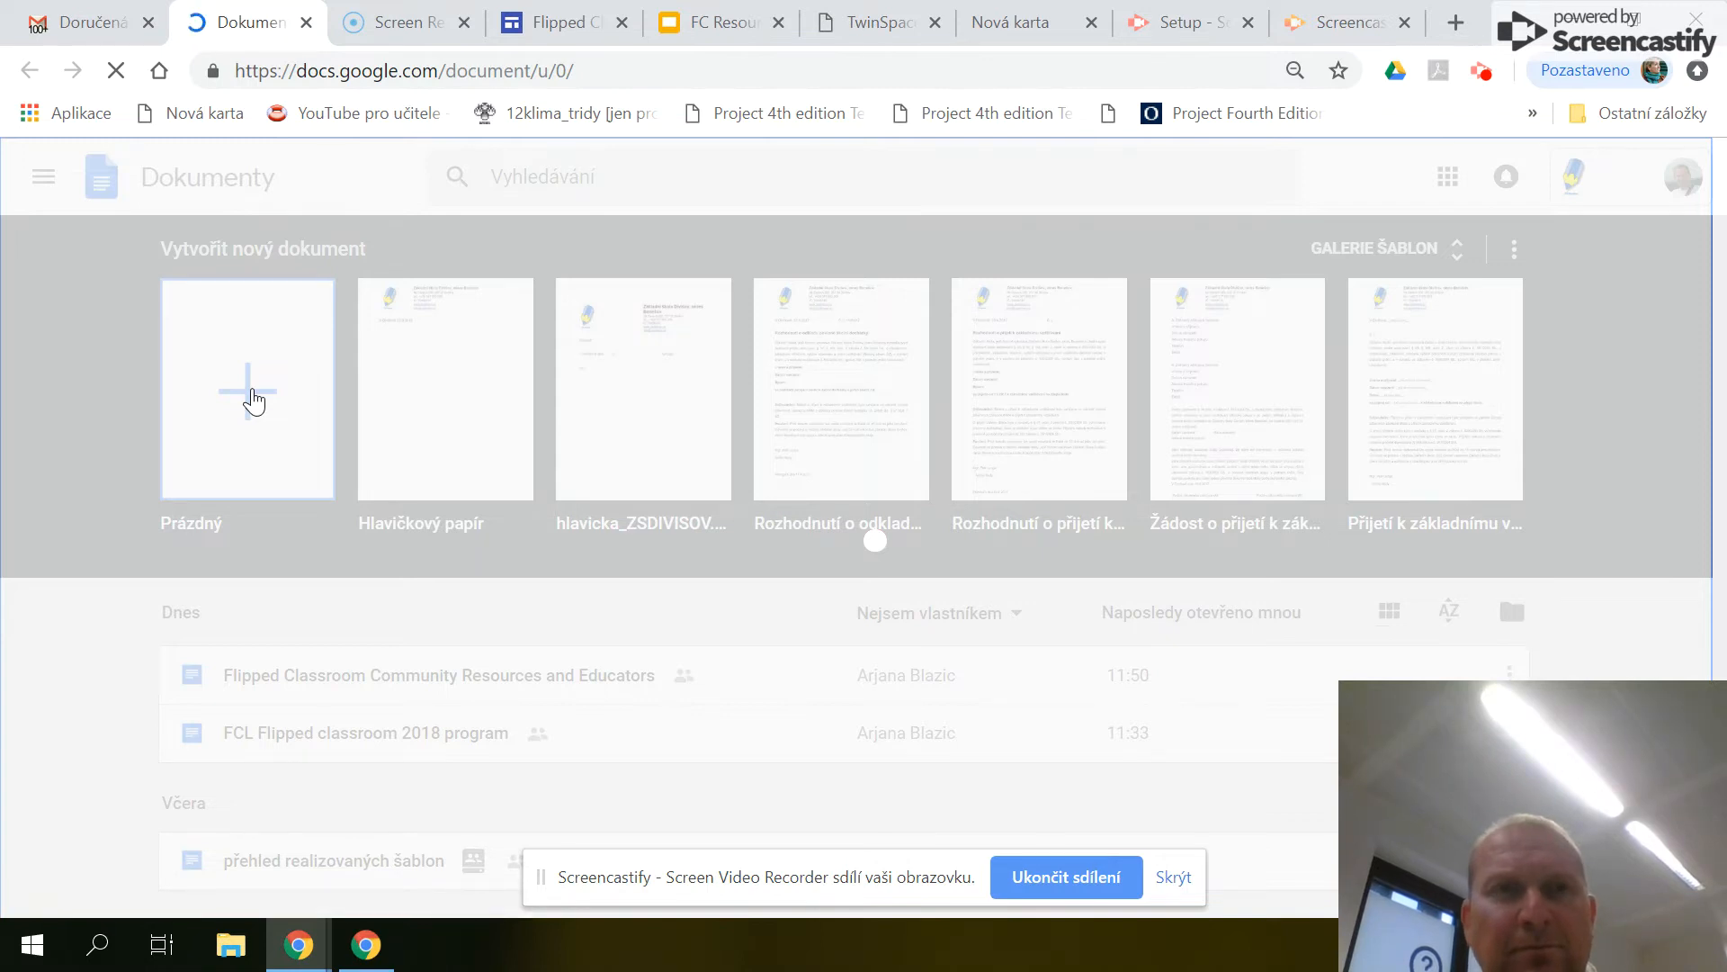
pyautogui.click(248, 392)
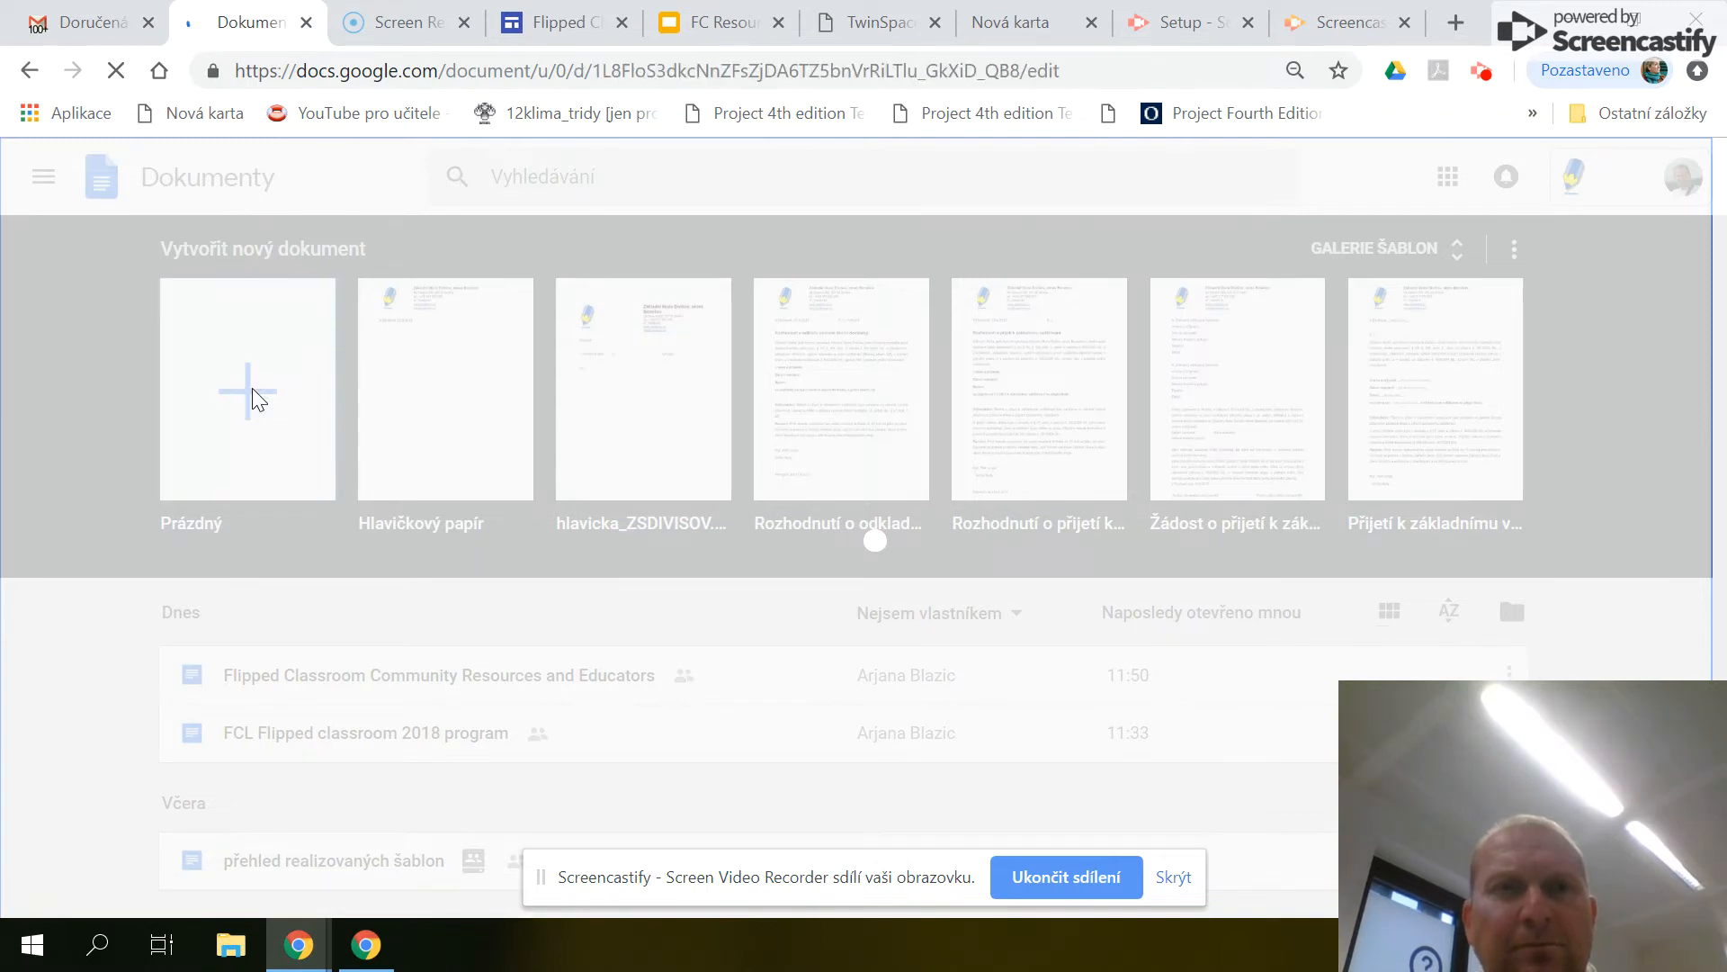
pyautogui.click(247, 389)
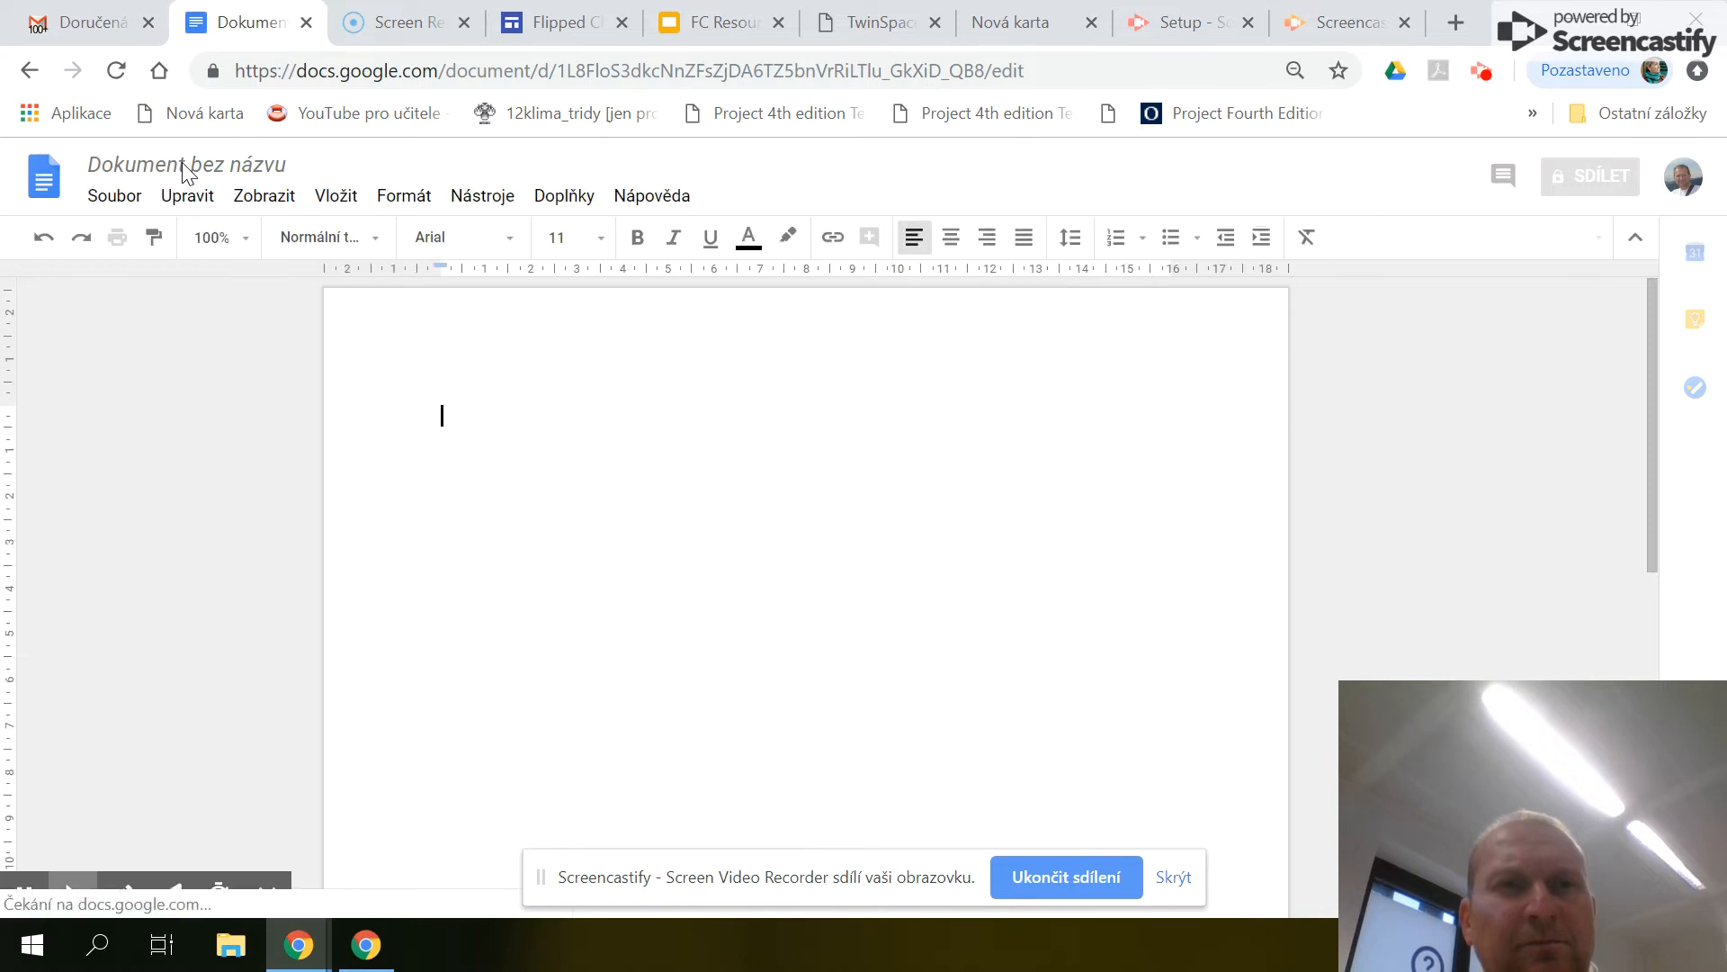
# Rename the untitled document to 'Test'
pyautogui.click(182, 165)
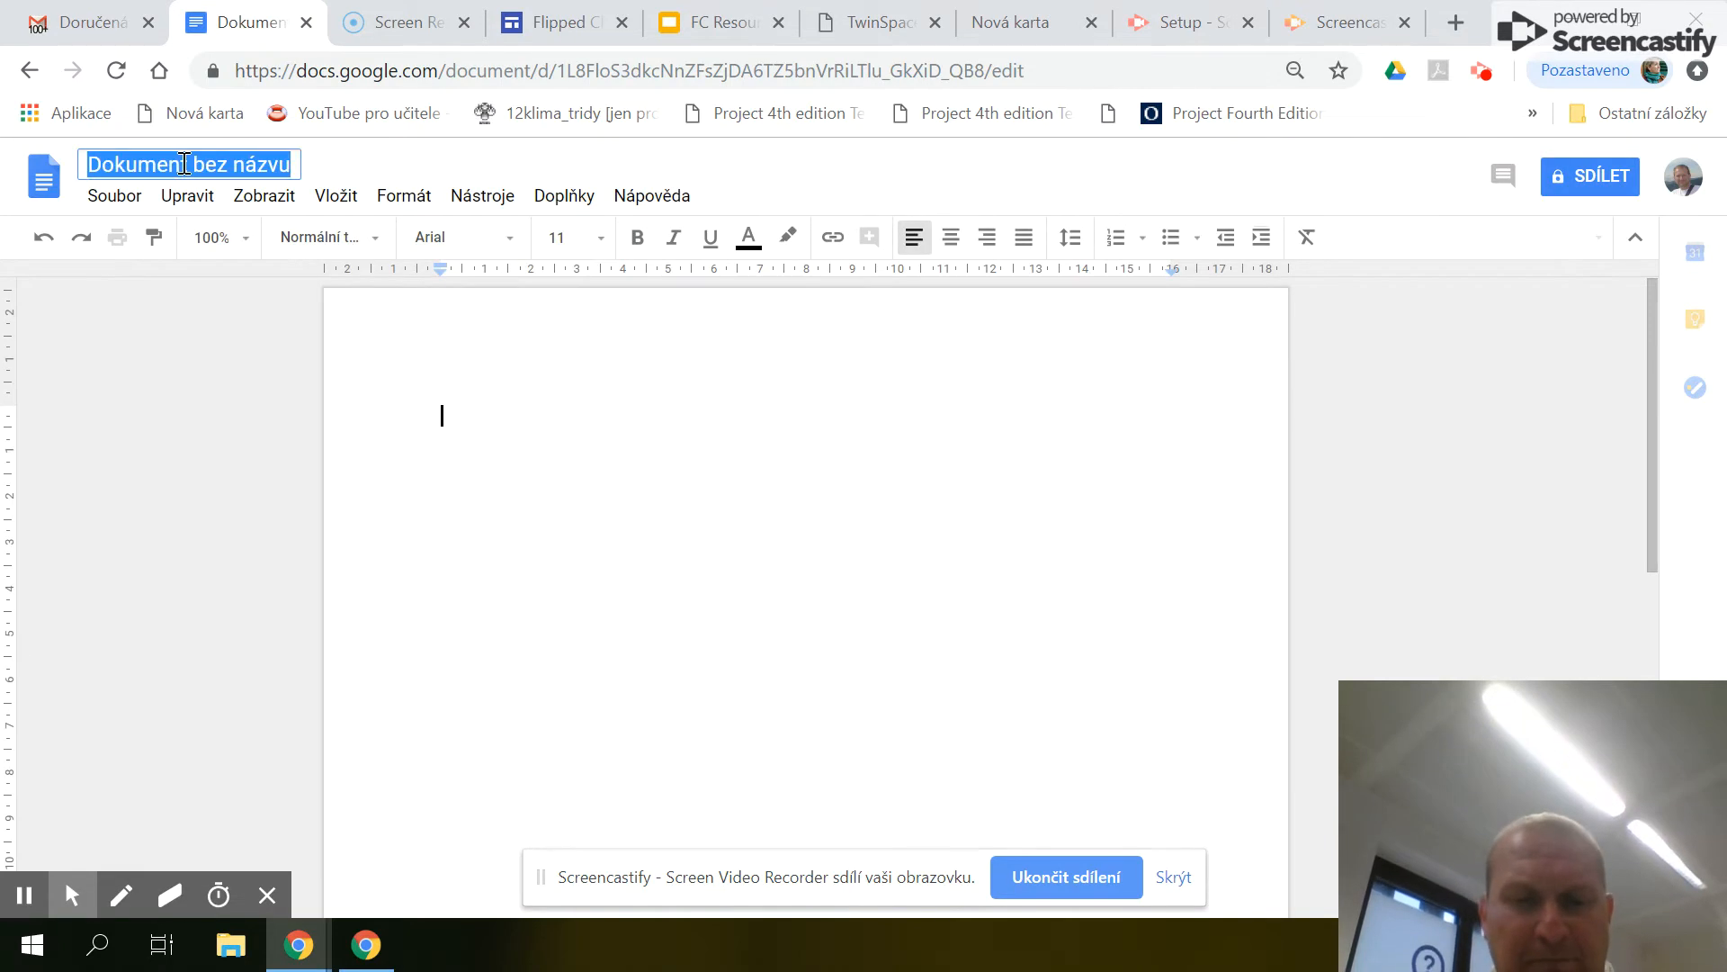
pyautogui.write('Test')
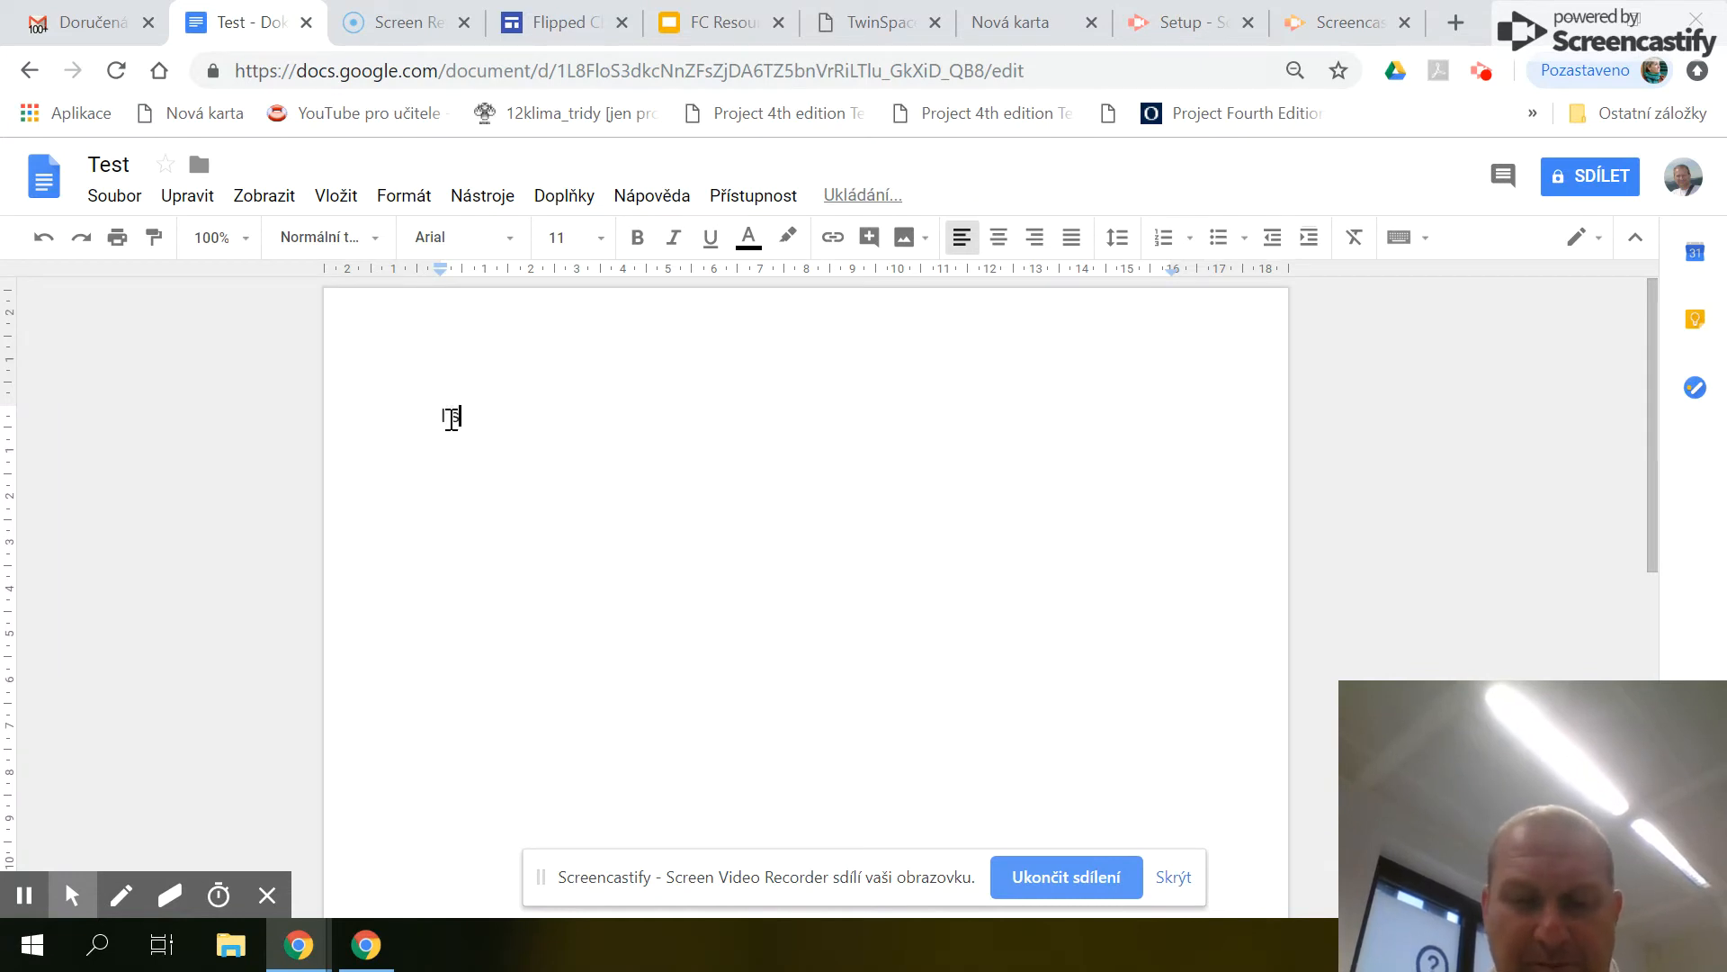
# Type the opening line 'I show You how insert image to document.'
pyautogui.write('Show')
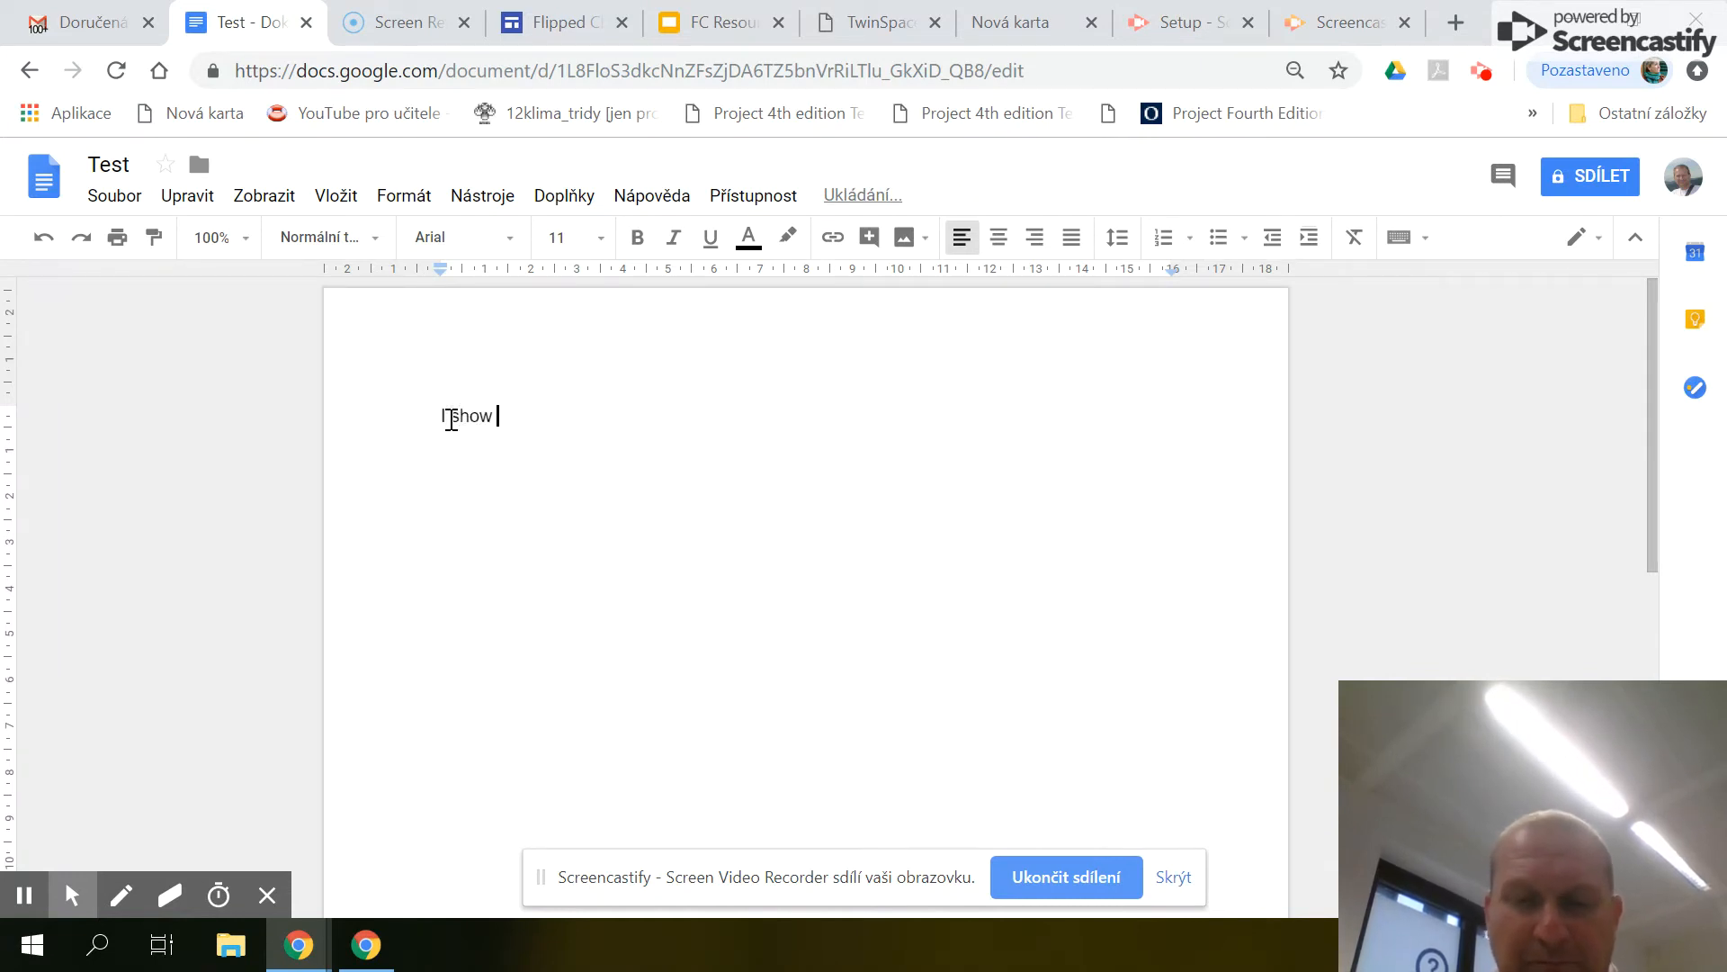
pyautogui.write('Z')
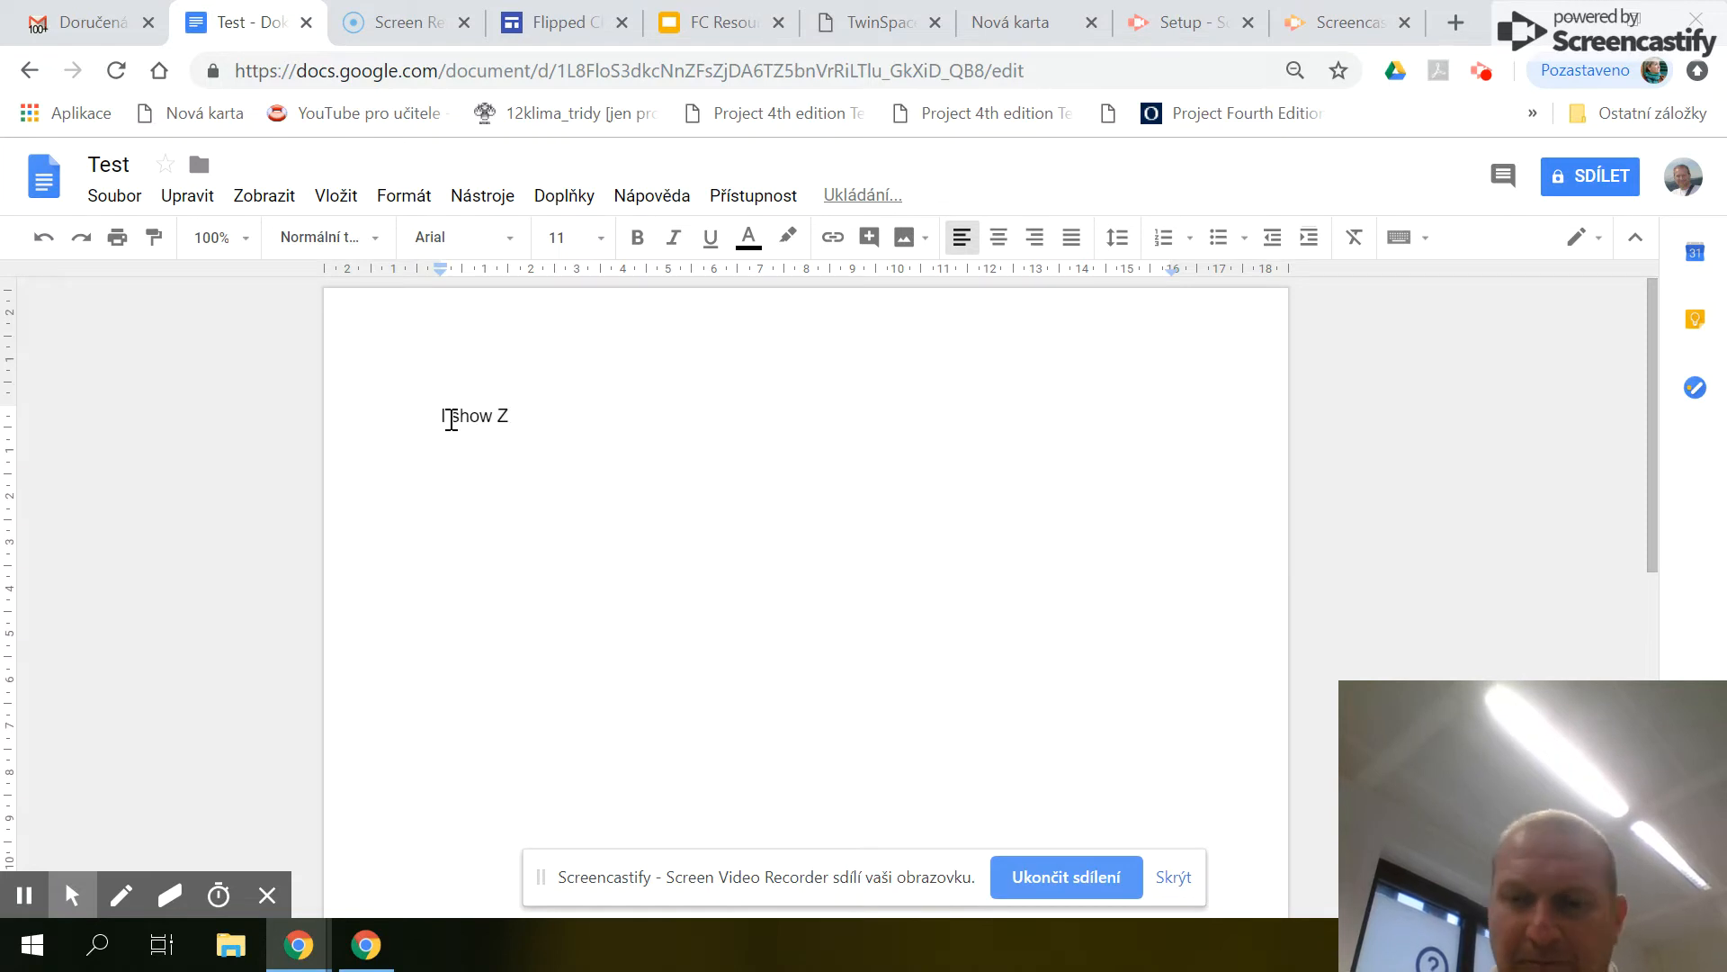
pyautogui.write('ou how')
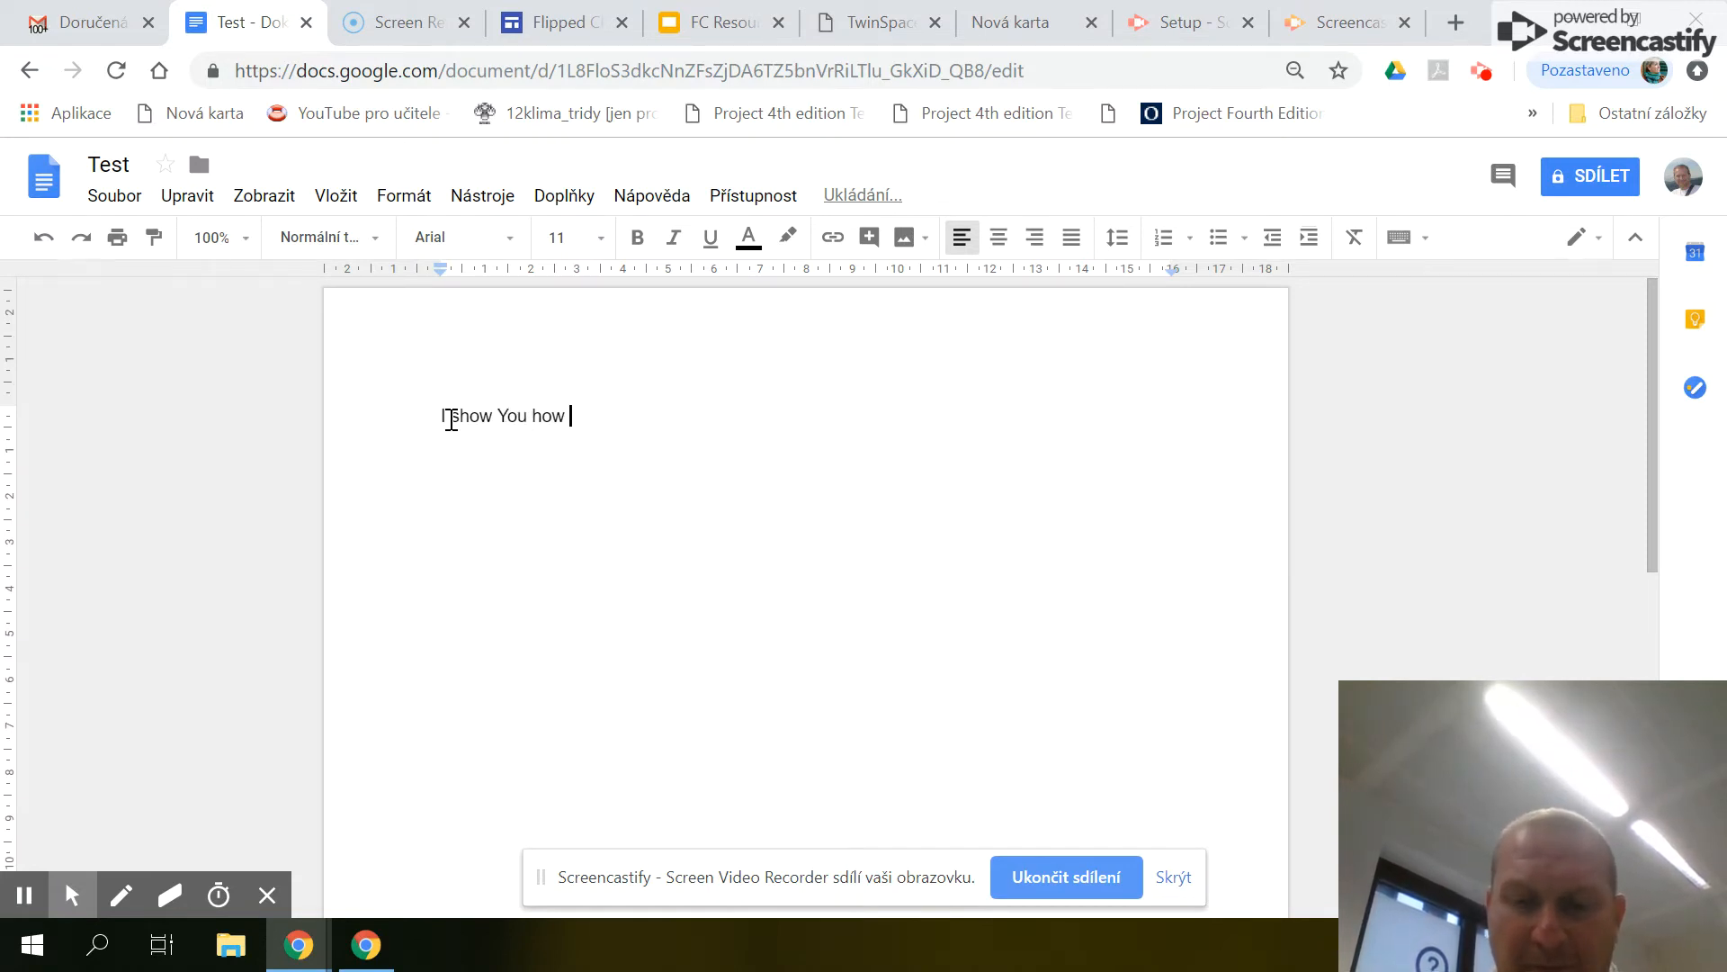
pyautogui.write('insert image to')
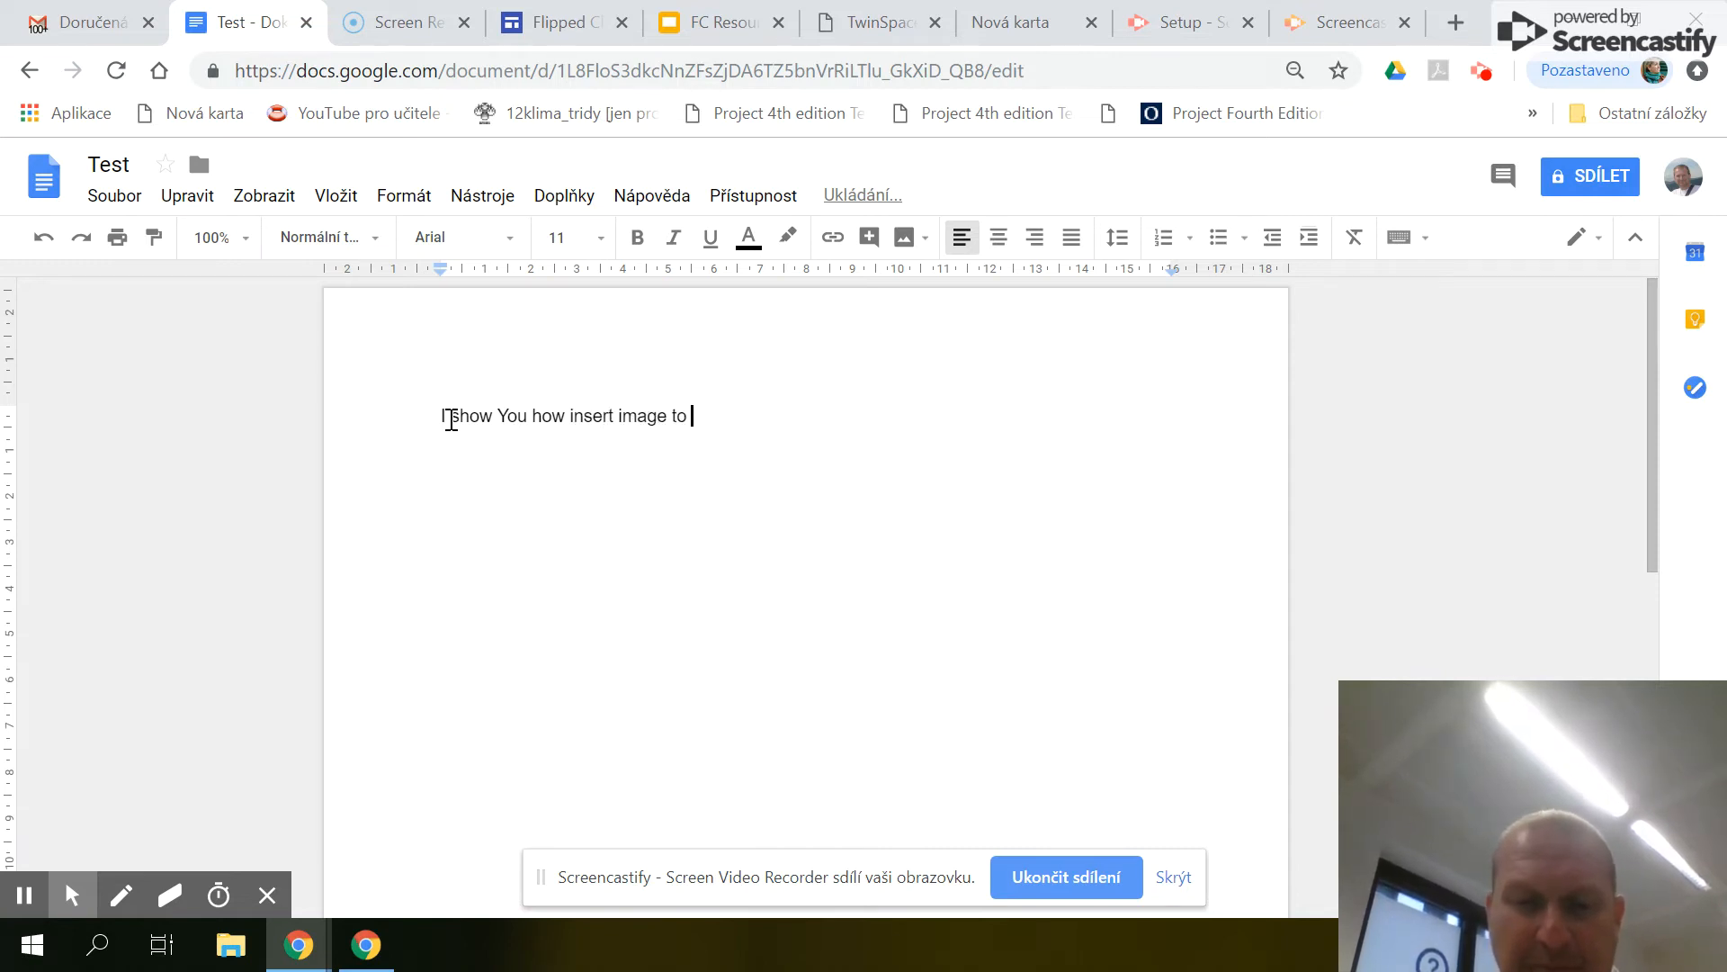
pyautogui.write('document')
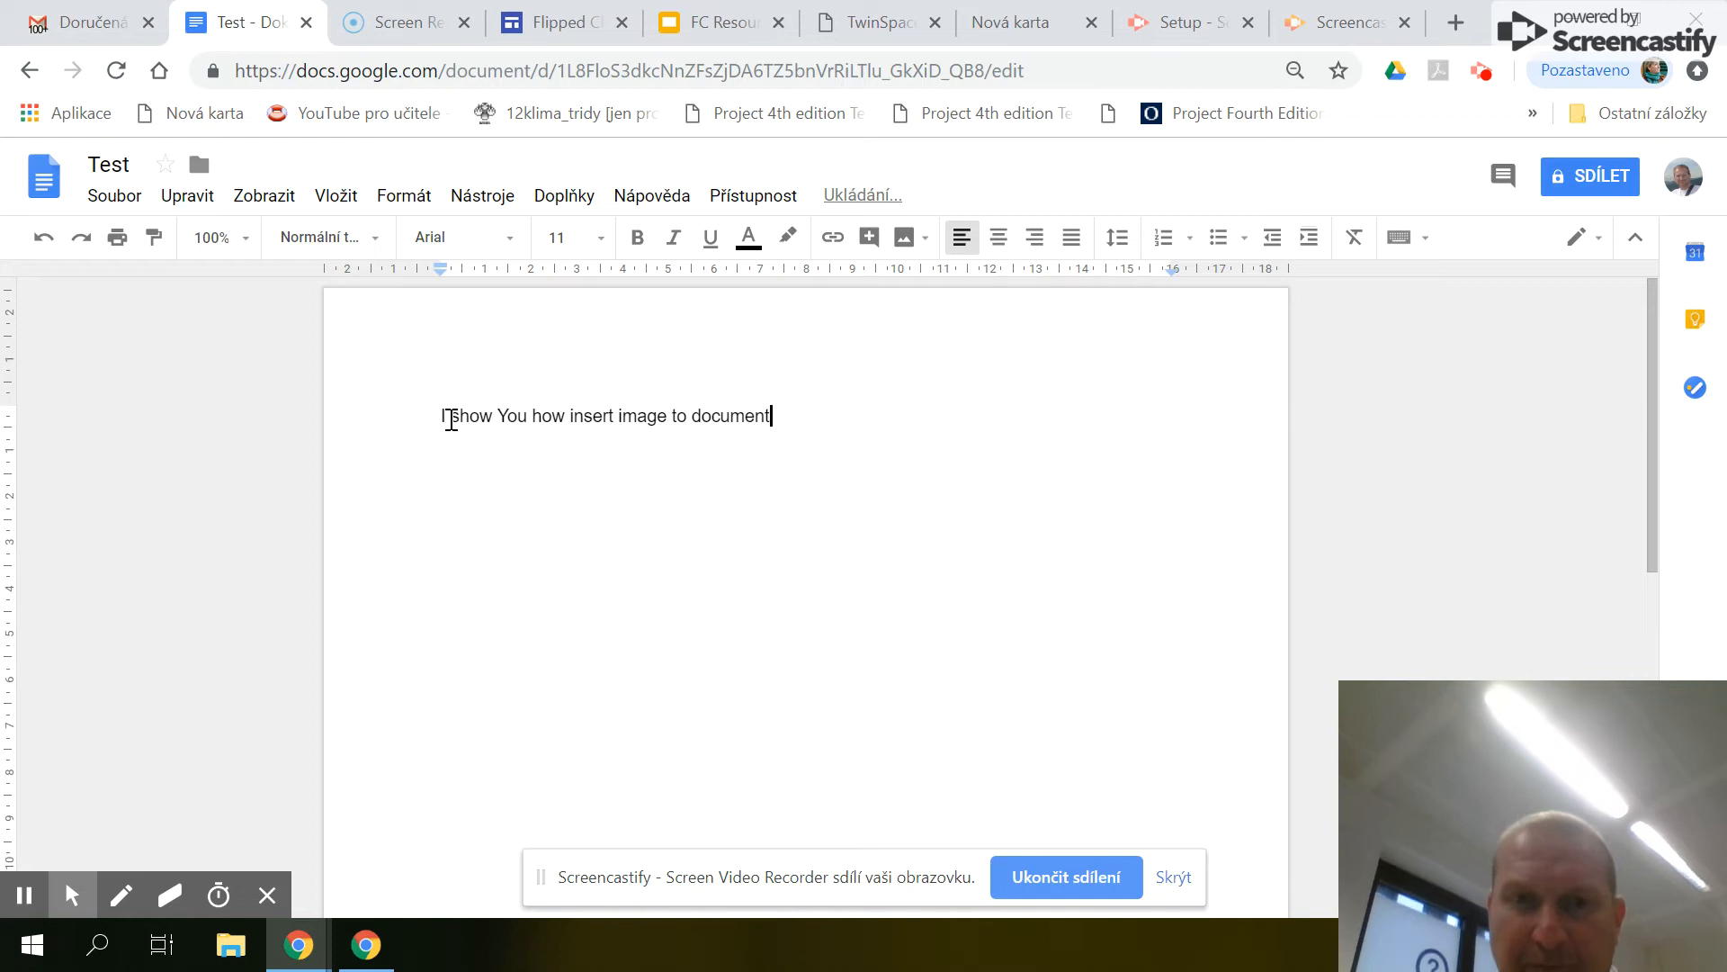
pyautogui.write('.')
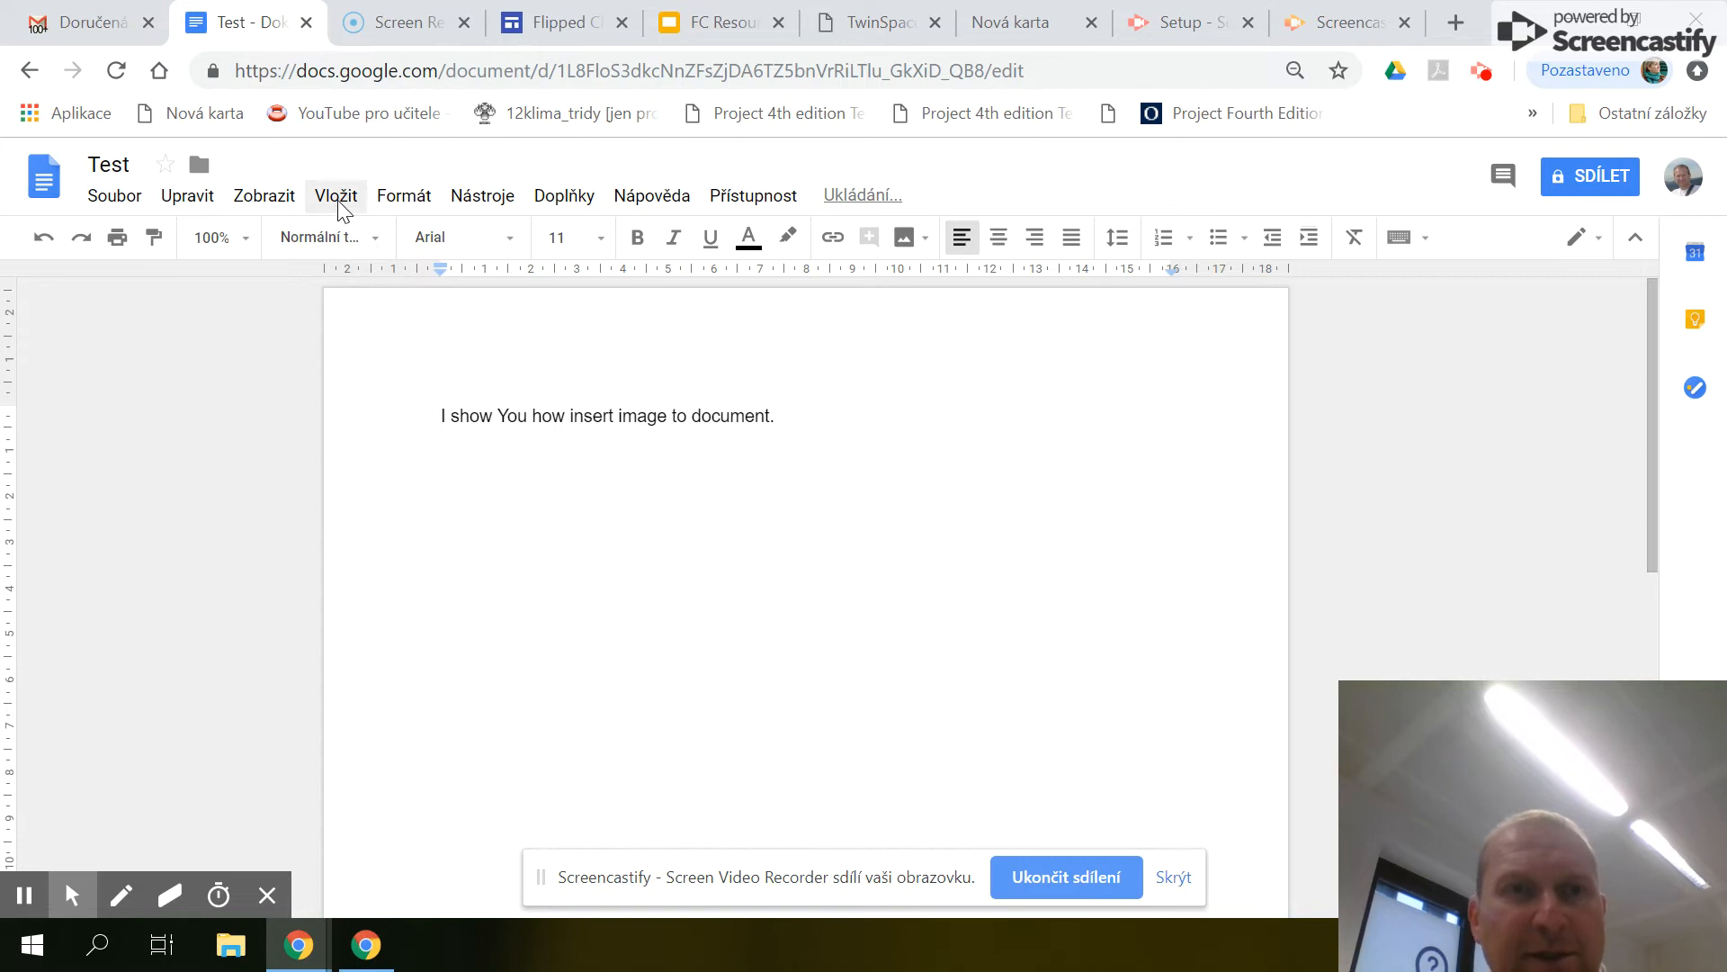
# Start inserting a webcam photo via Vložit > Obrázek > Fotoaparát
pyautogui.click(335, 195)
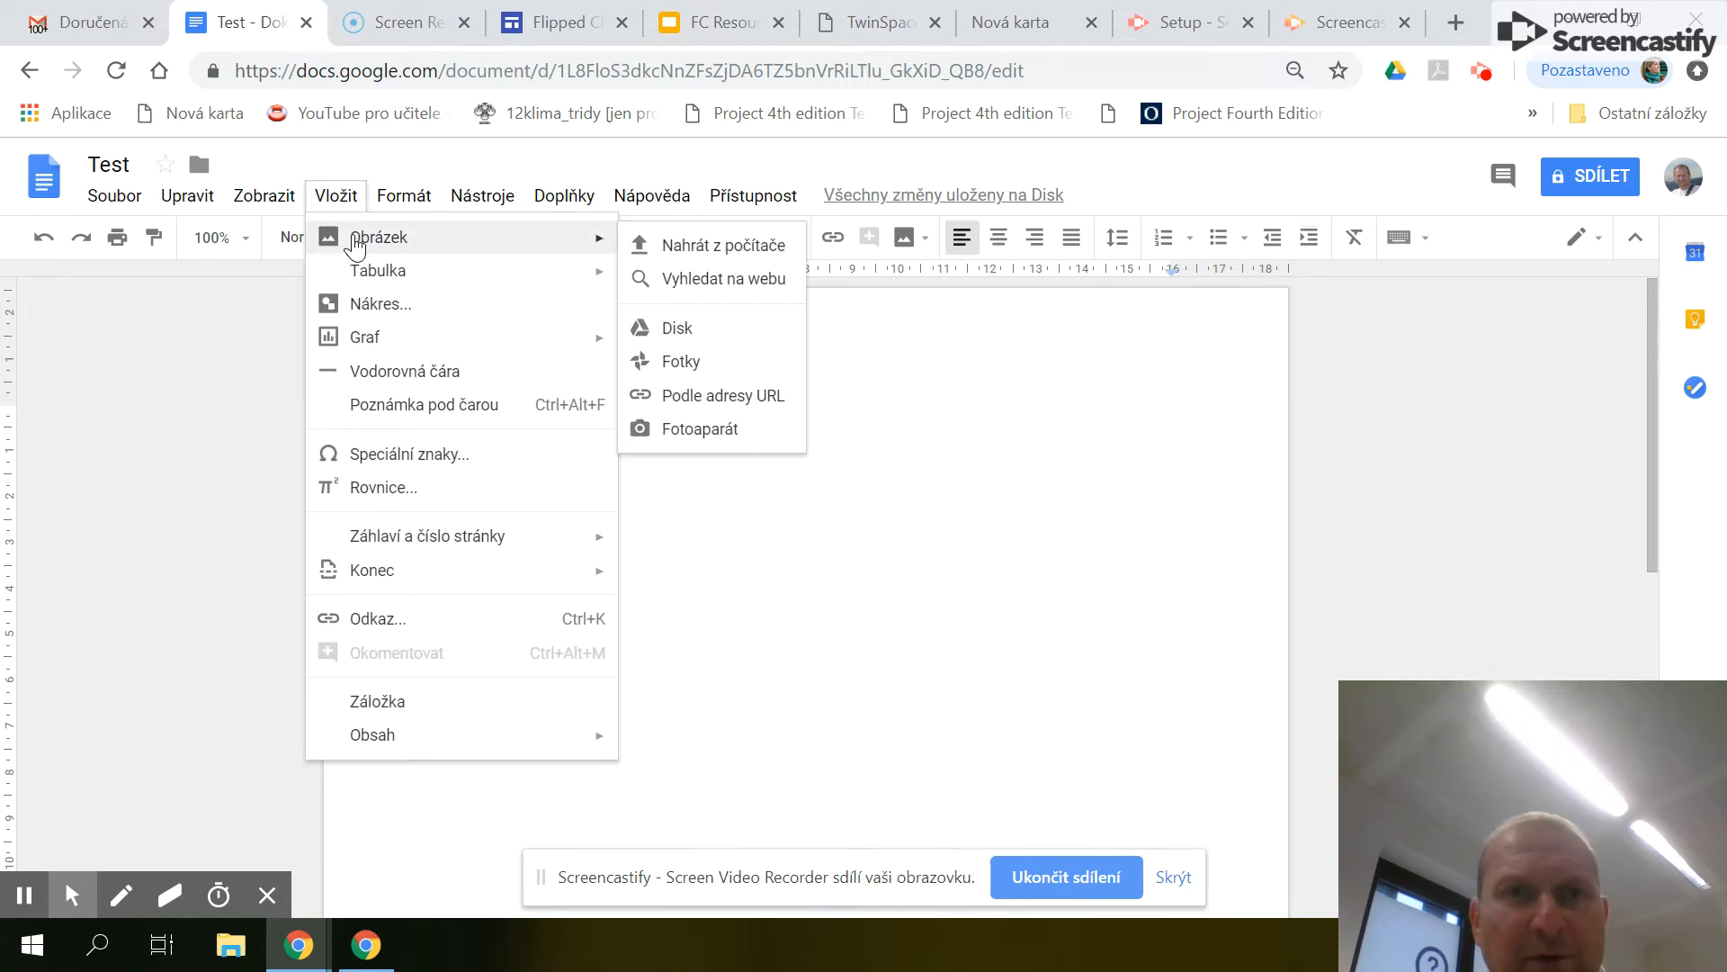
pyautogui.moveTo(716, 245)
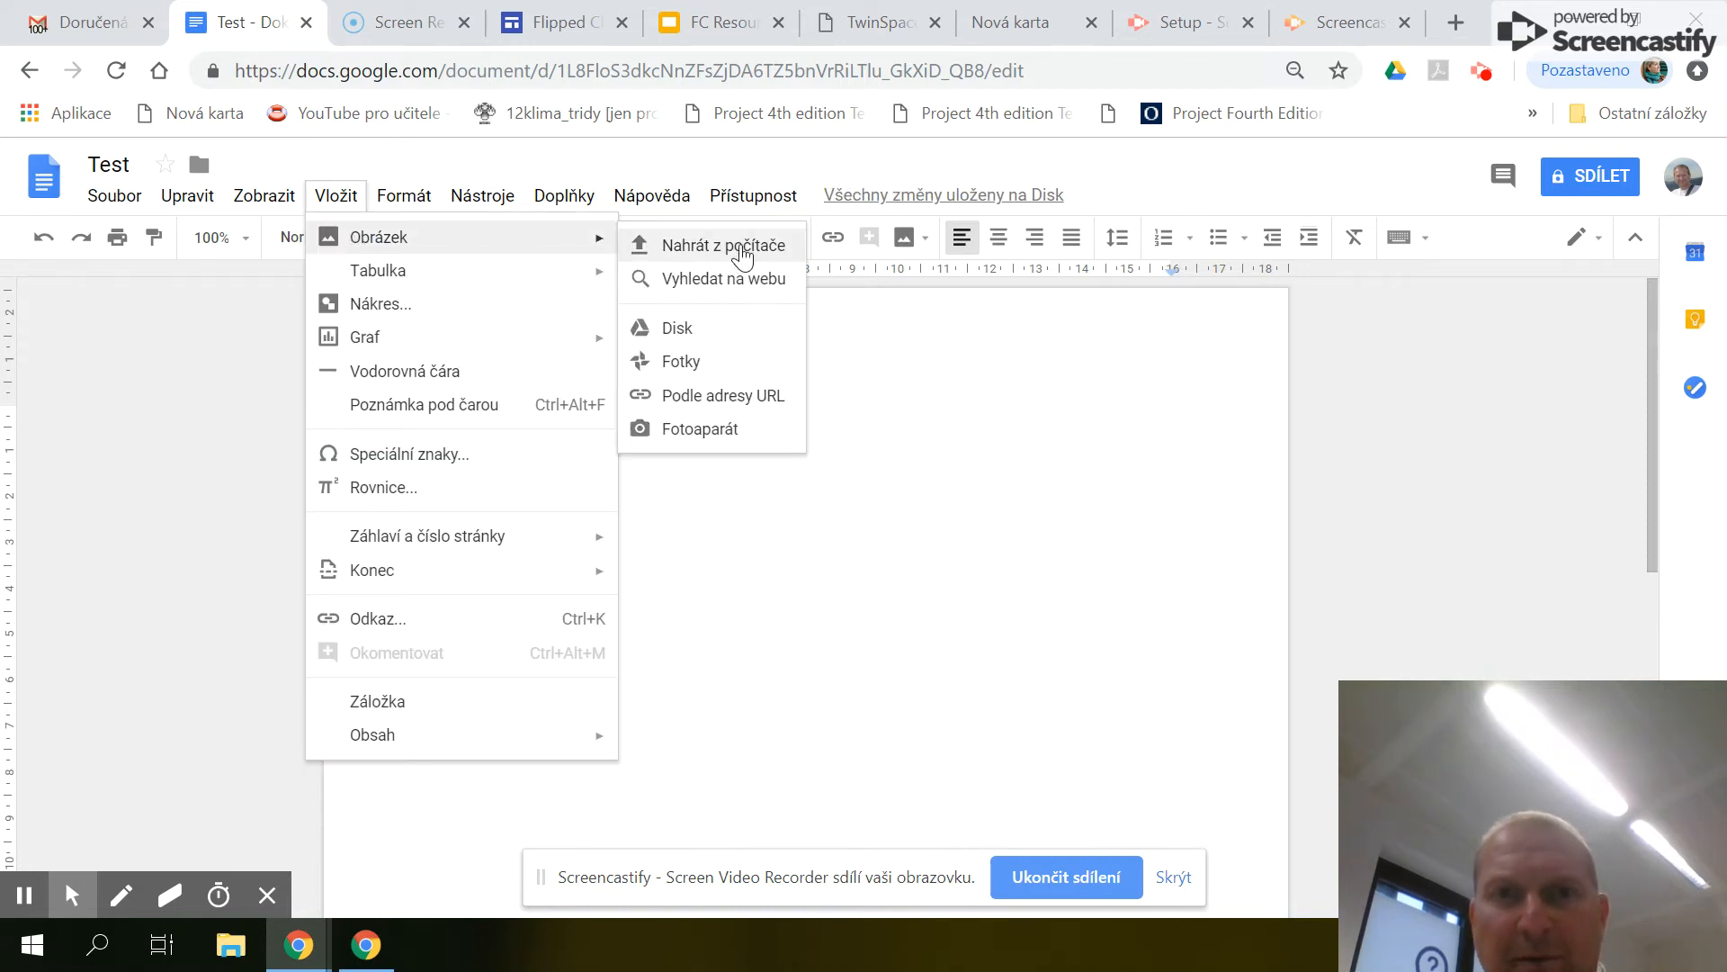
pyautogui.moveTo(745, 293)
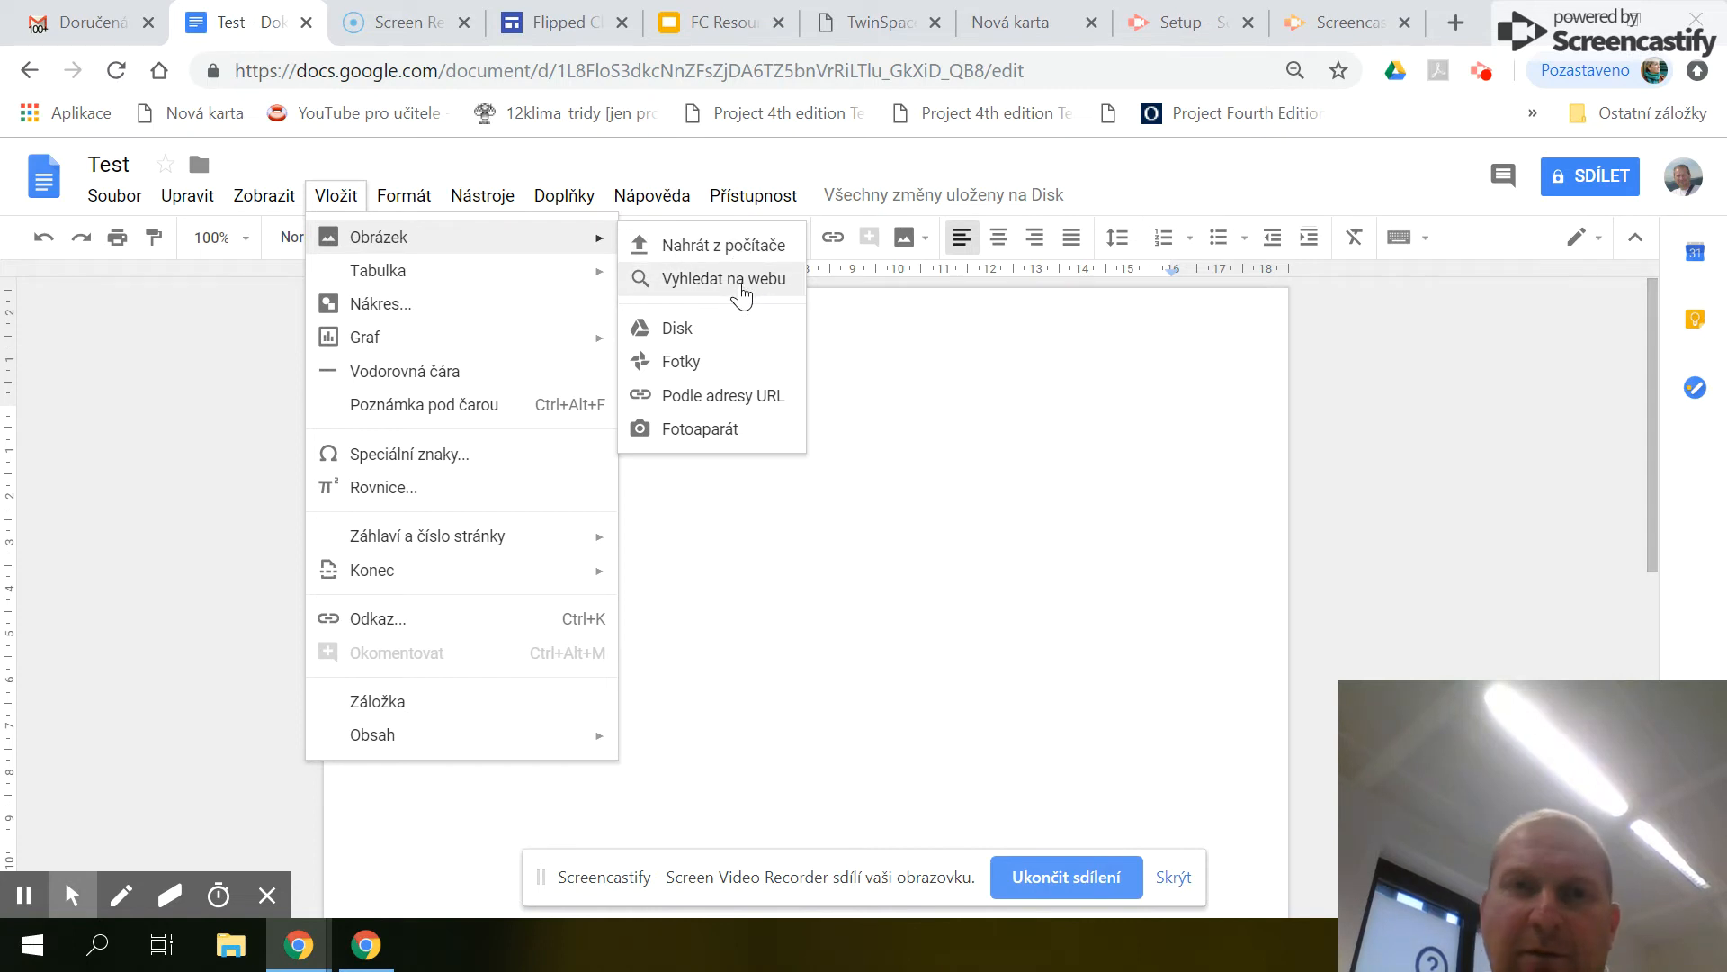
pyautogui.moveTo(675, 335)
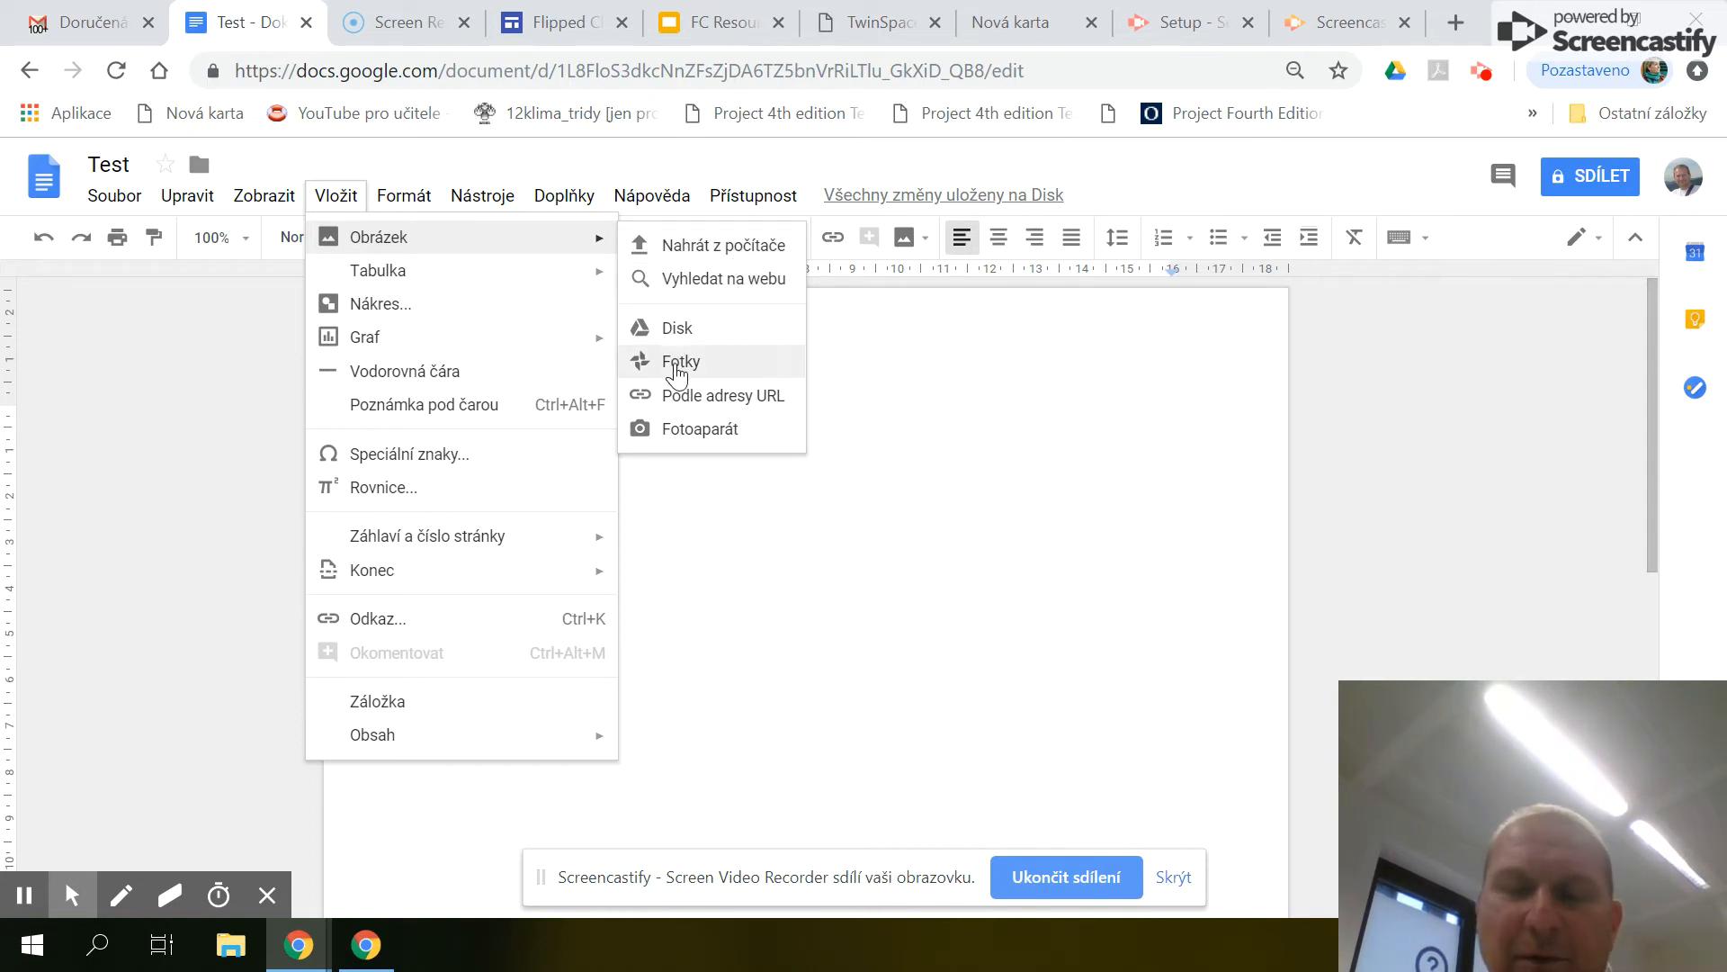
pyautogui.moveTo(686, 399)
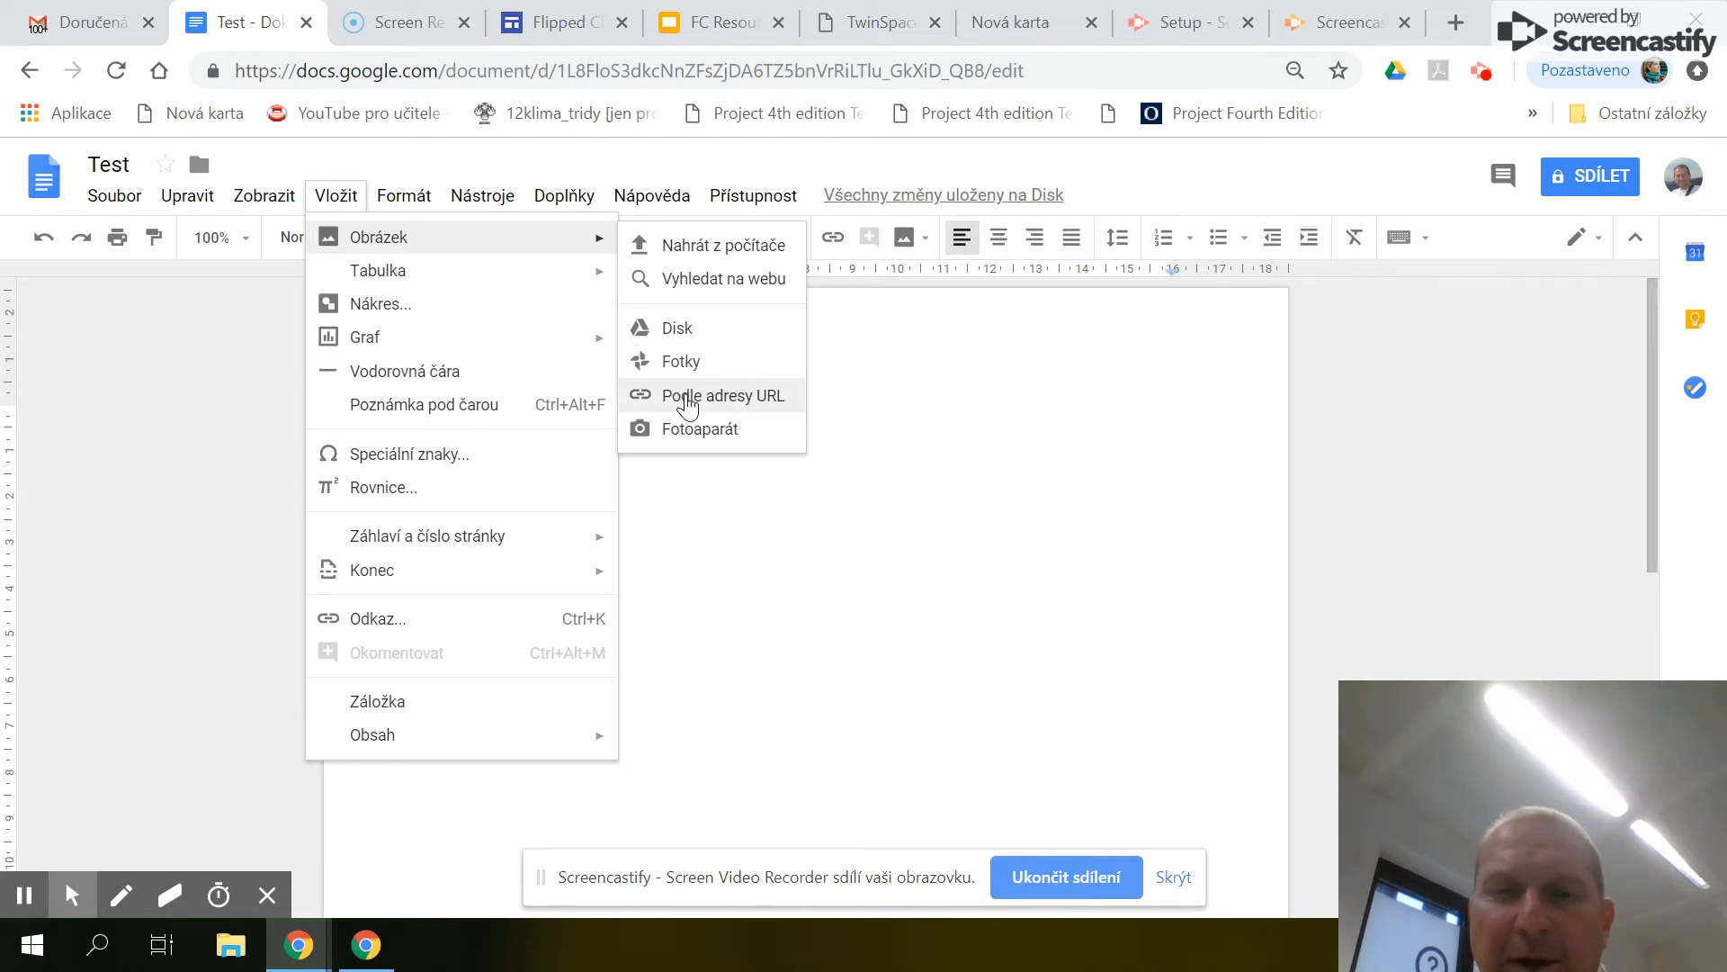
pyautogui.moveTo(700, 437)
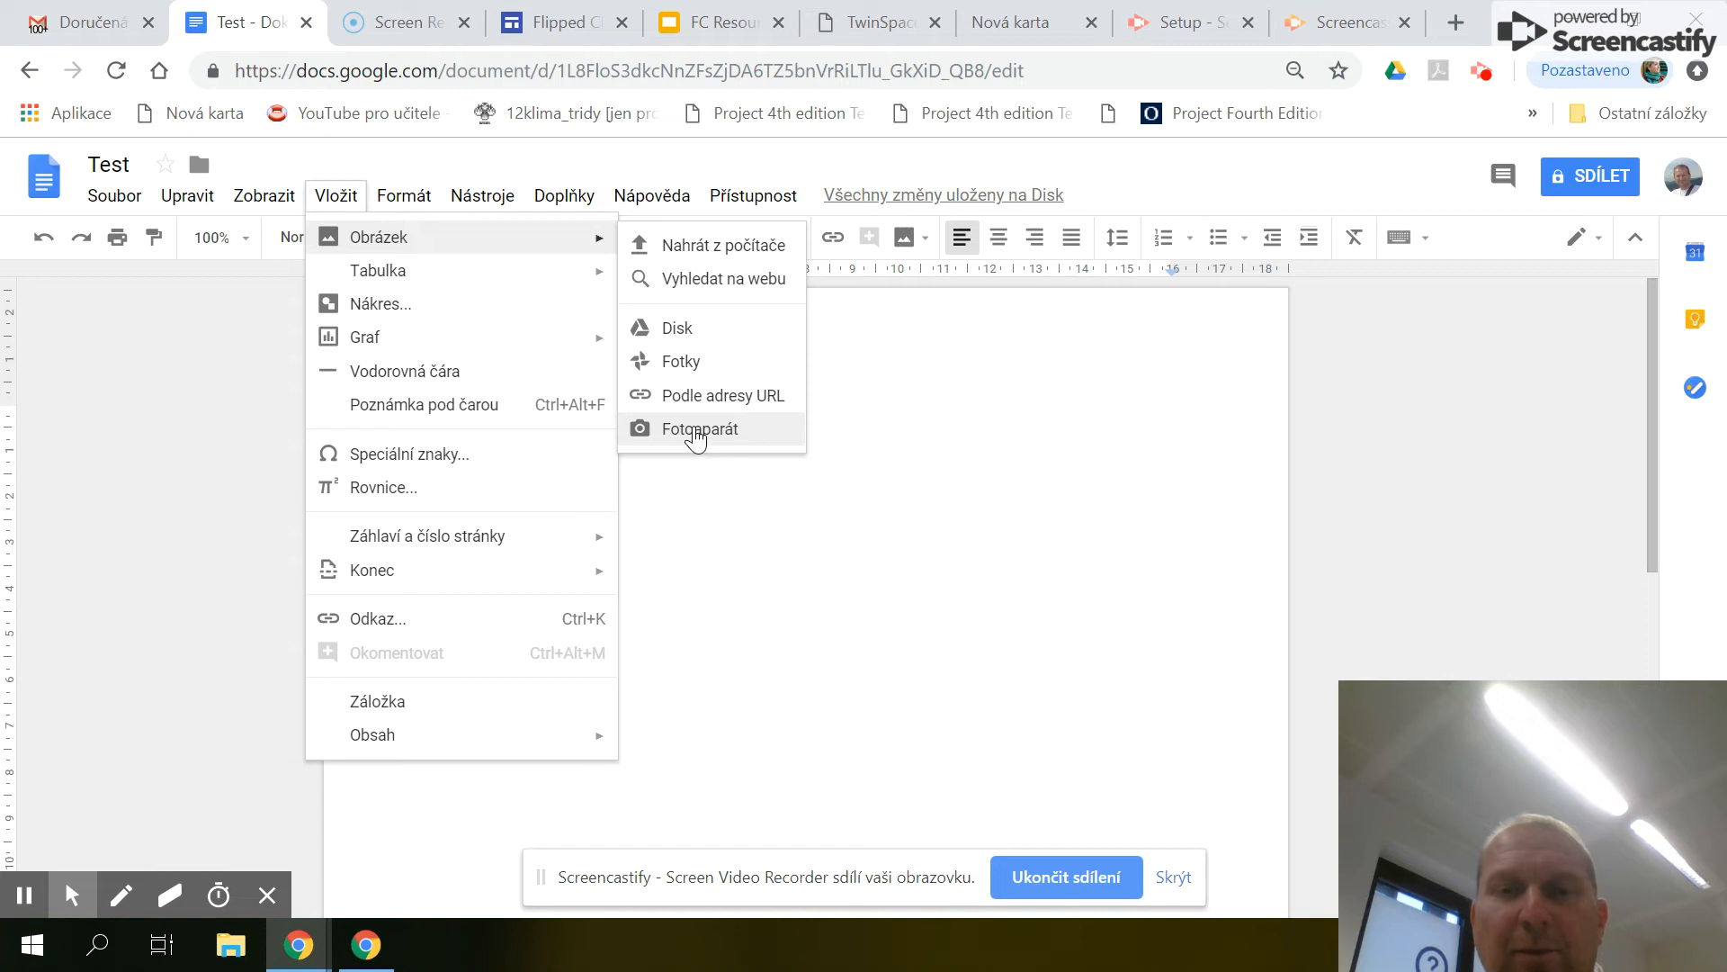
pyautogui.click(697, 440)
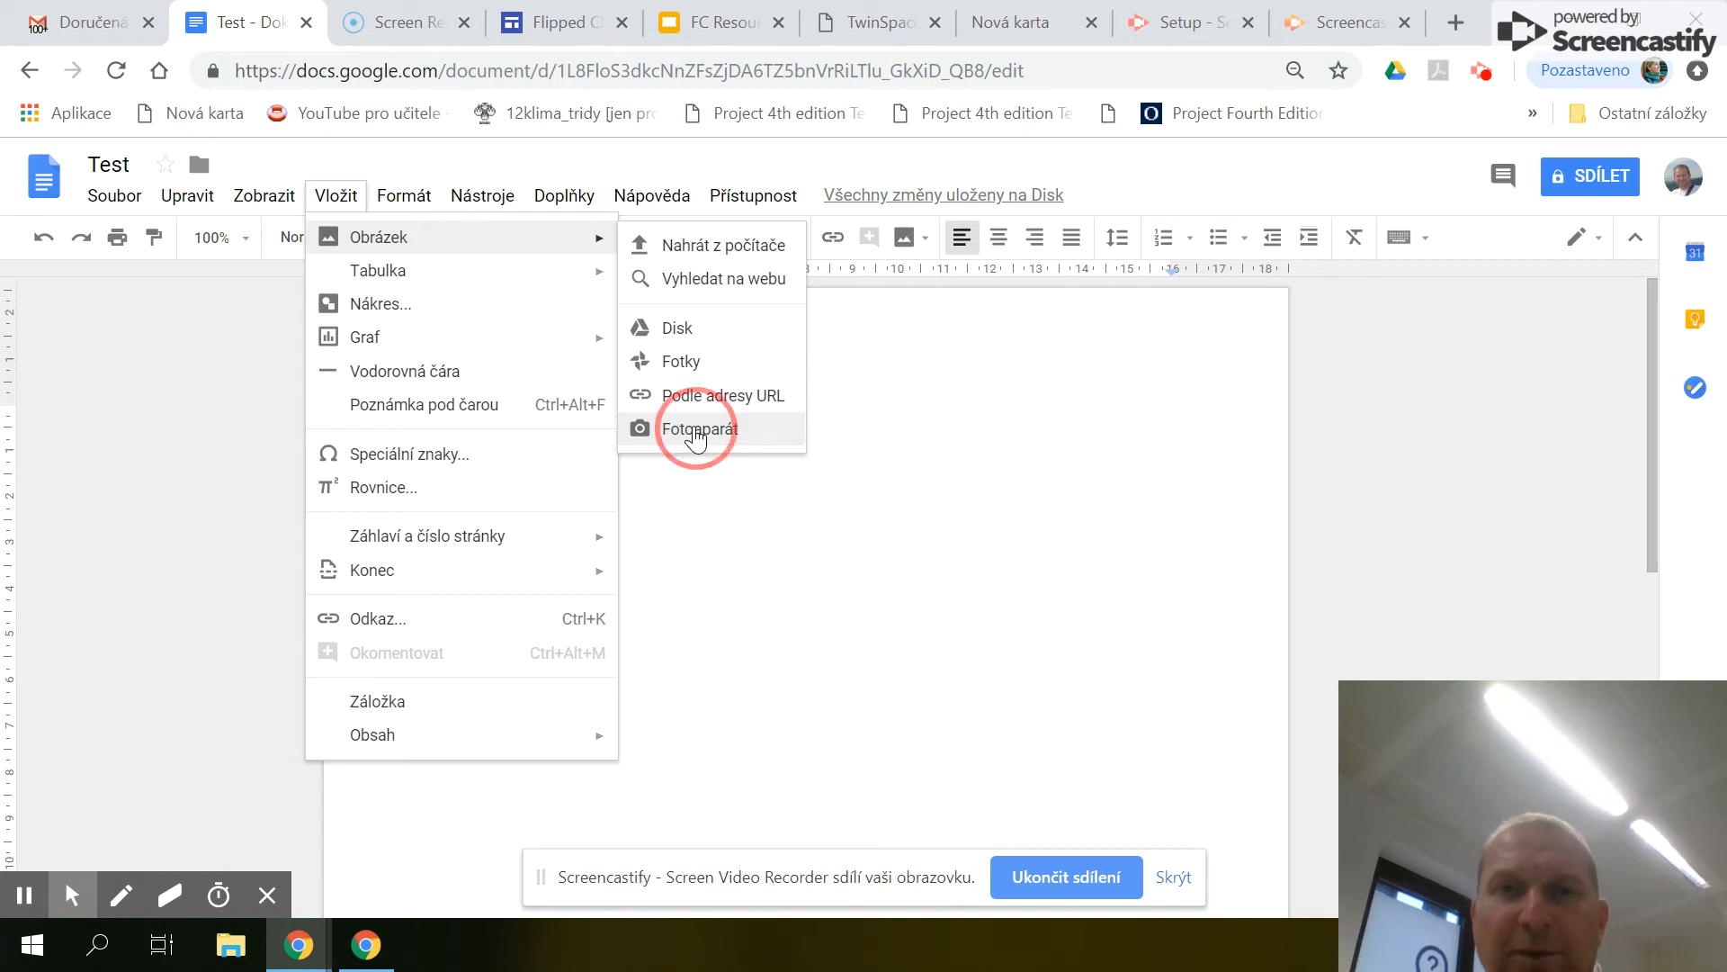
pyautogui.click(697, 430)
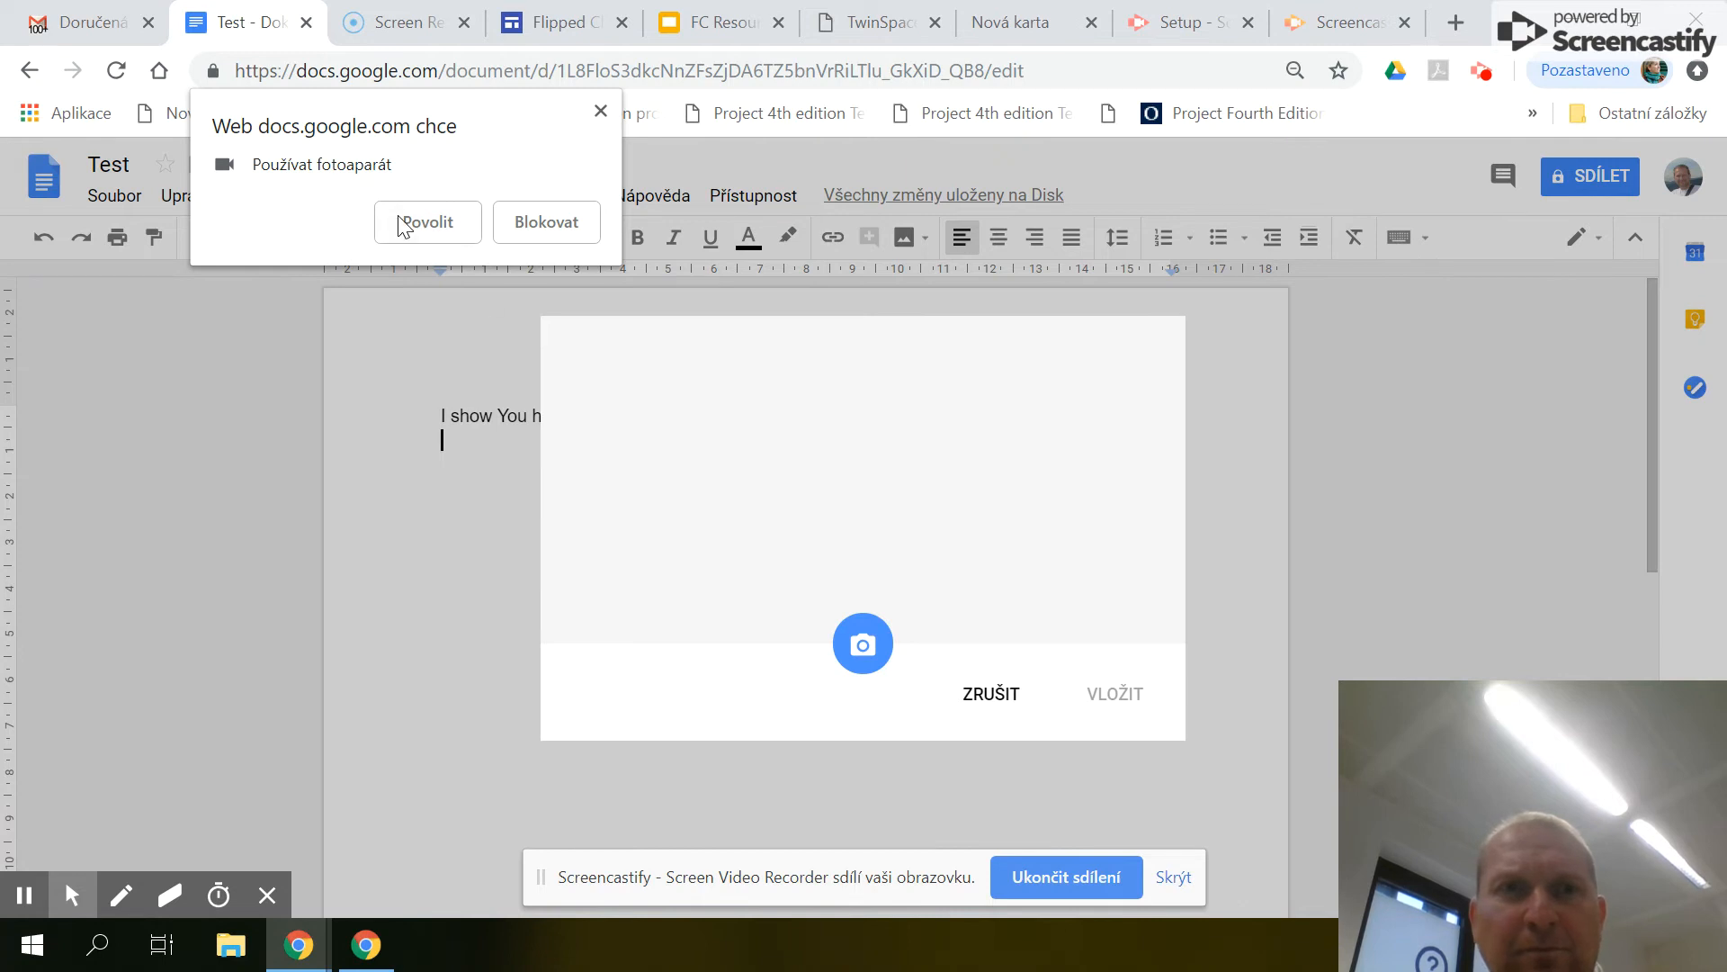
# Allow camera access and insert the captured webcam photo below the sentence
pyautogui.click(428, 221)
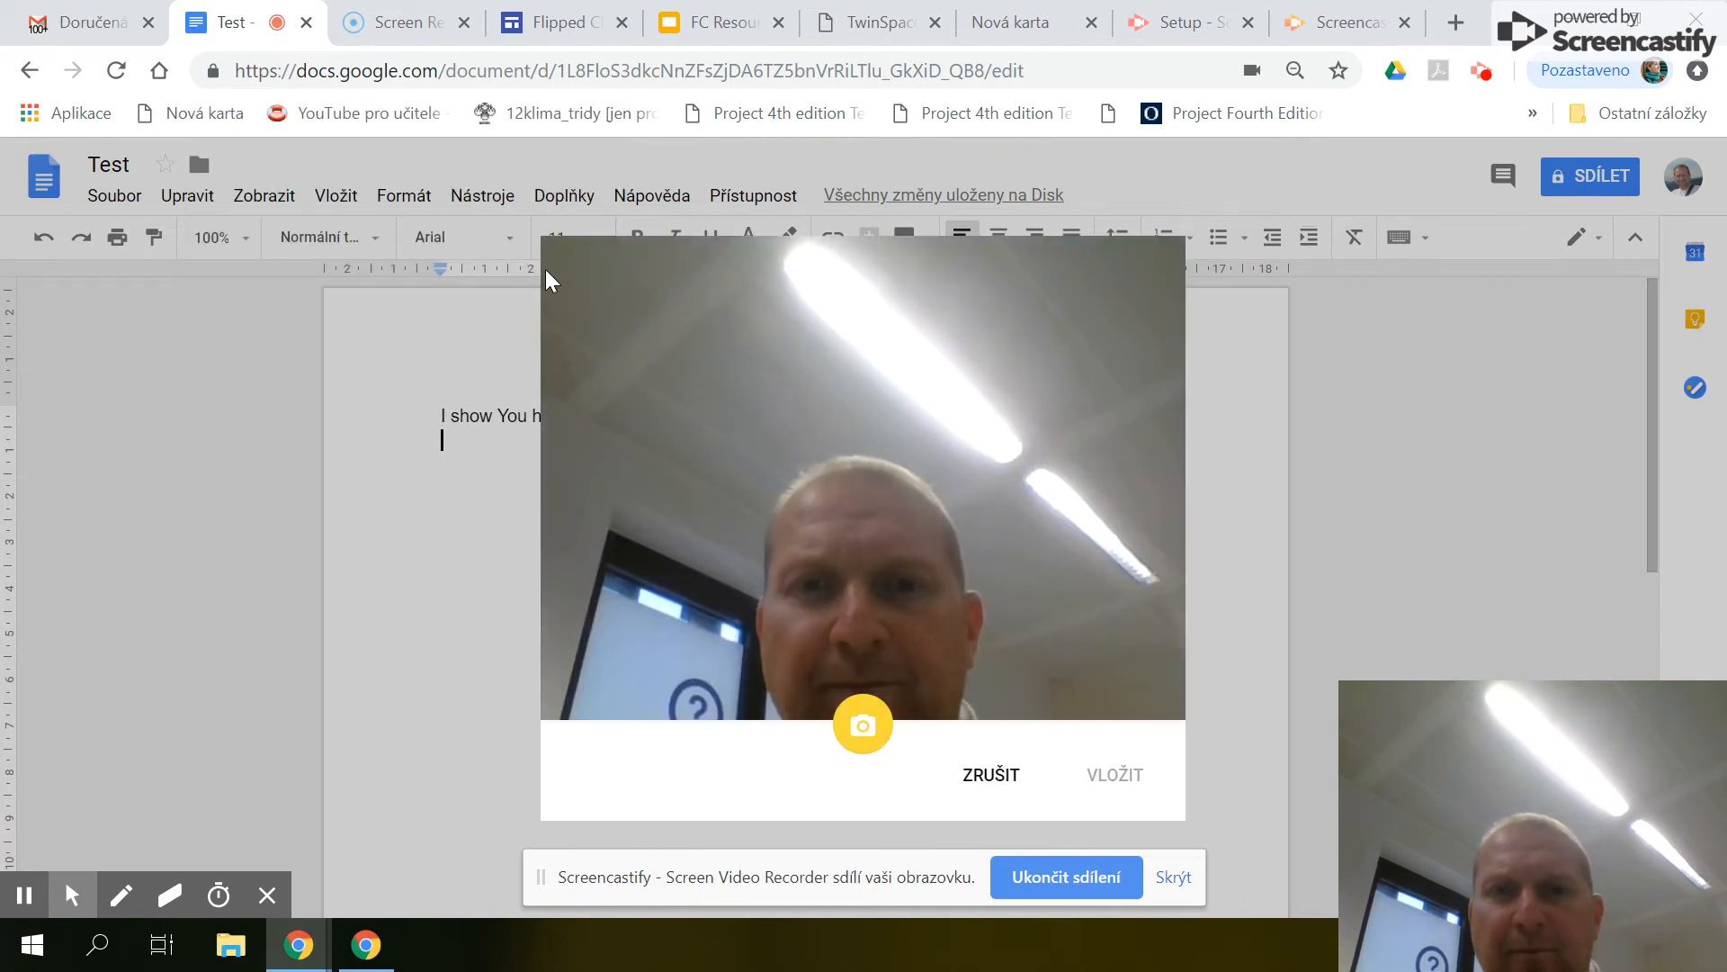
pyautogui.moveTo(1001, 689)
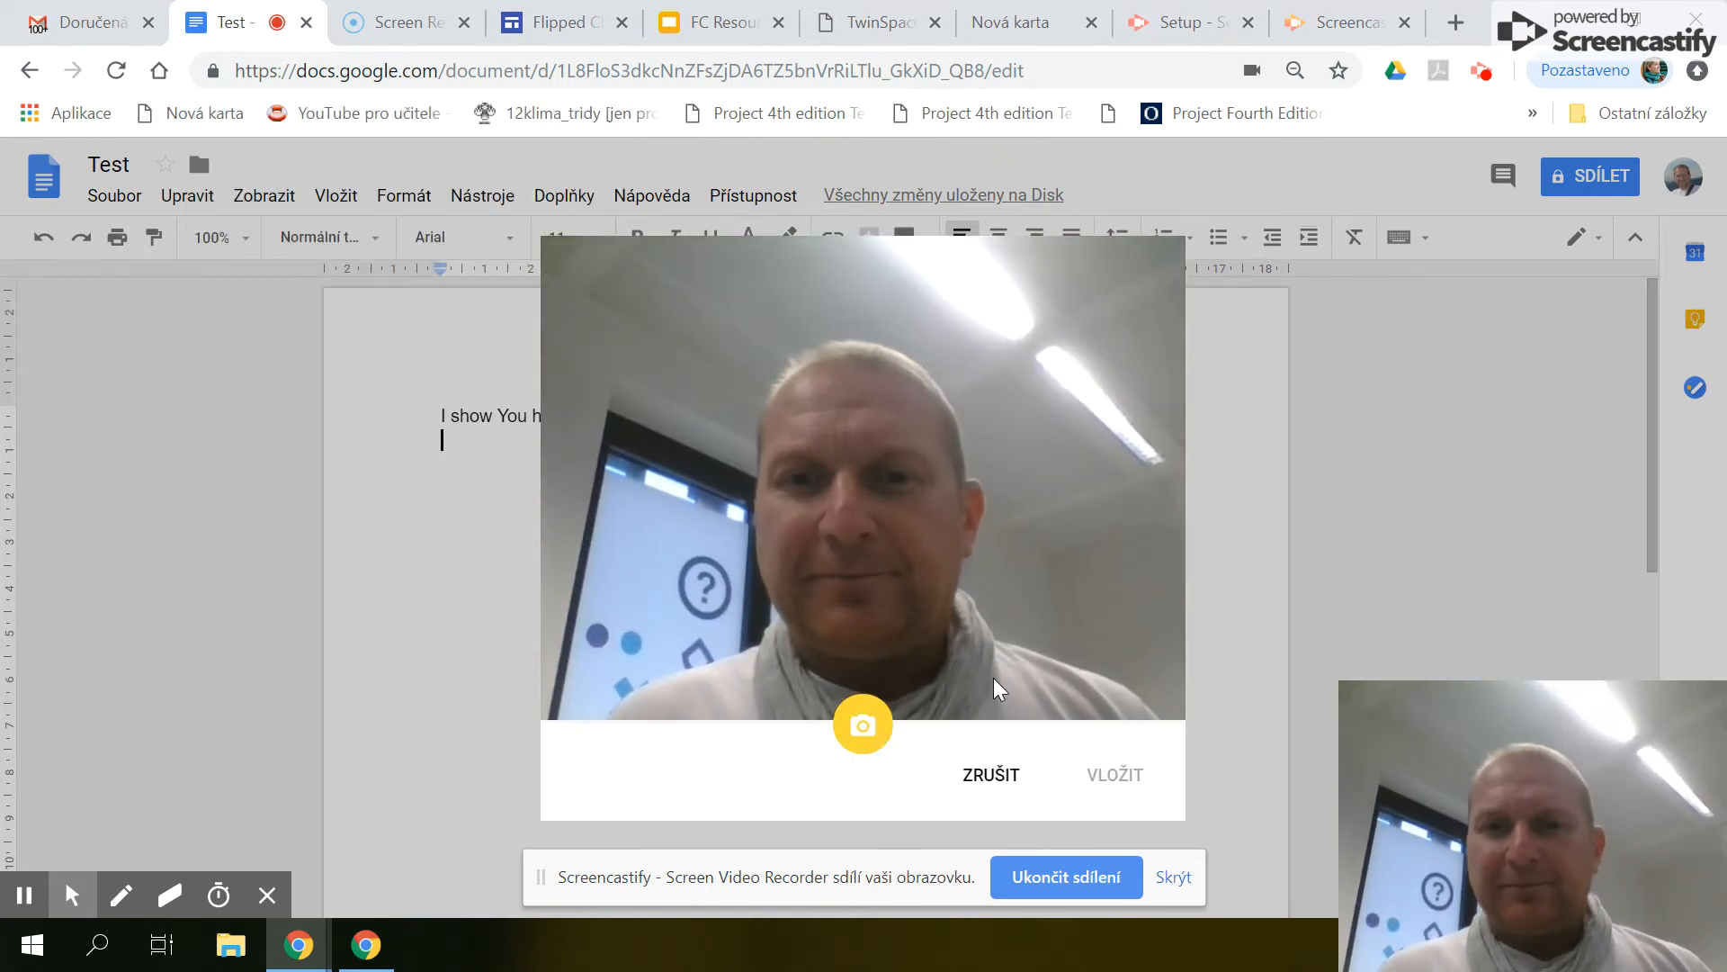
pyautogui.moveTo(866, 727)
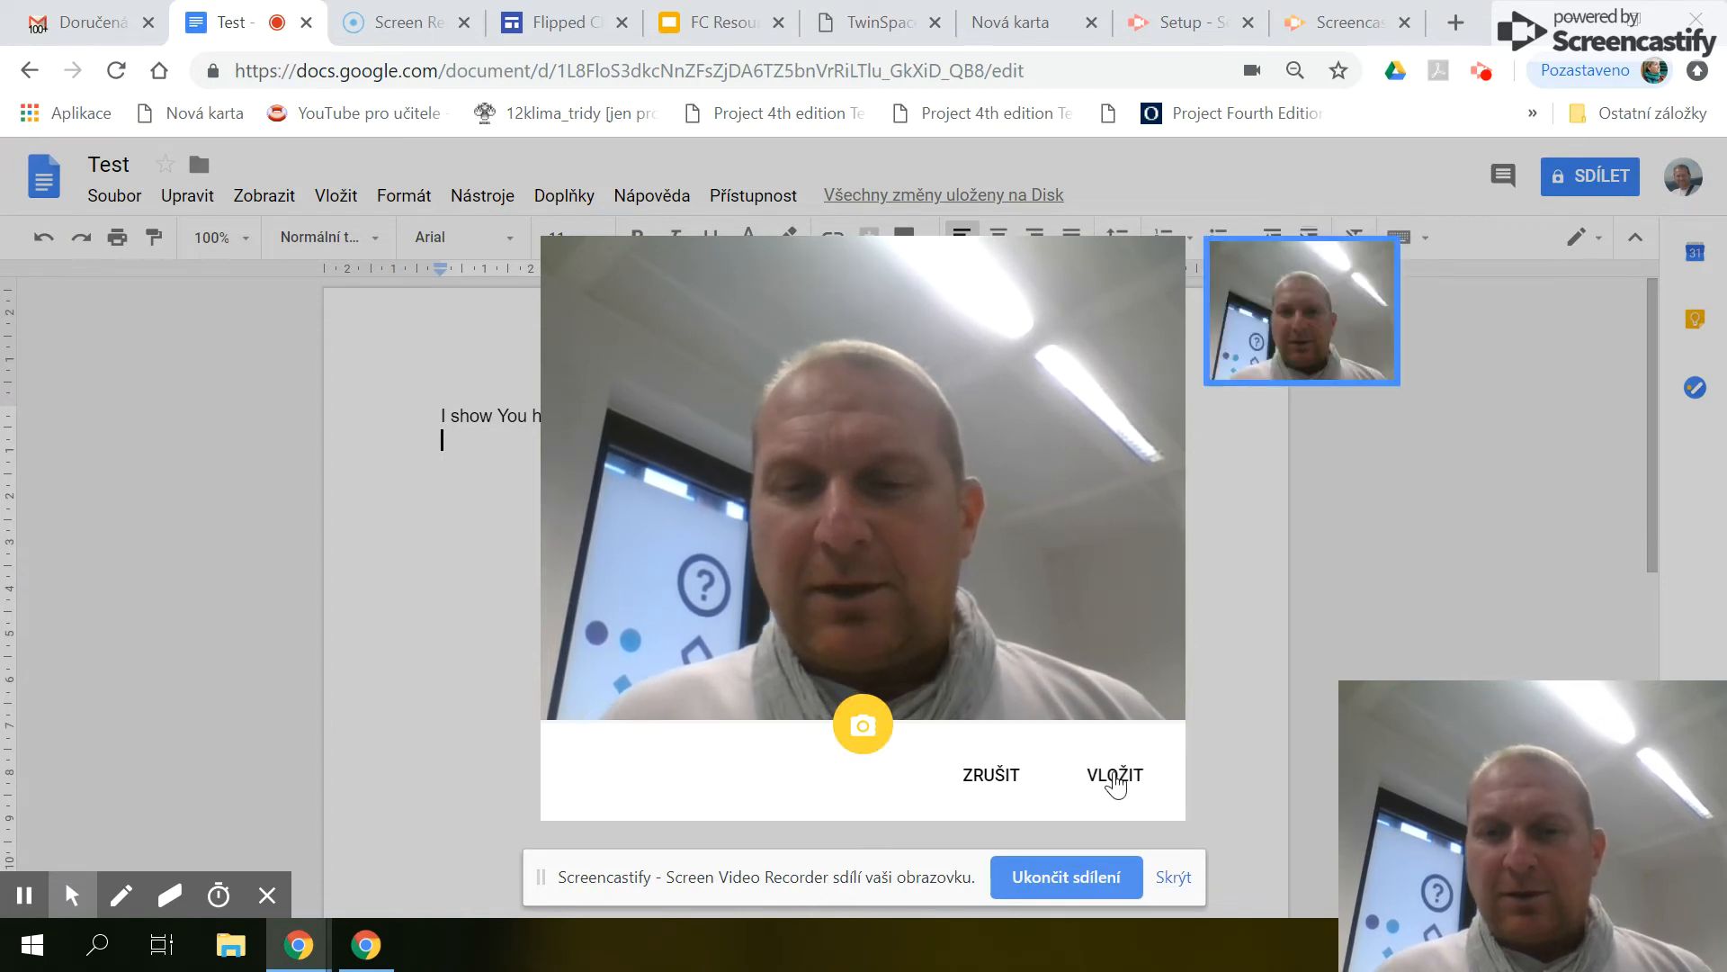
pyautogui.click(1114, 776)
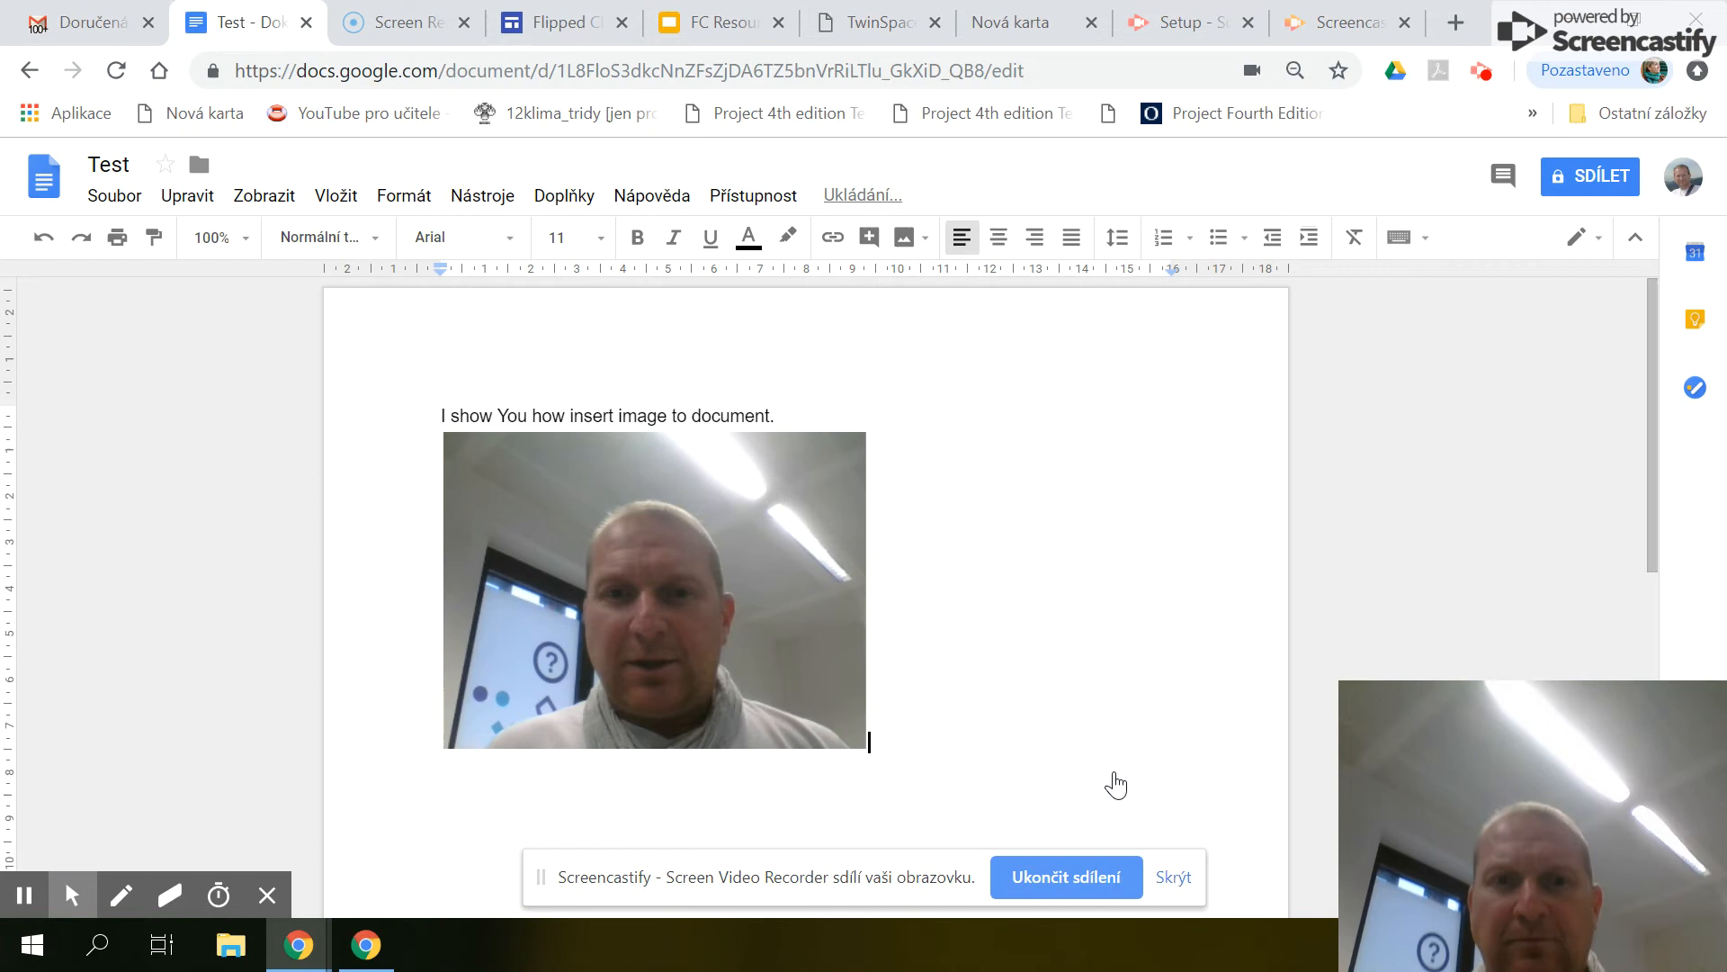
# Set the photo to Zalomit text wrapping and crop its sides with Oříznout obrázek
pyautogui.click(653, 590)
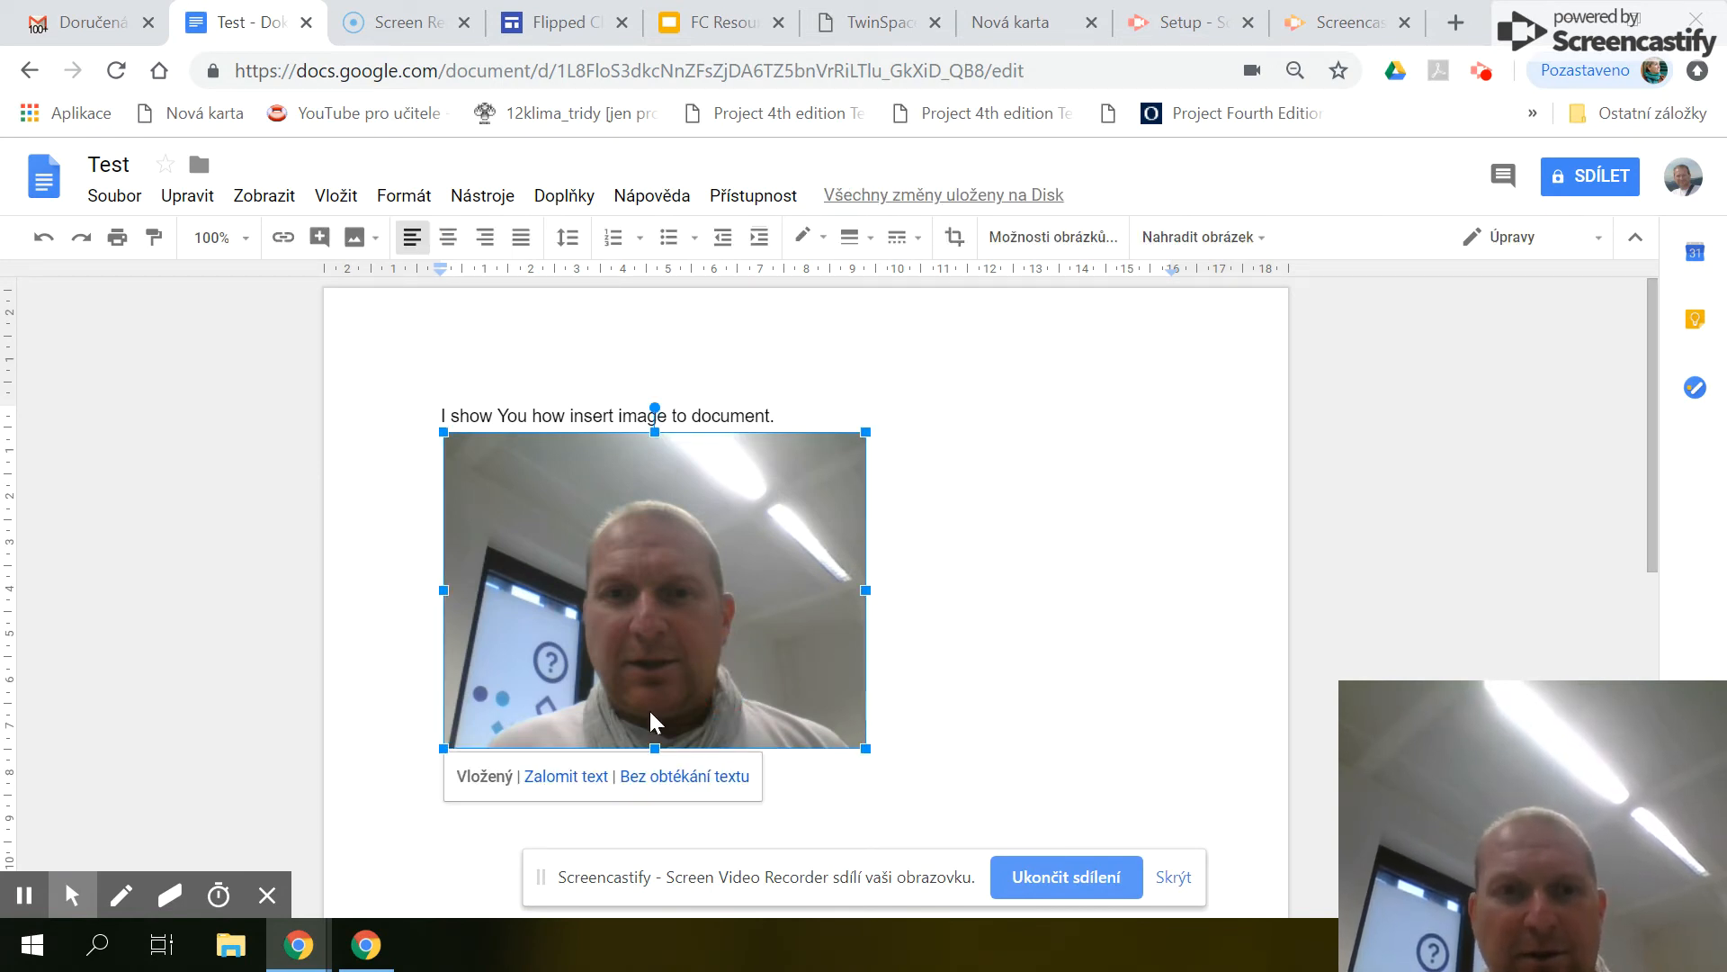
pyautogui.click(566, 775)
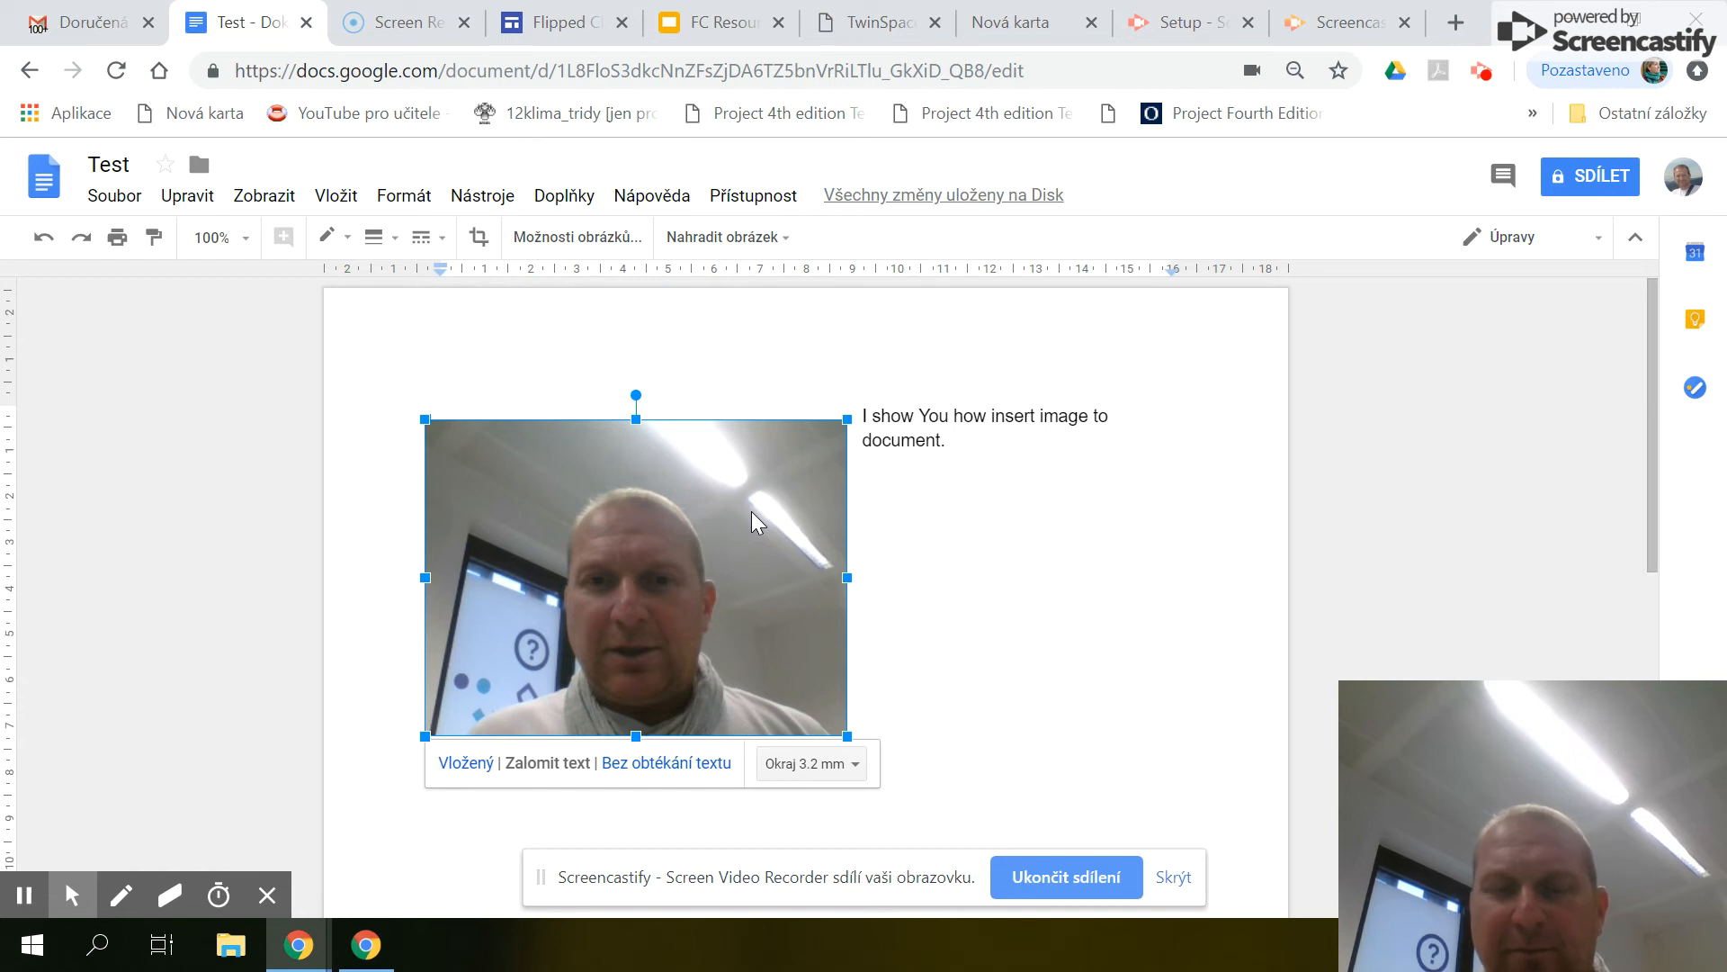
pyautogui.moveTo(577, 237)
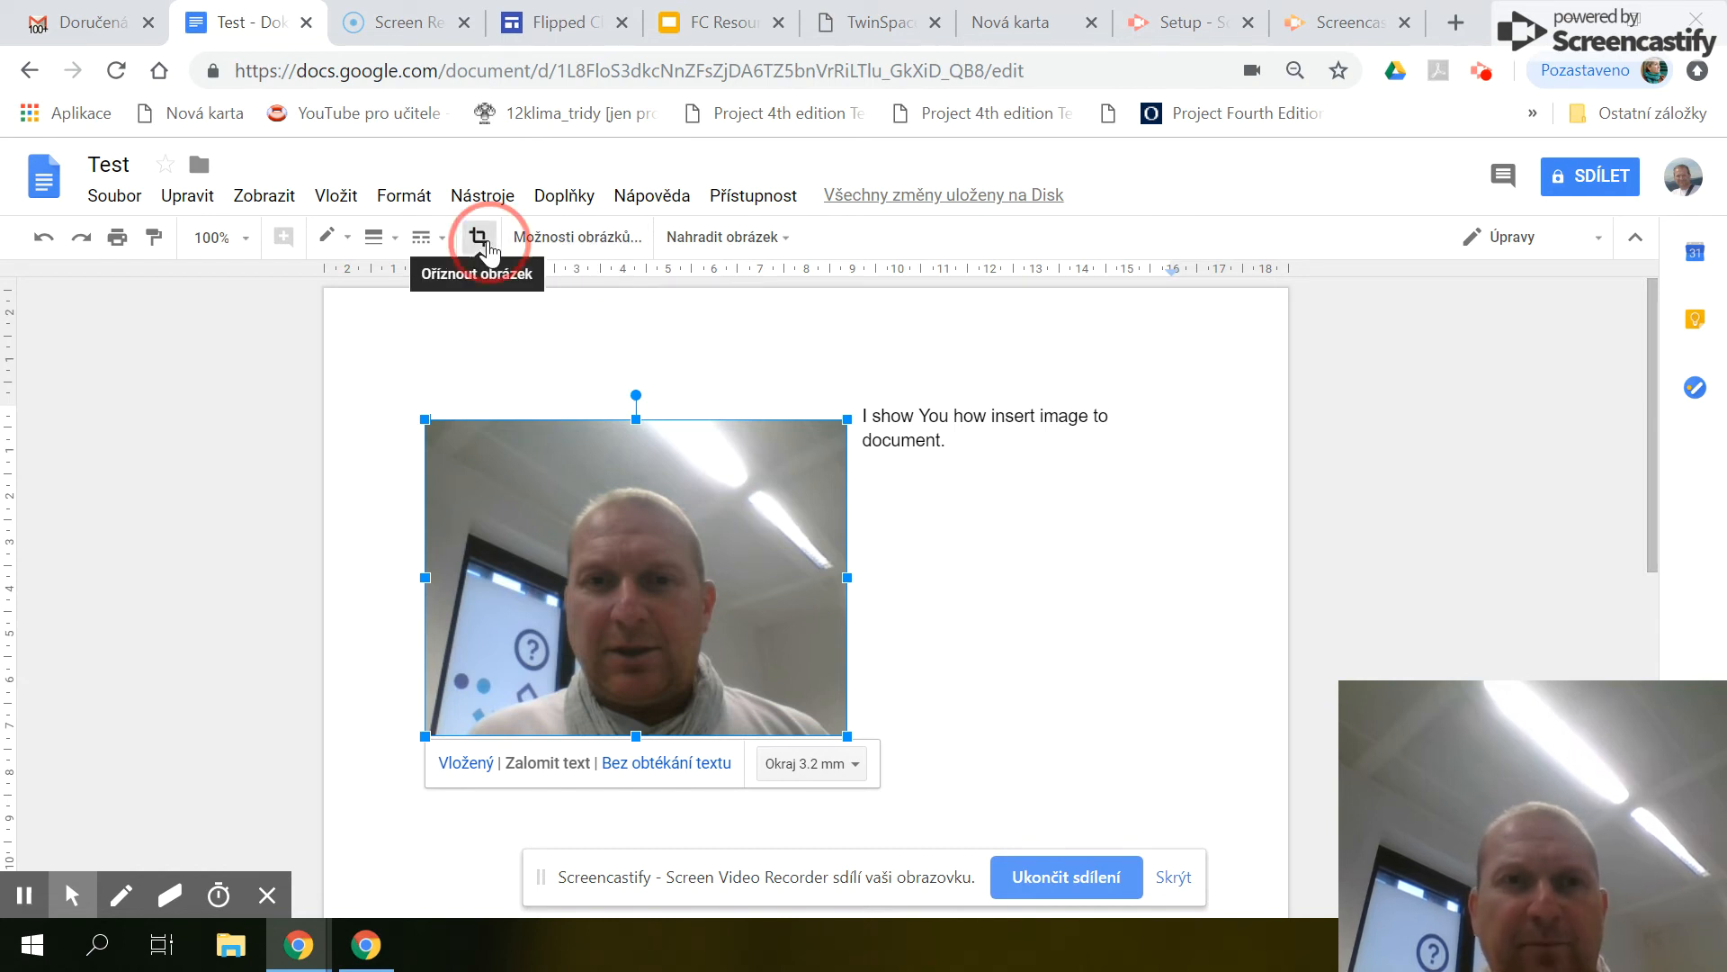
pyautogui.click(479, 237)
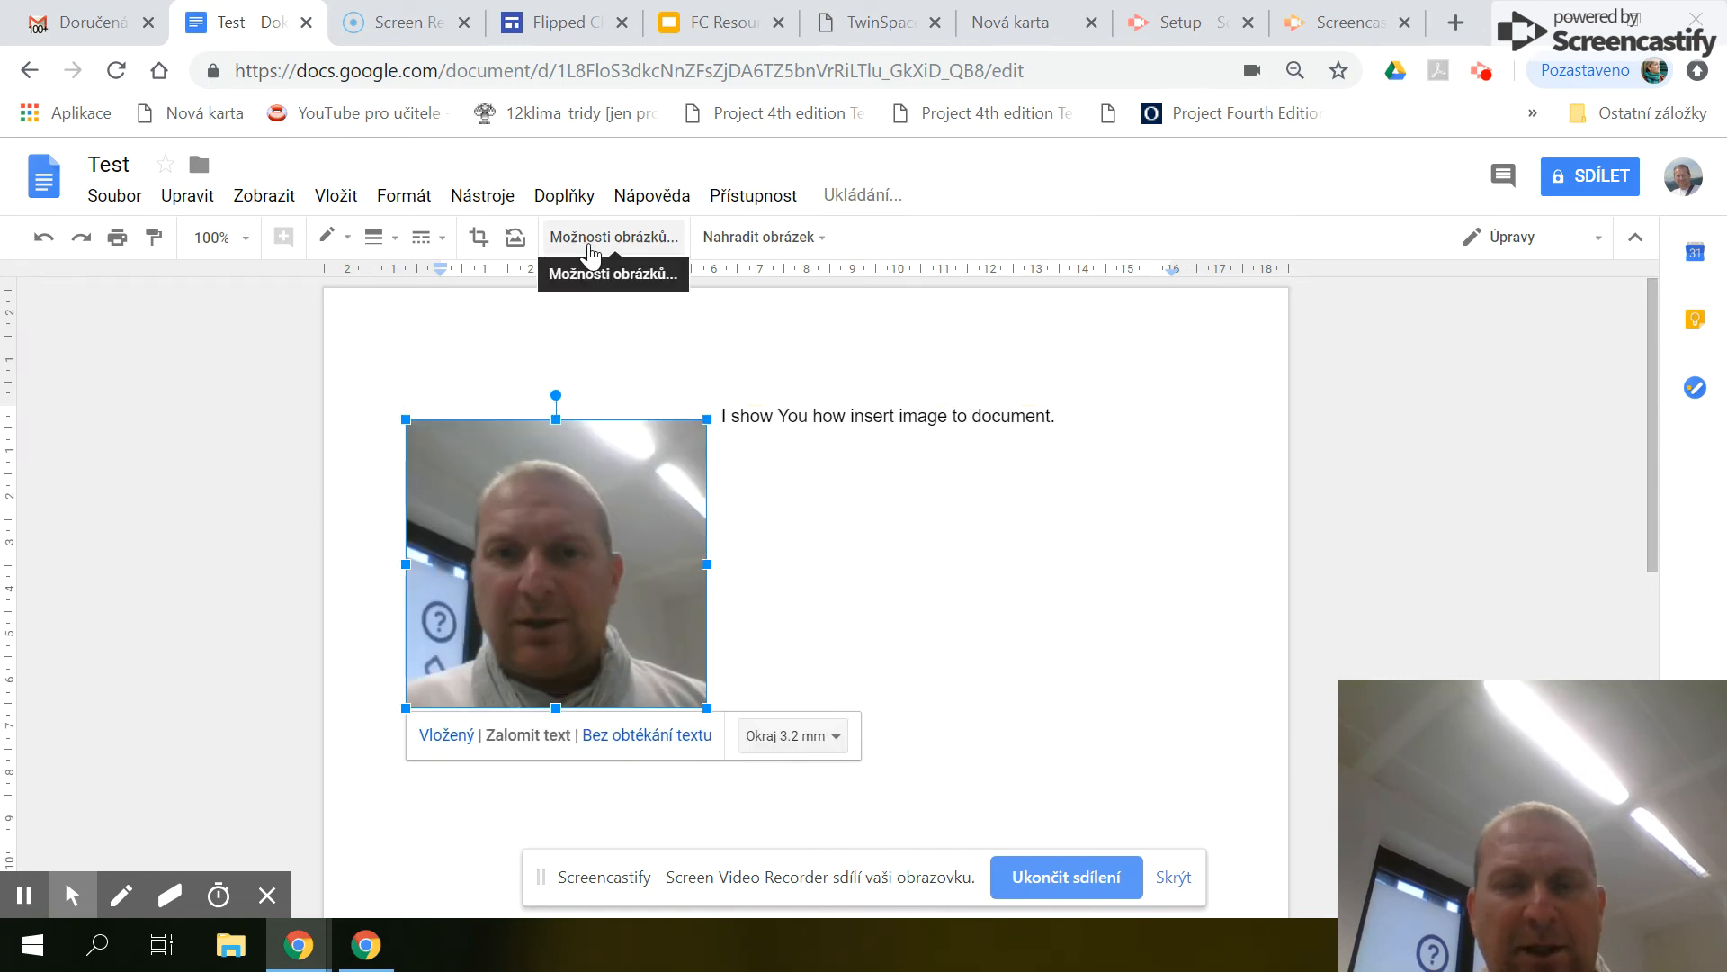
# Recolour the photo to Stupně šedi, raise brightness about 47%, and slightly adjust contrast
pyautogui.click(614, 237)
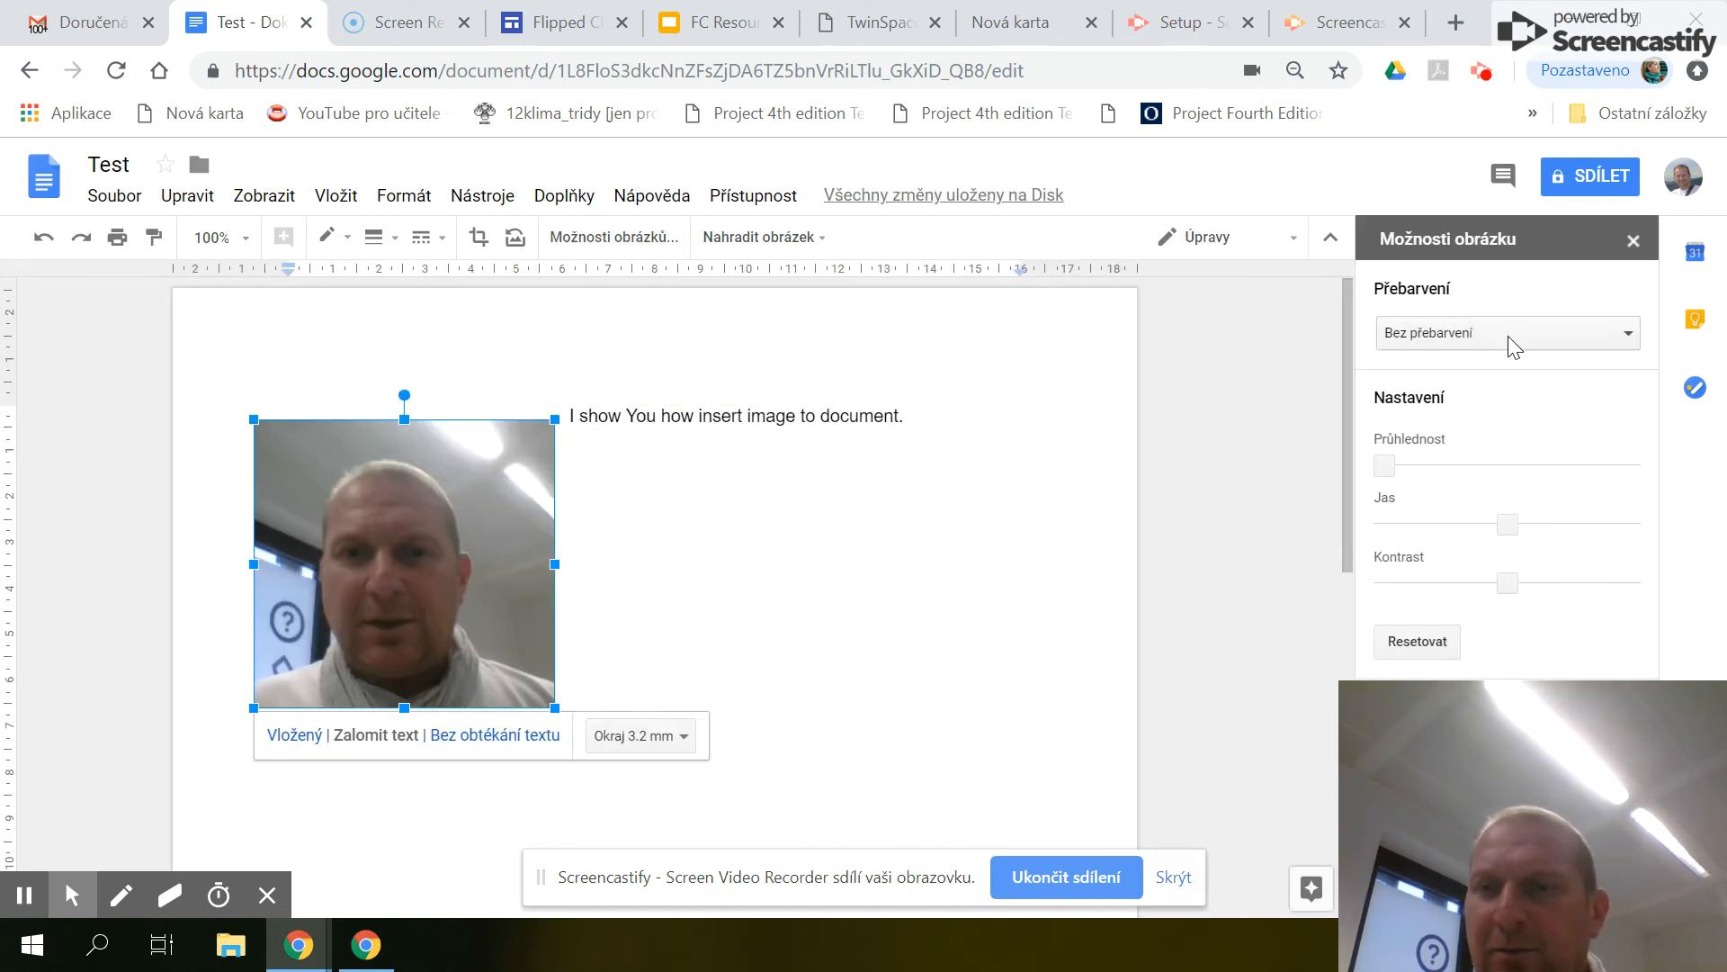
pyautogui.click(1508, 333)
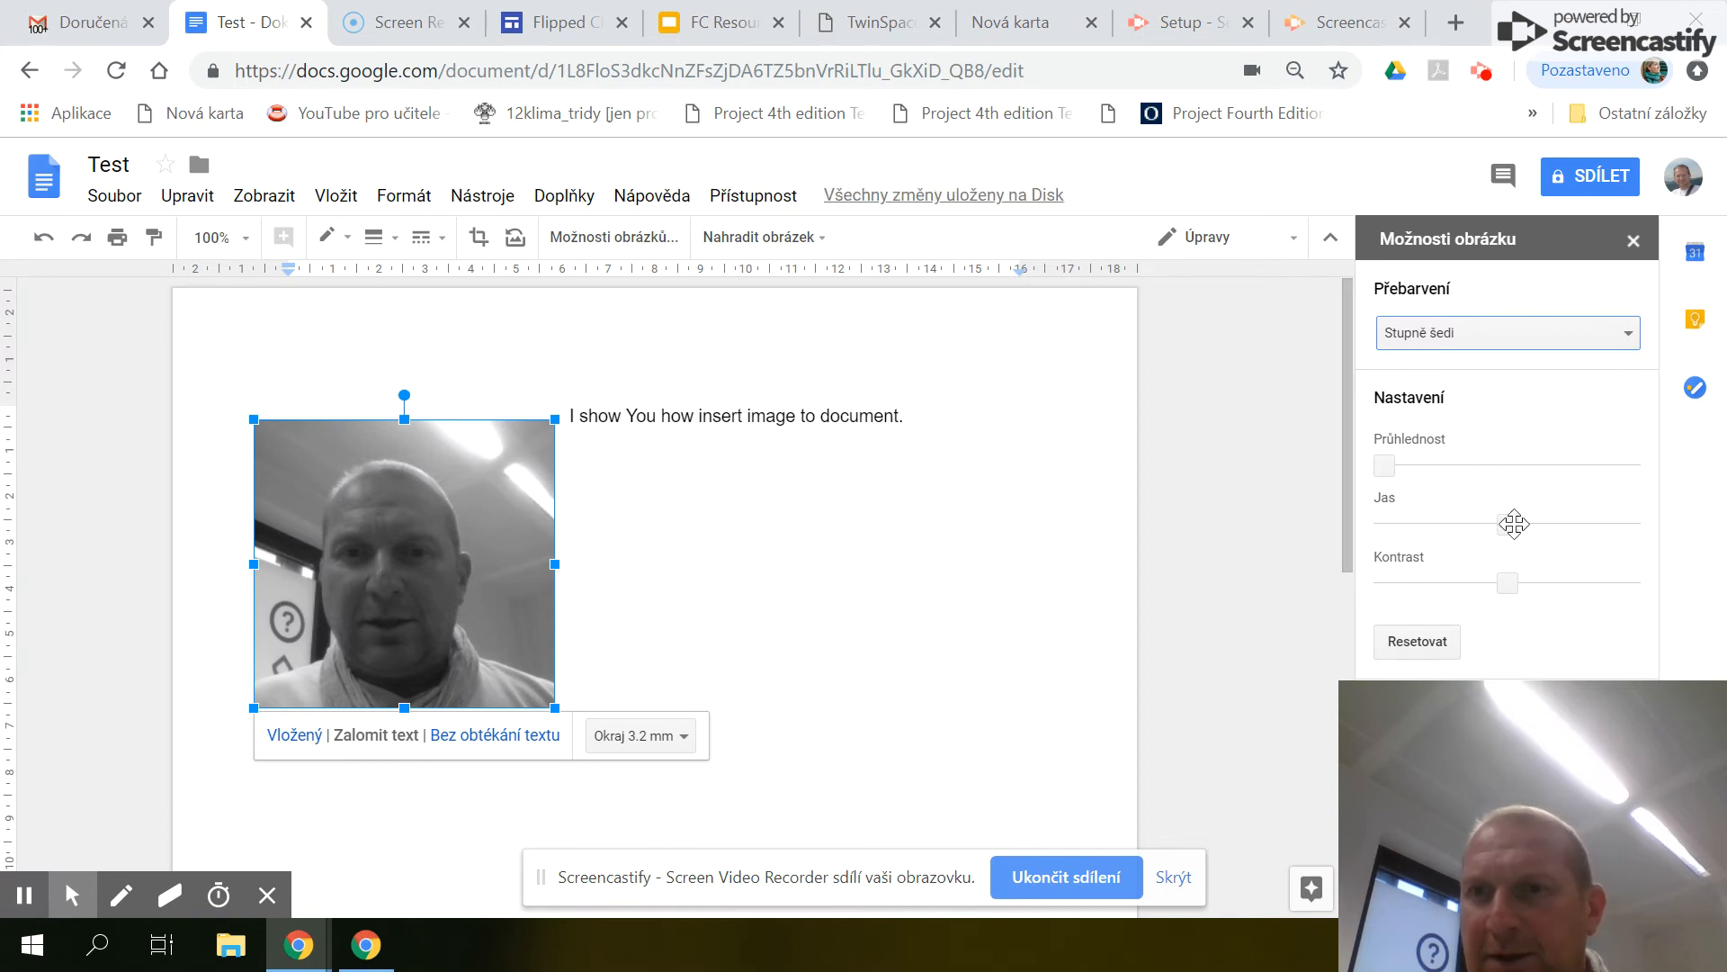
pyautogui.moveTo(1515, 524); pyautogui.dragTo(1566, 524)
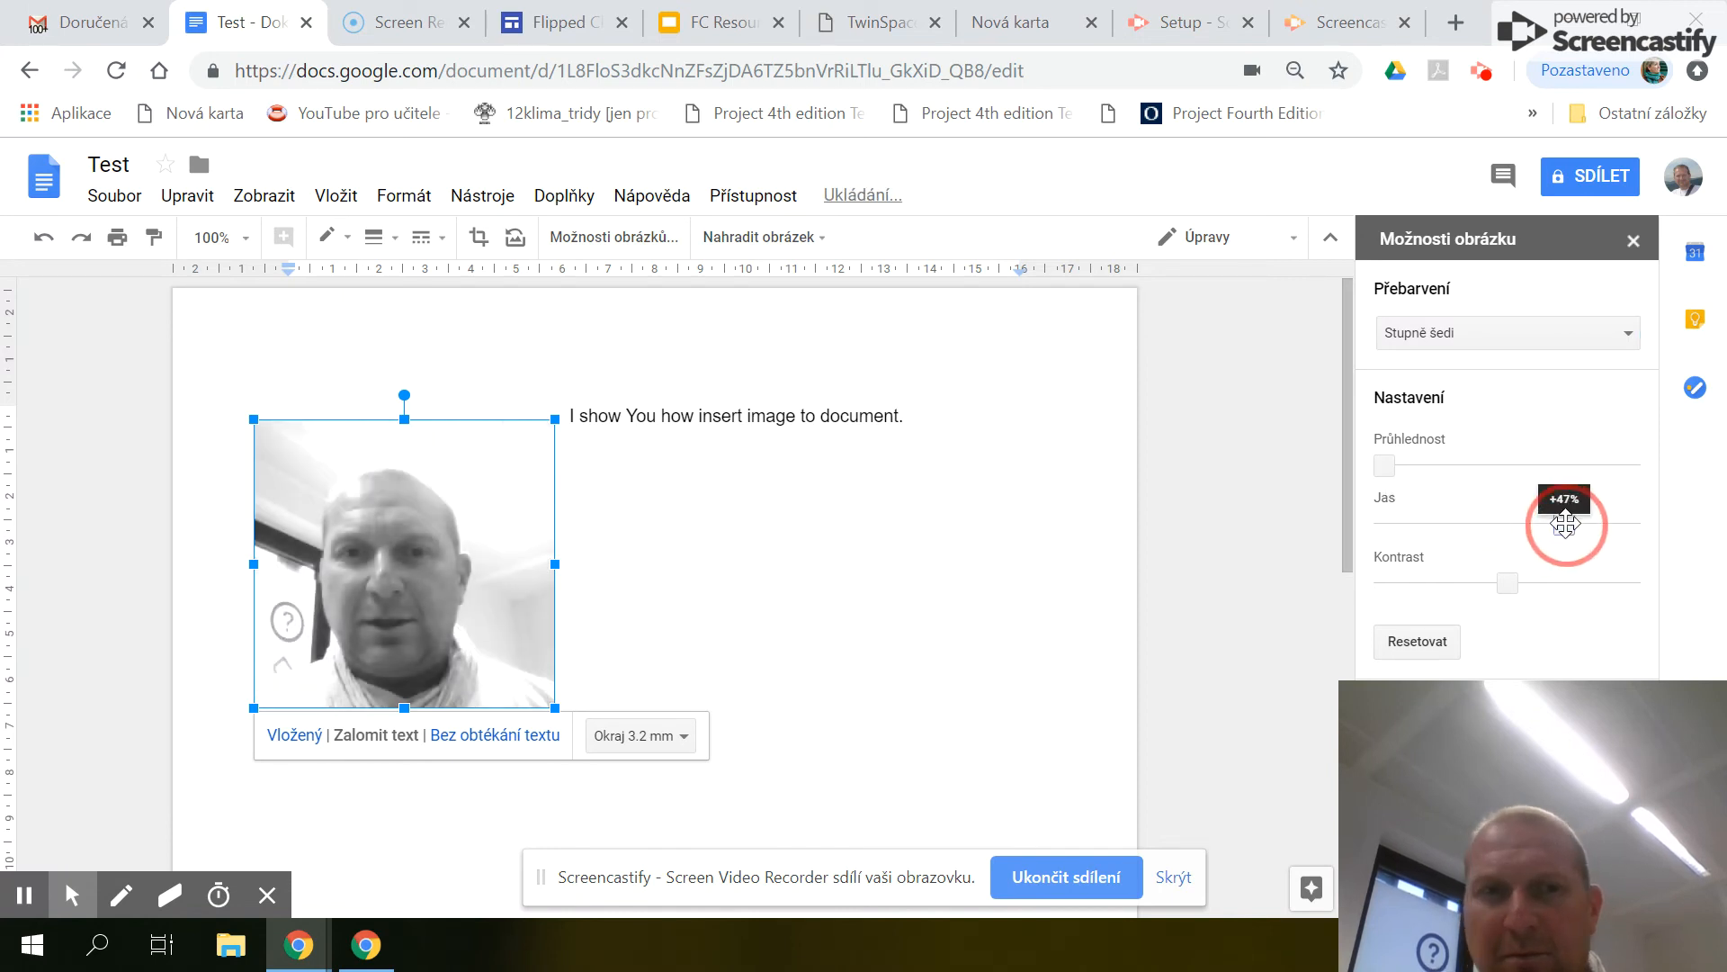
pyautogui.moveTo(1564, 525); pyautogui.dragTo(1554, 525)
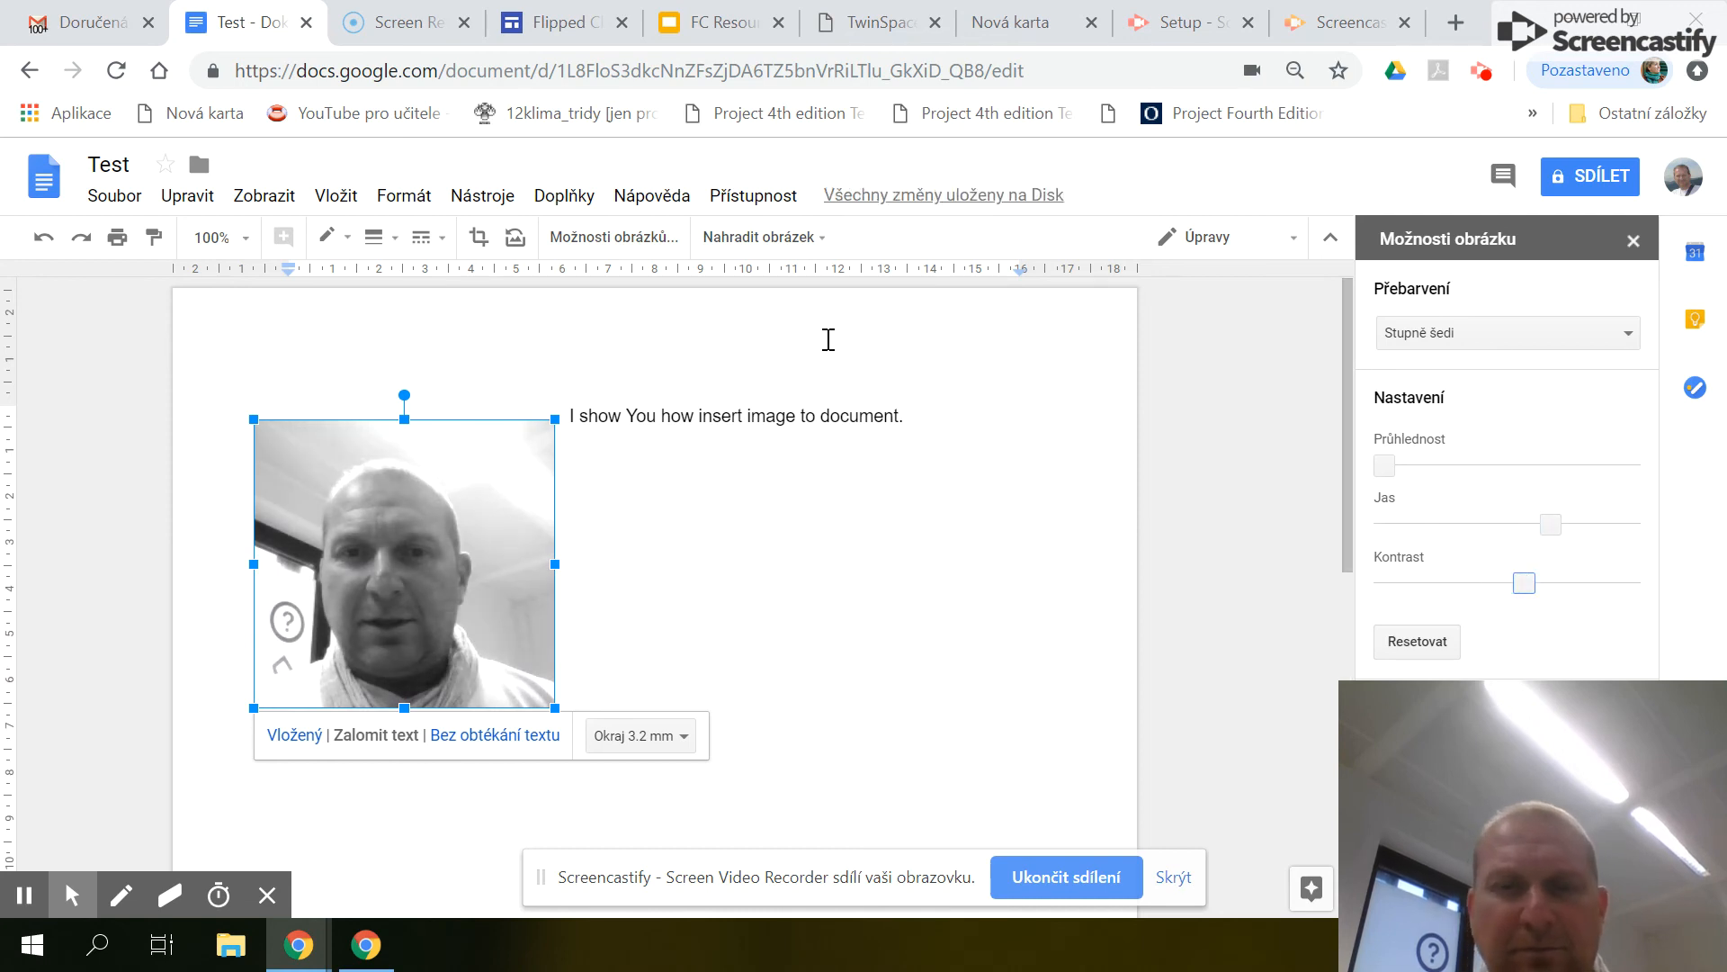
pyautogui.click(905, 428)
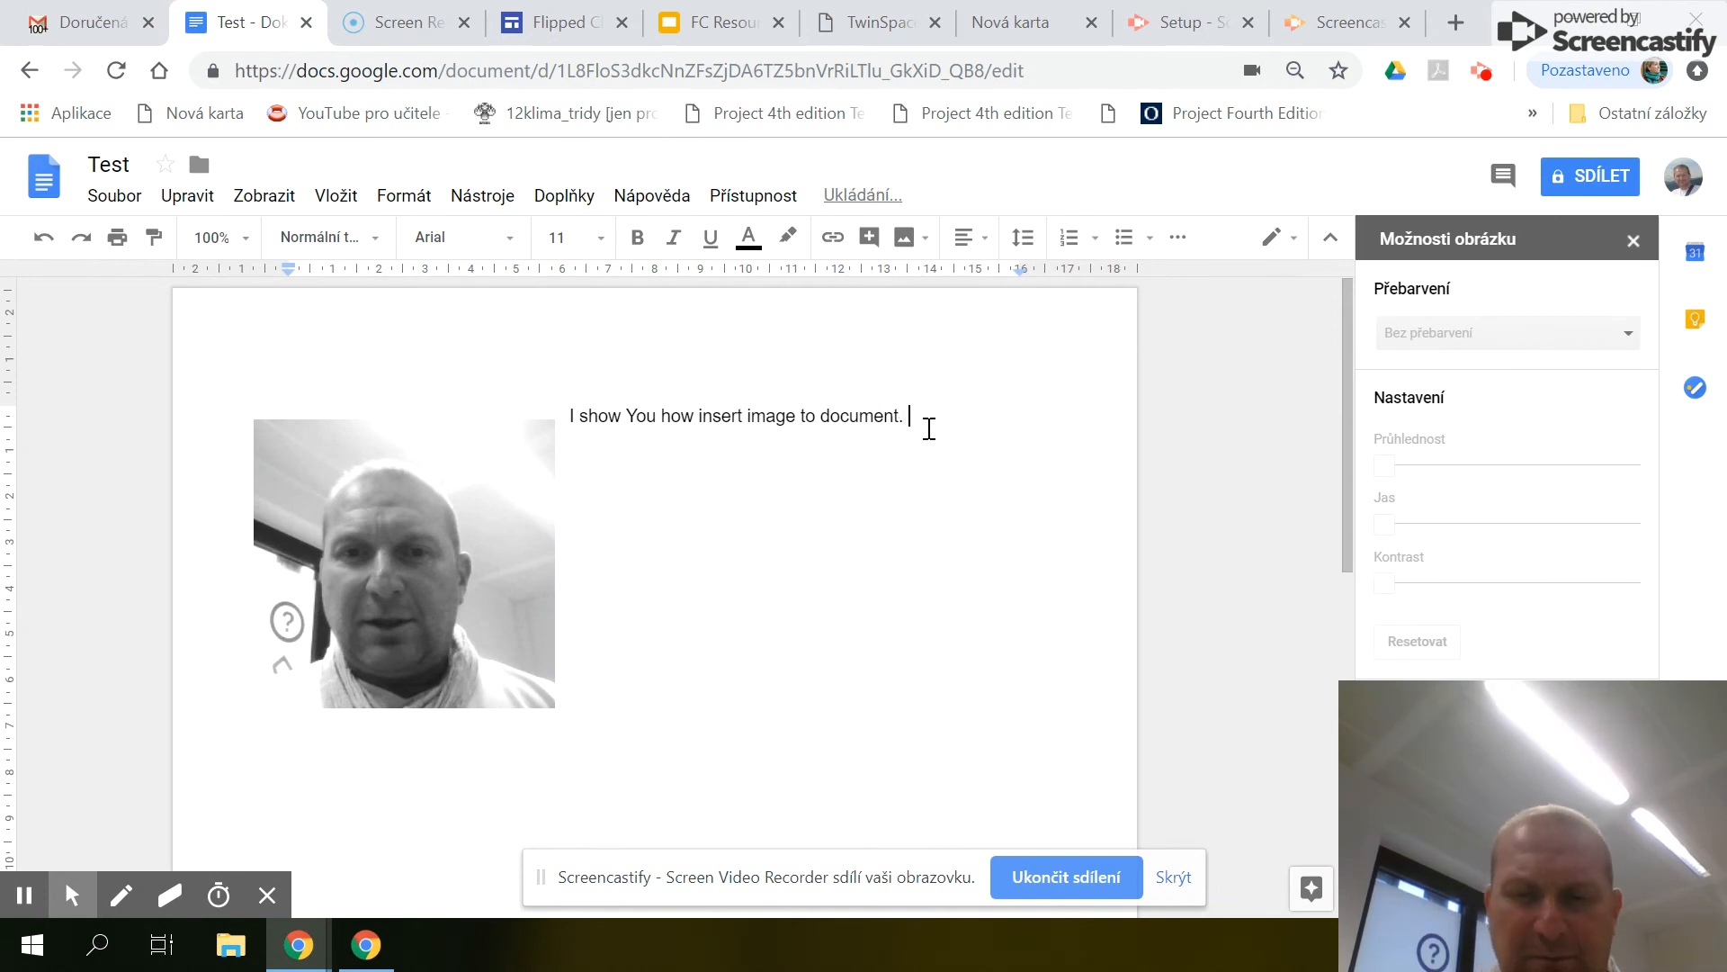
# Append 'This is my foto.' after the existing sentence beside the photo
pyautogui.write('T')
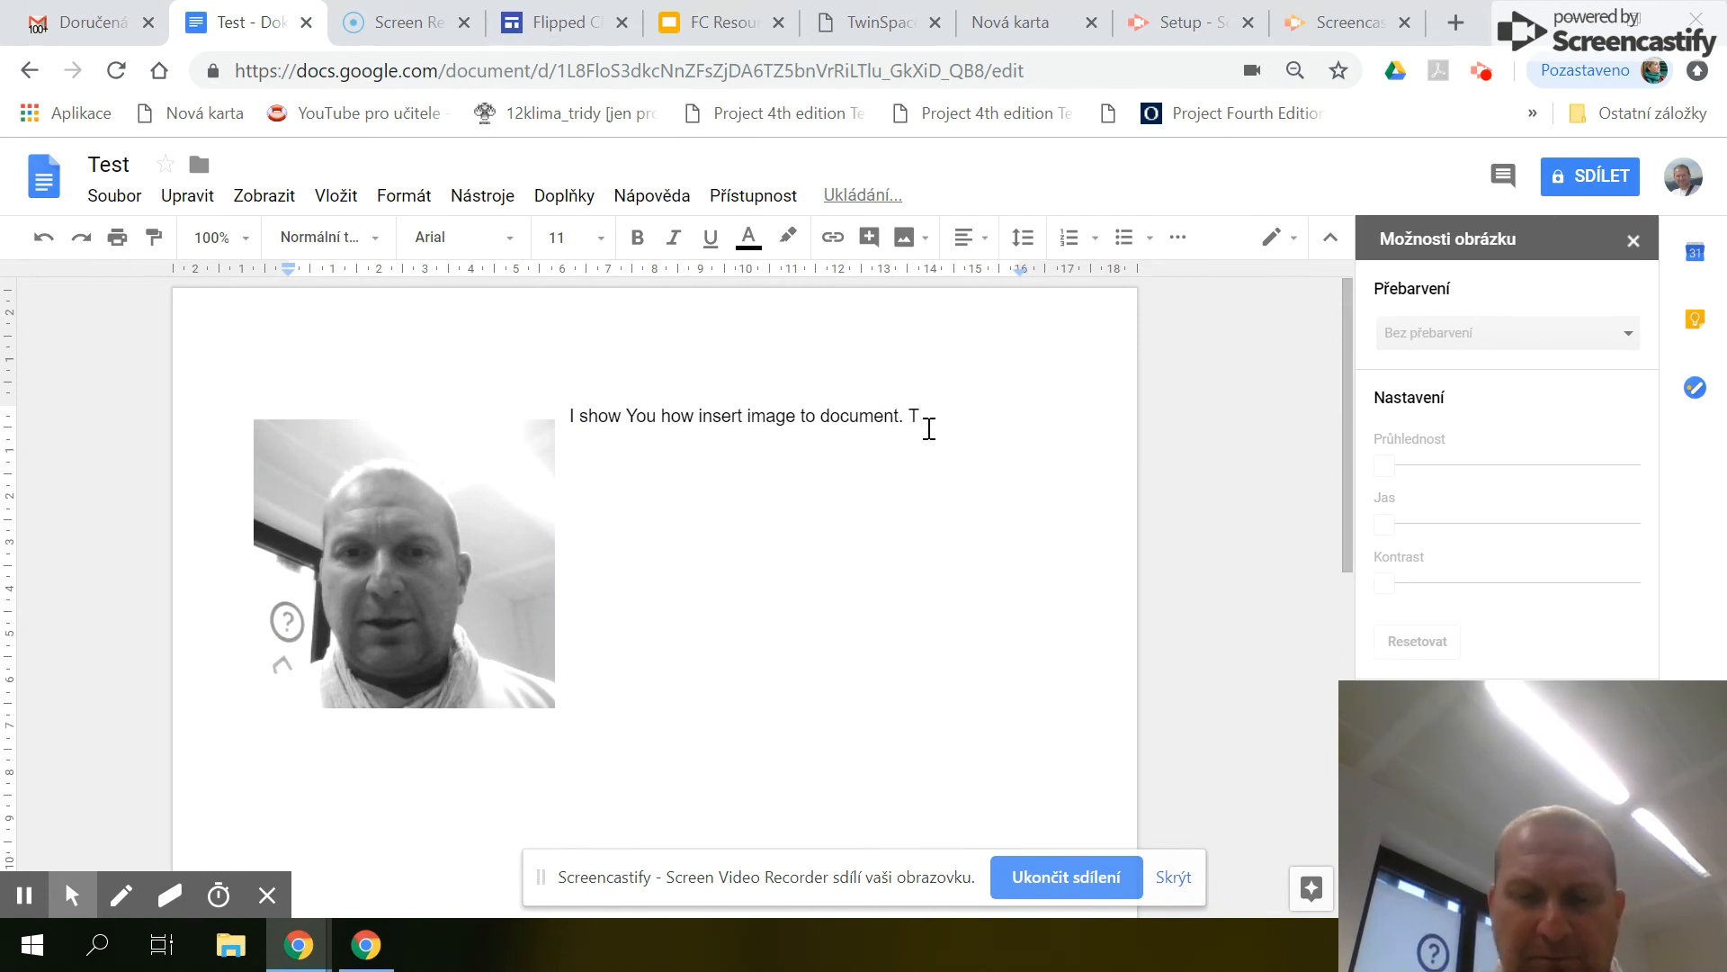
pyautogui.write('his')
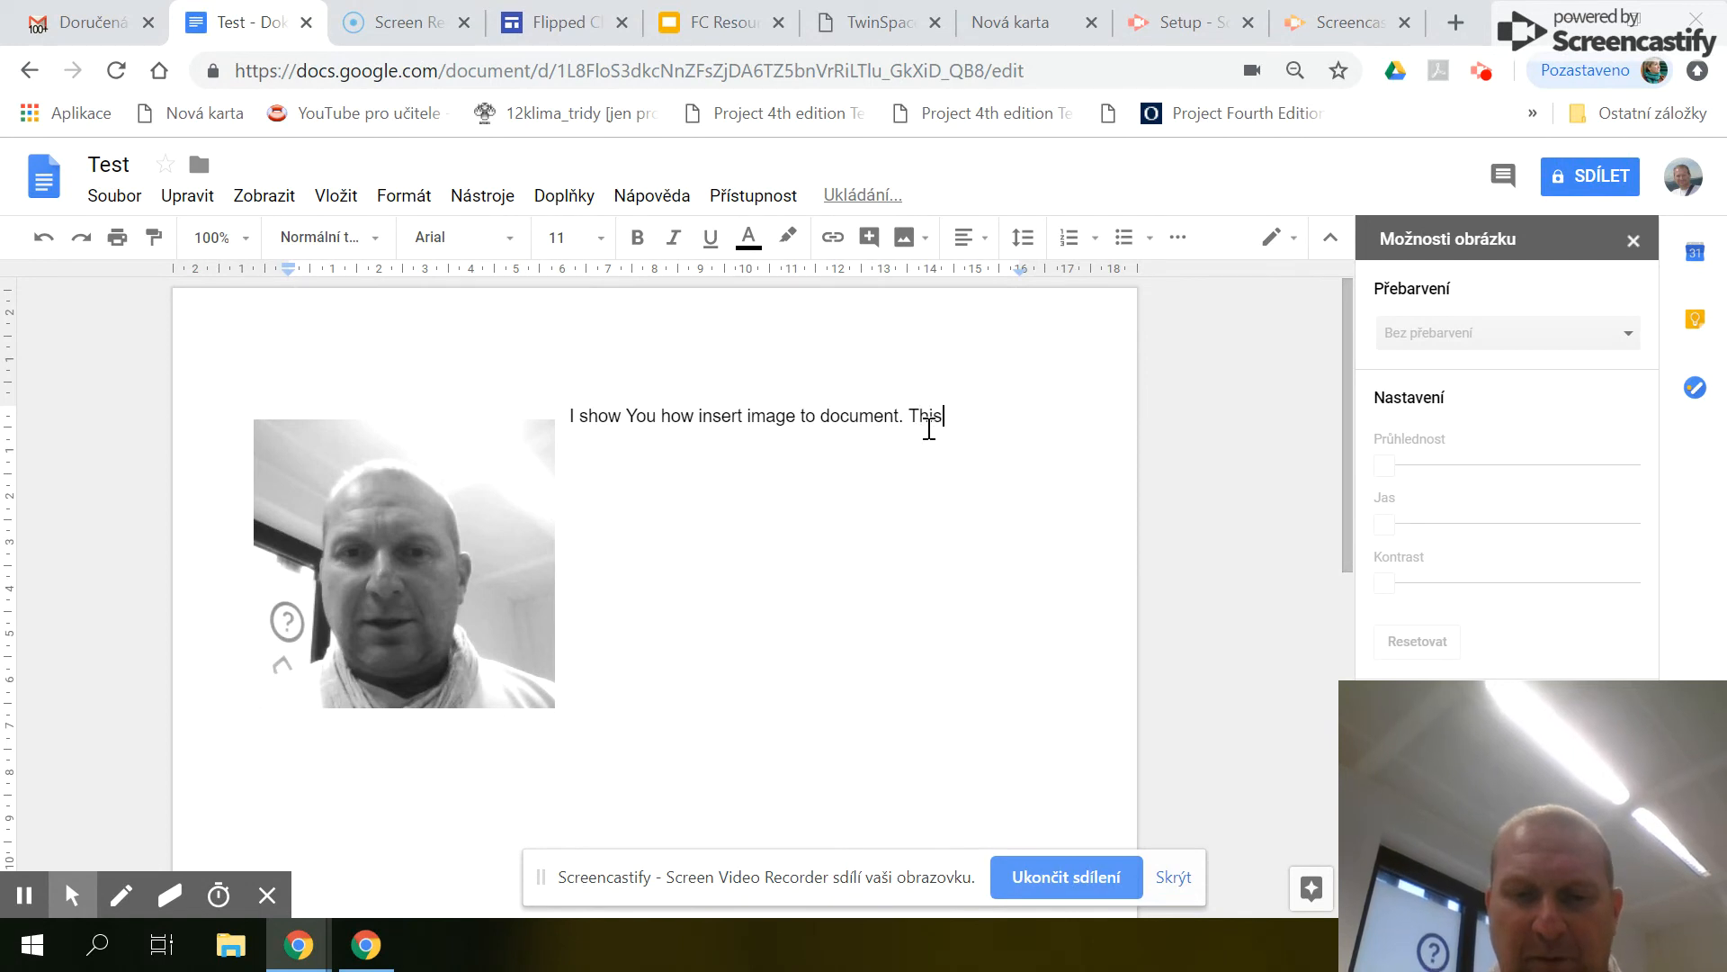
pyautogui.write('is')
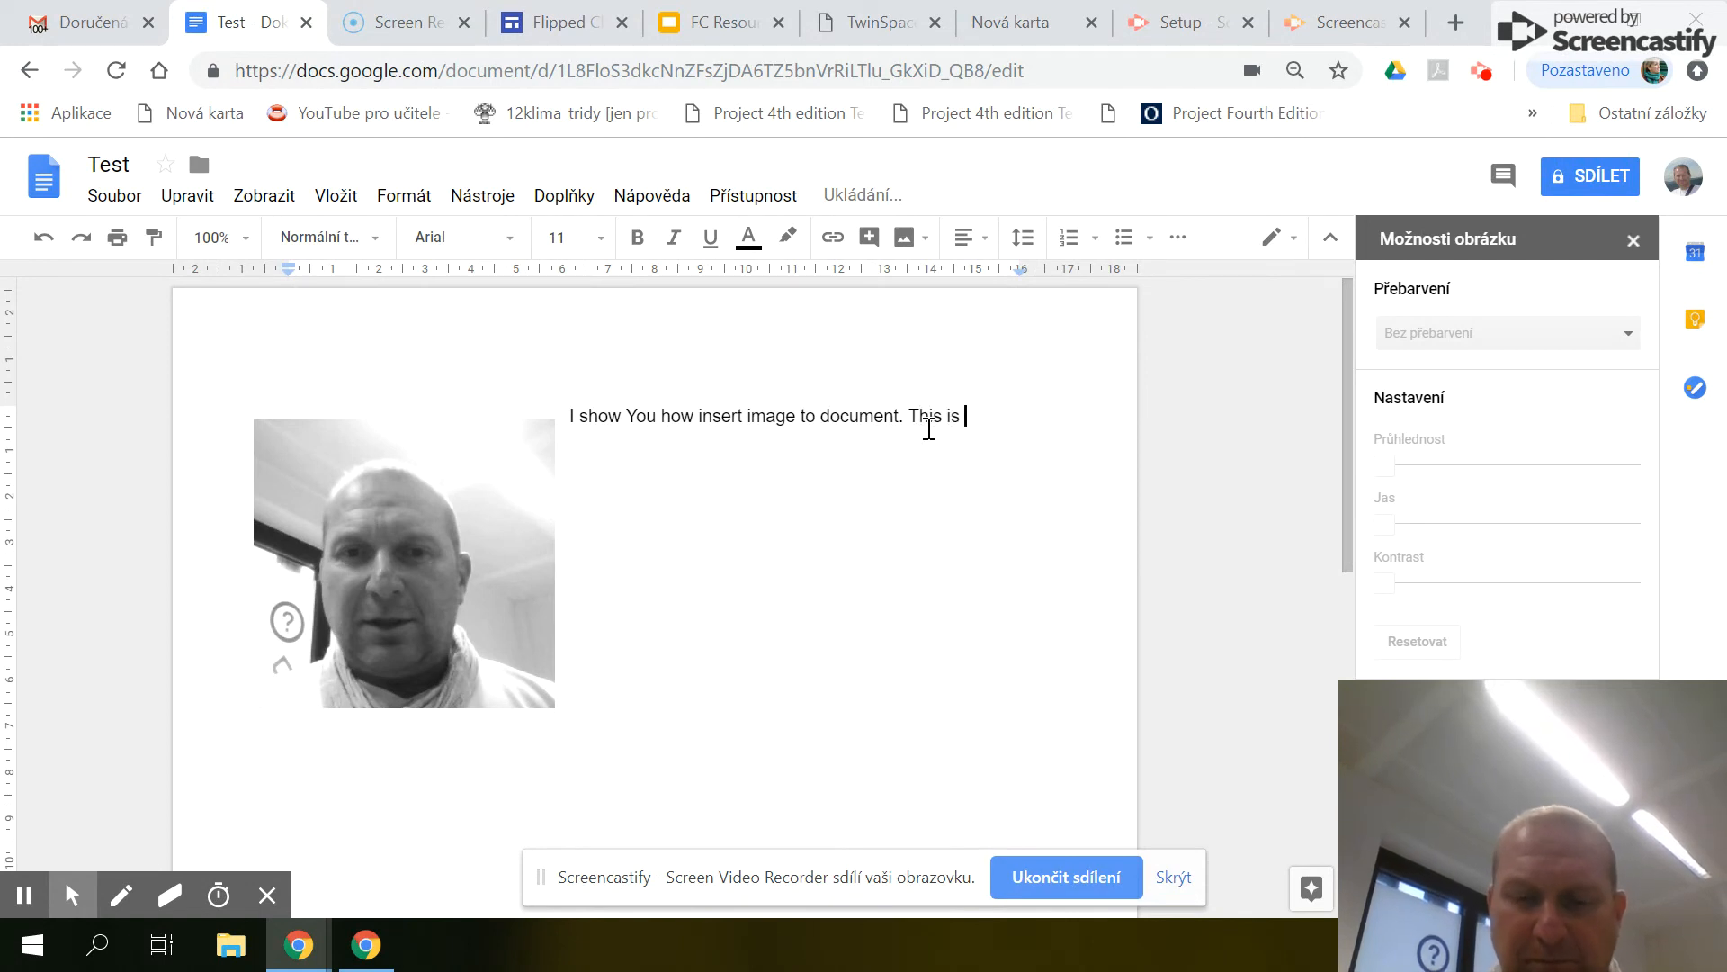
pyautogui.write('my foto')
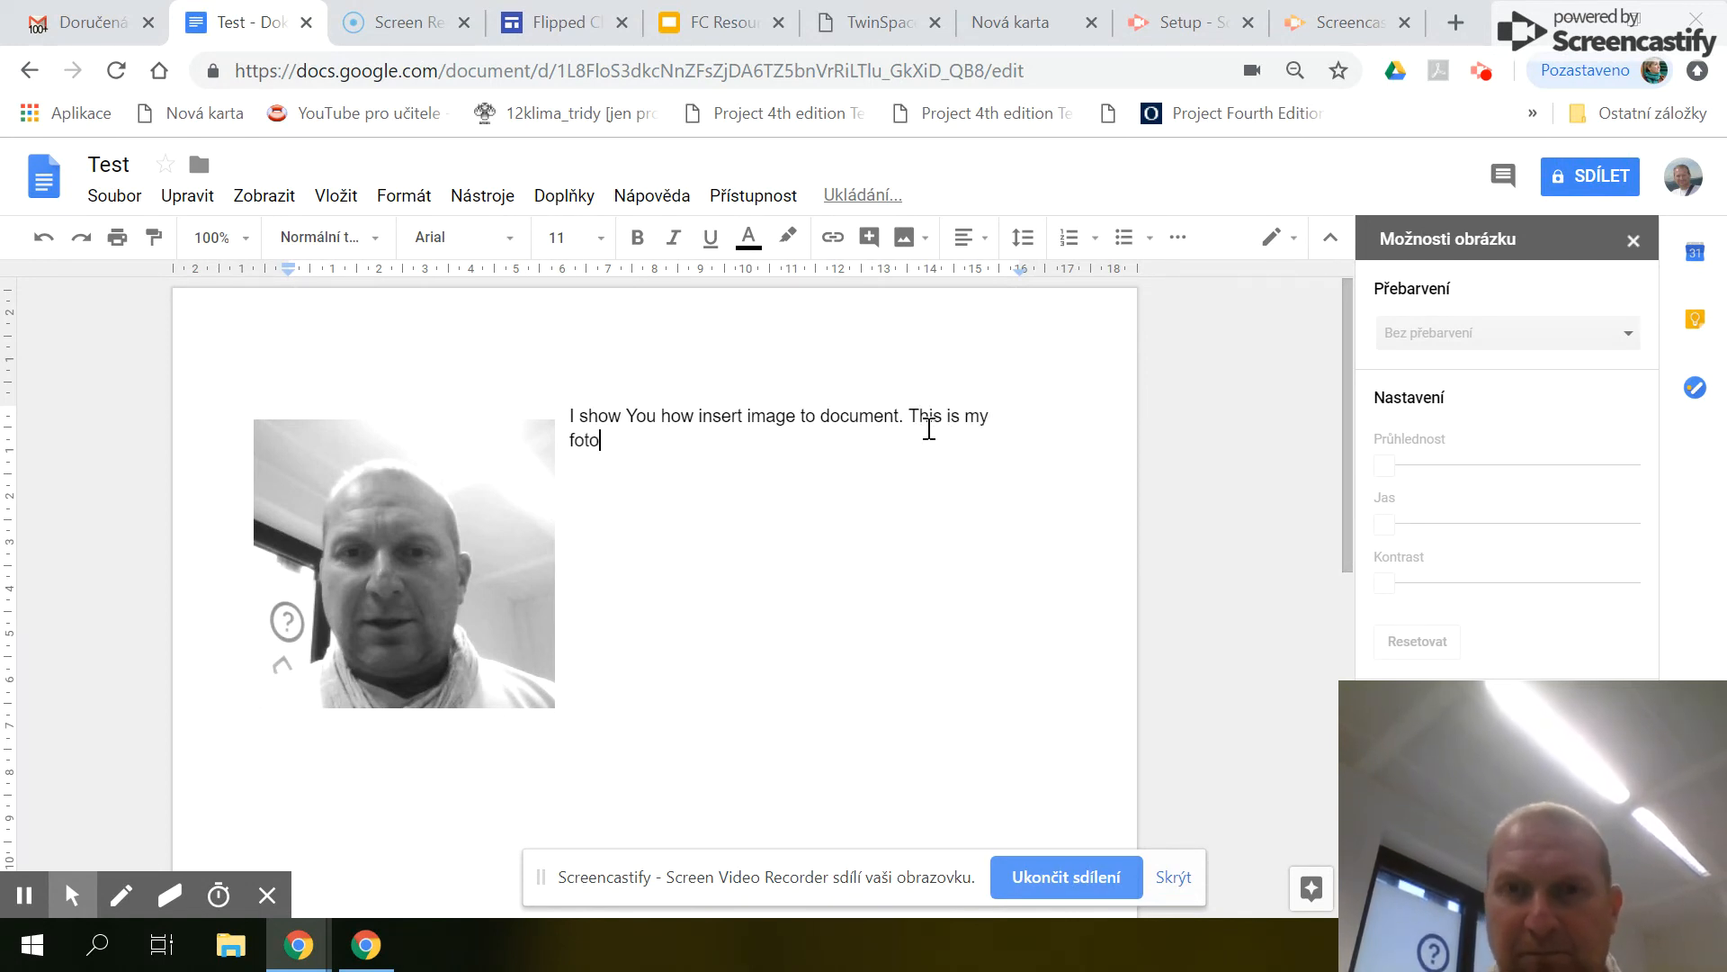
pyautogui.write('.')
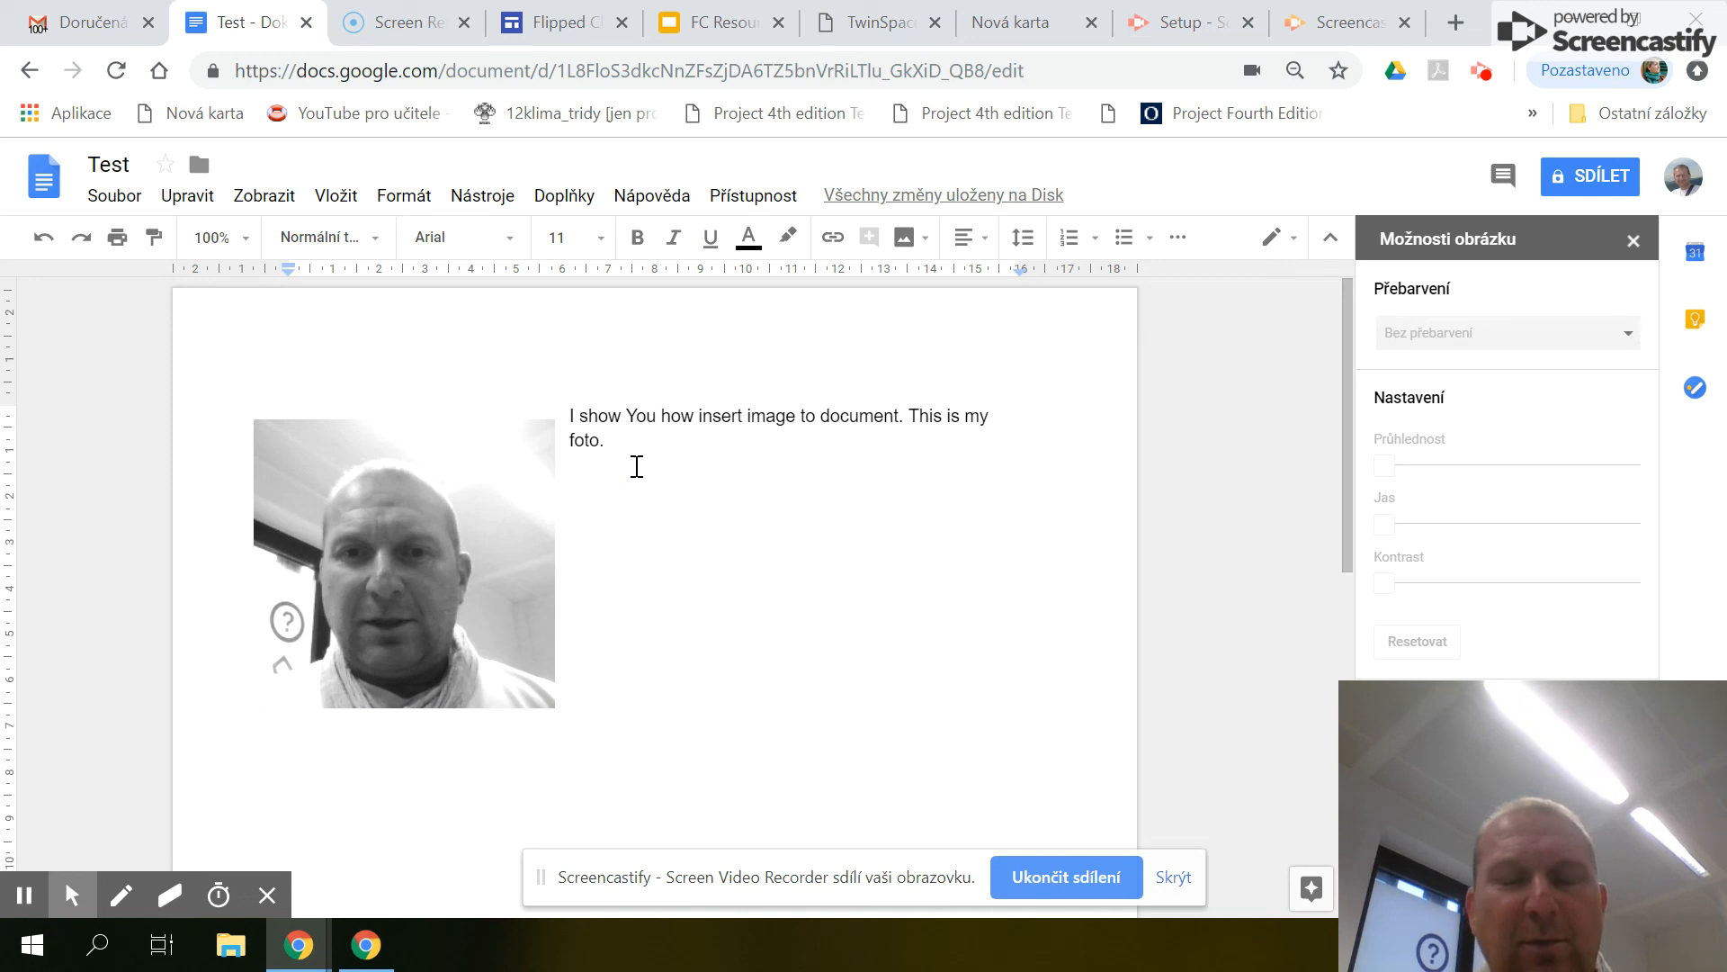
pyautogui.moveTo(391, 379)
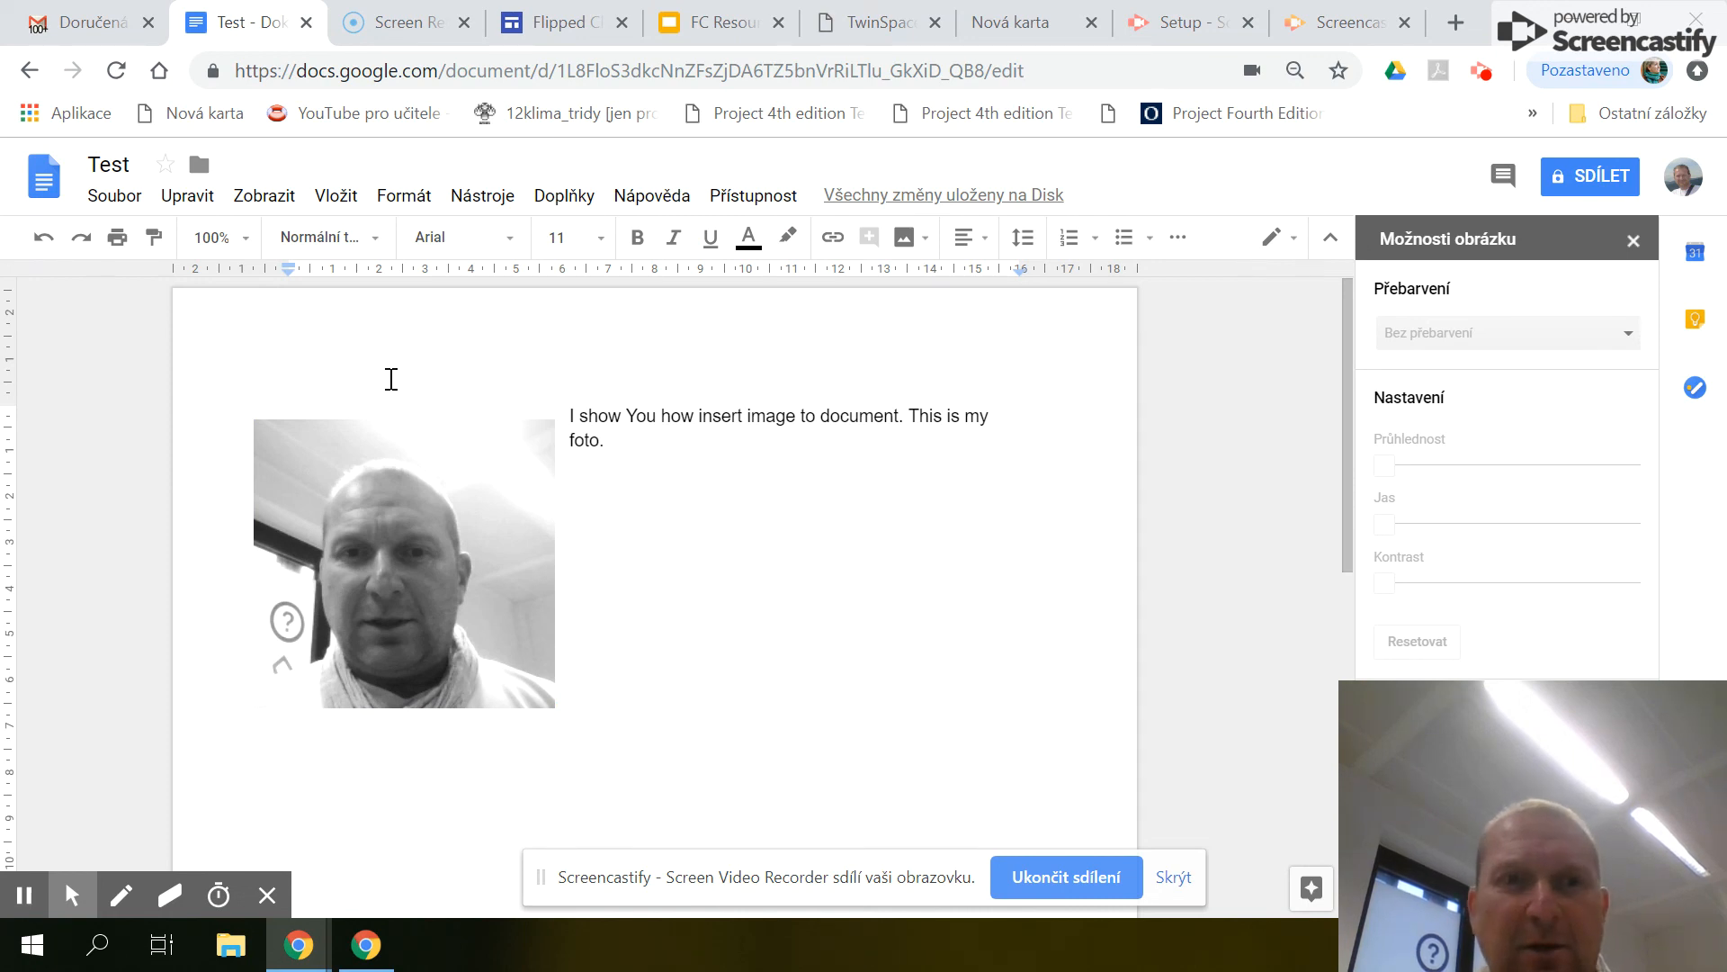